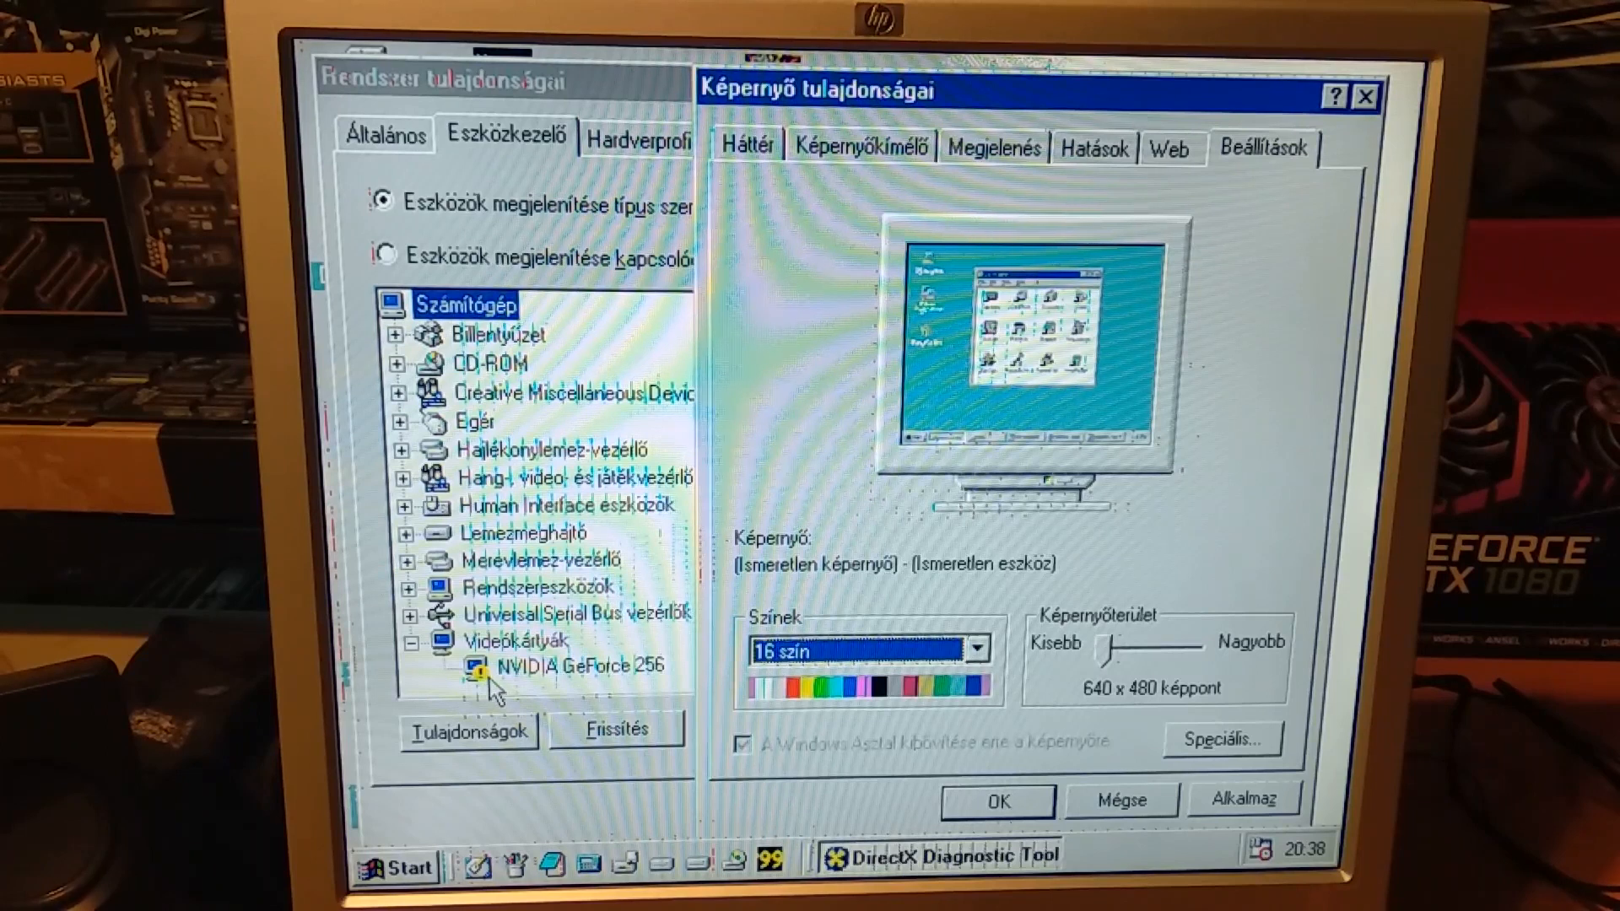
- View the NVIDIA GeForce 256 properties reporting device status Code 24, then close them
right_click(537, 667)
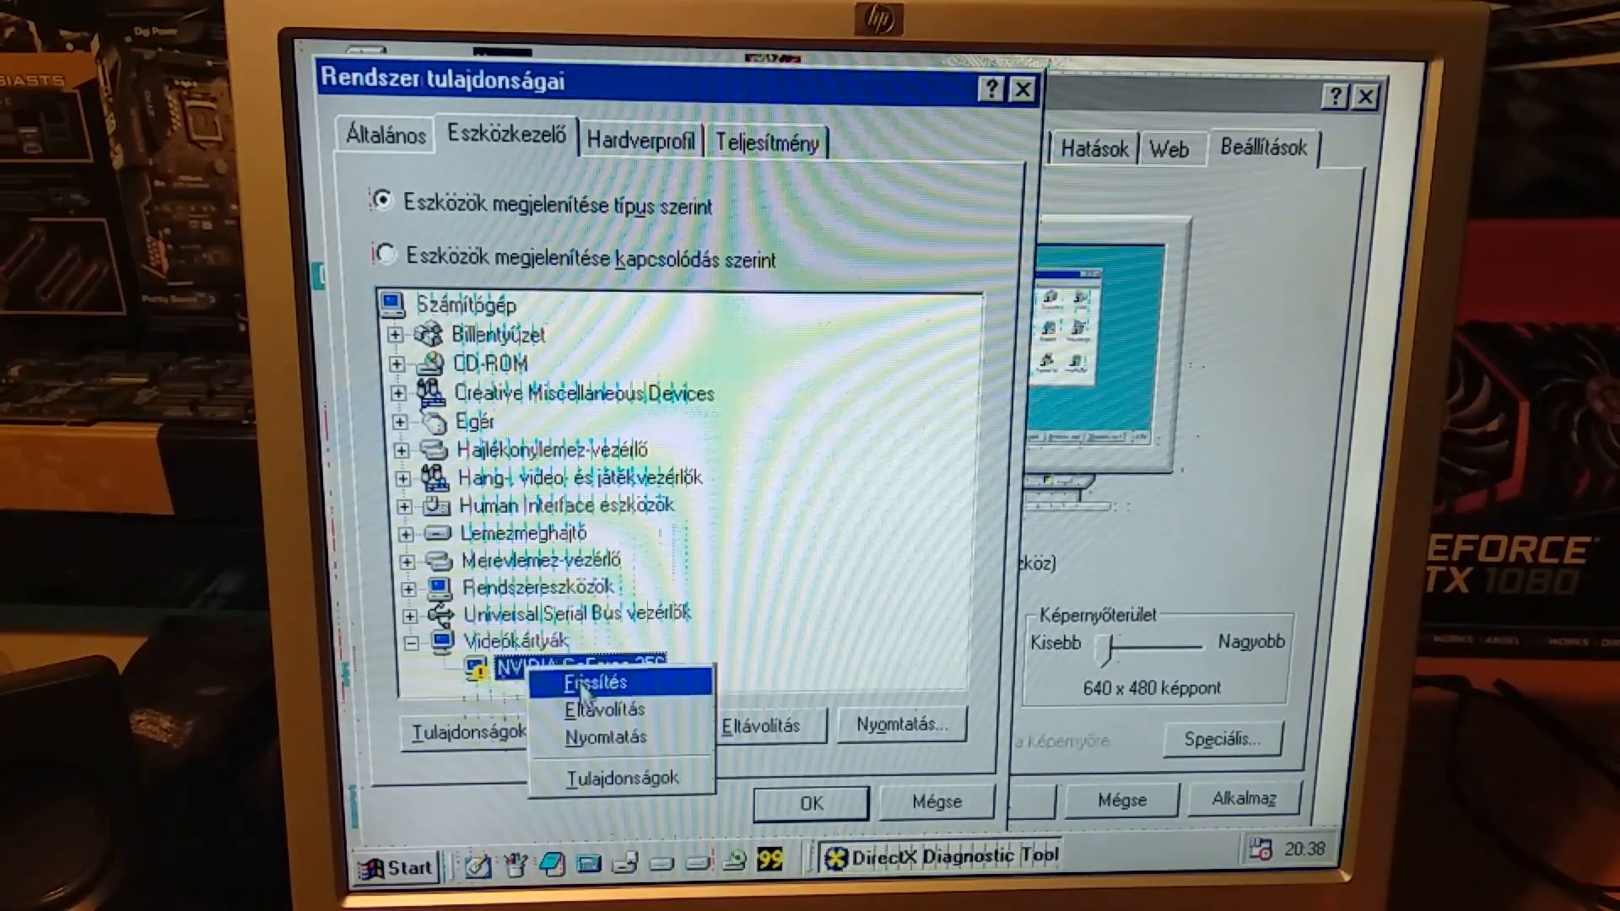
left_click(605, 777)
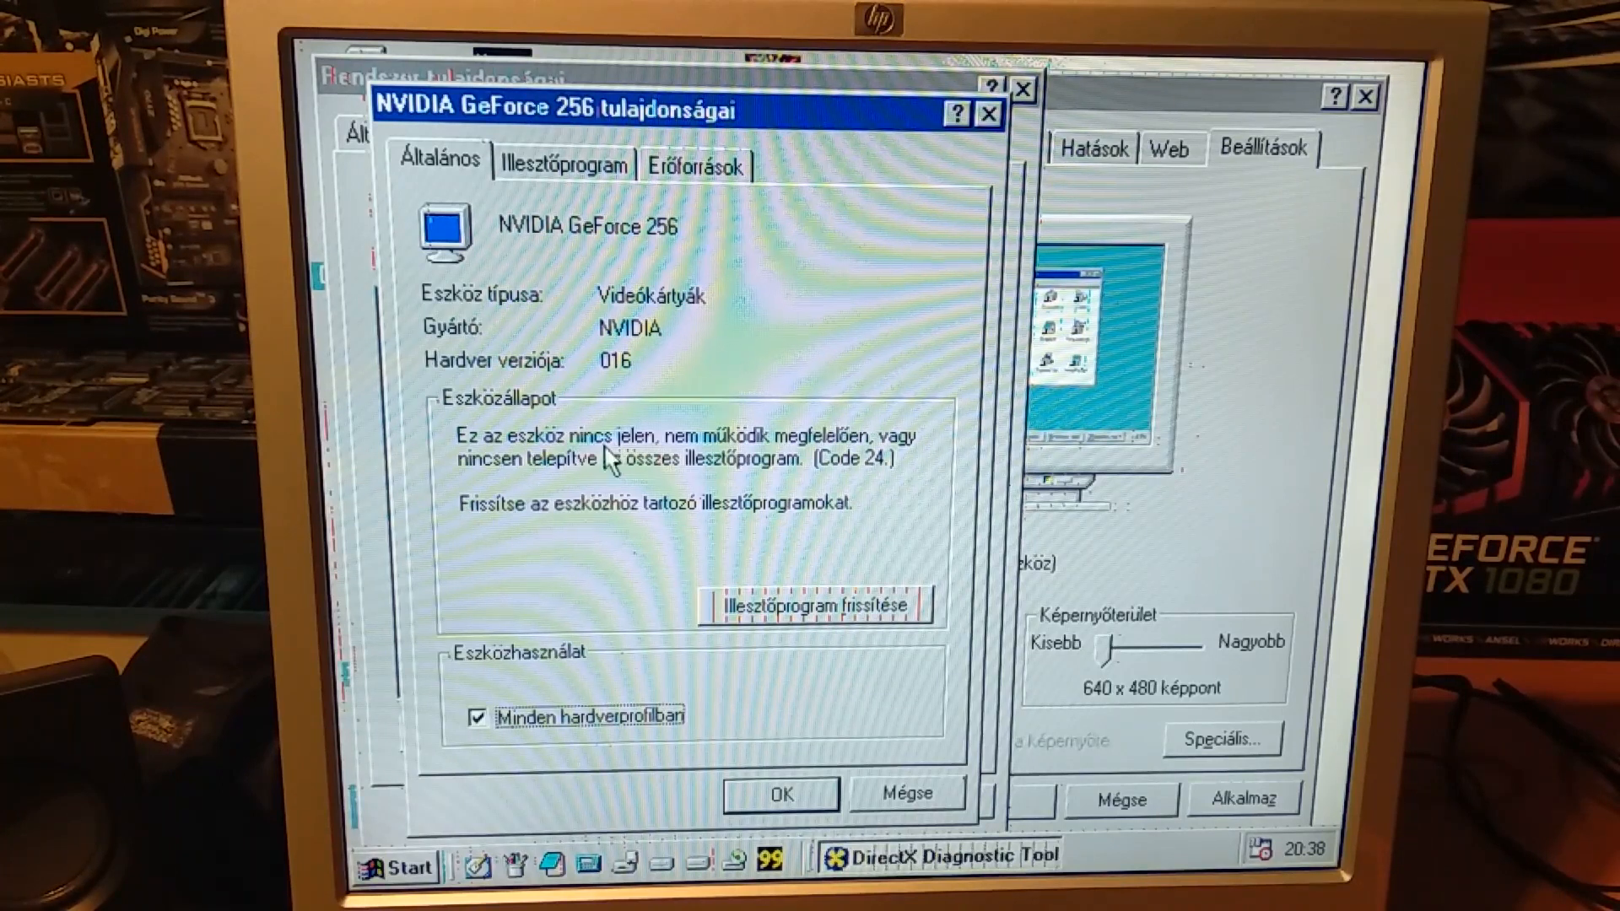
mouse_move(847, 459)
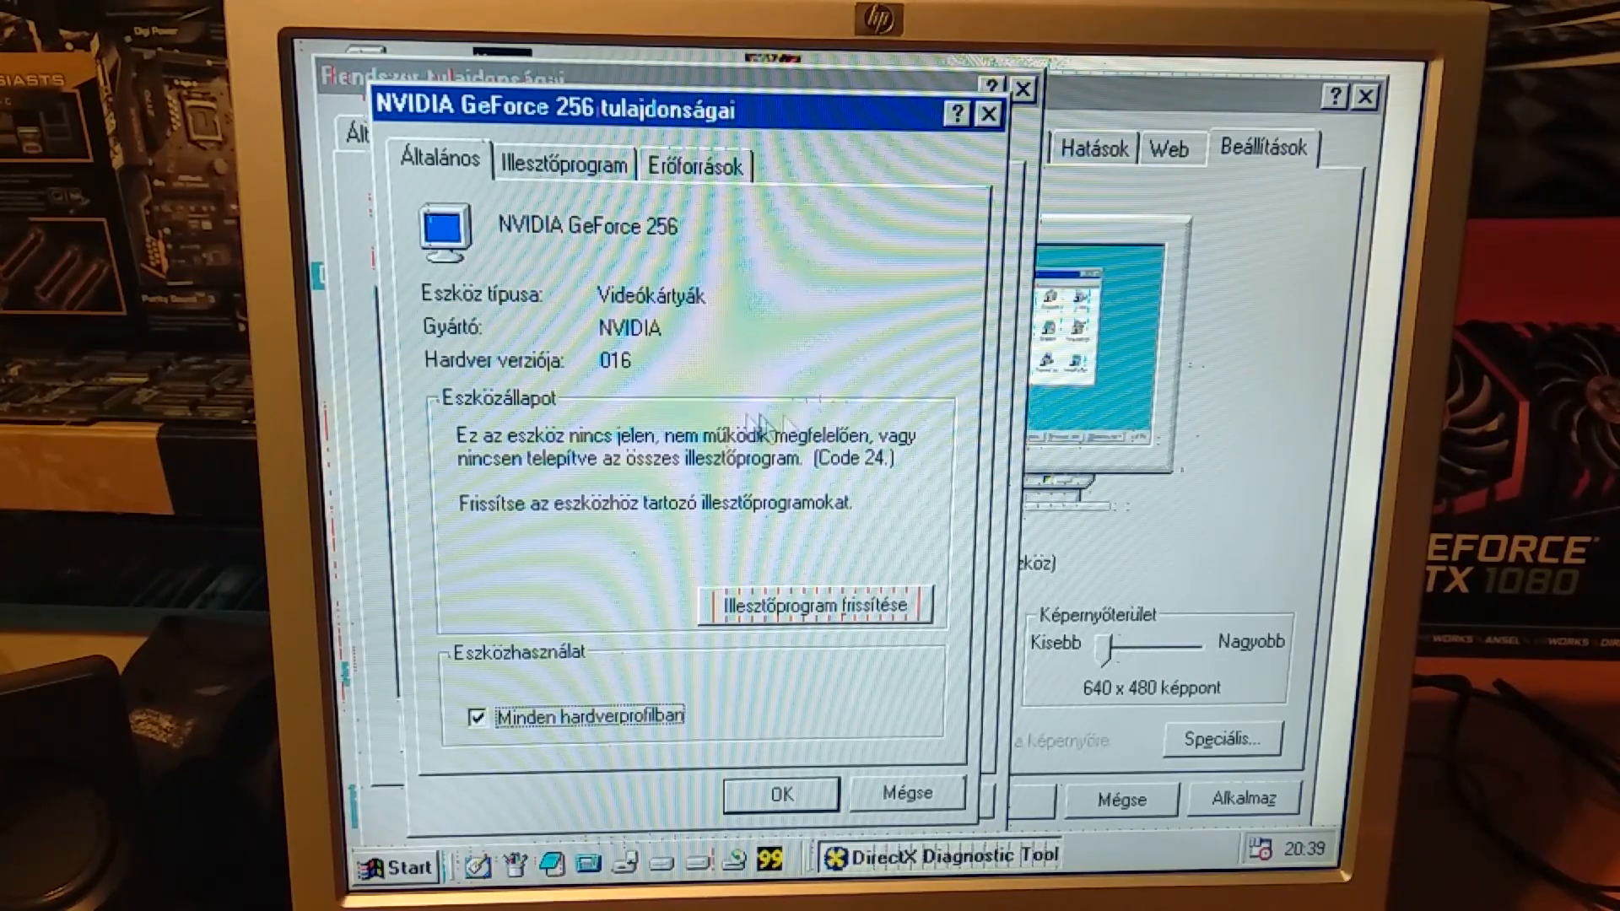
mouse_move(734, 719)
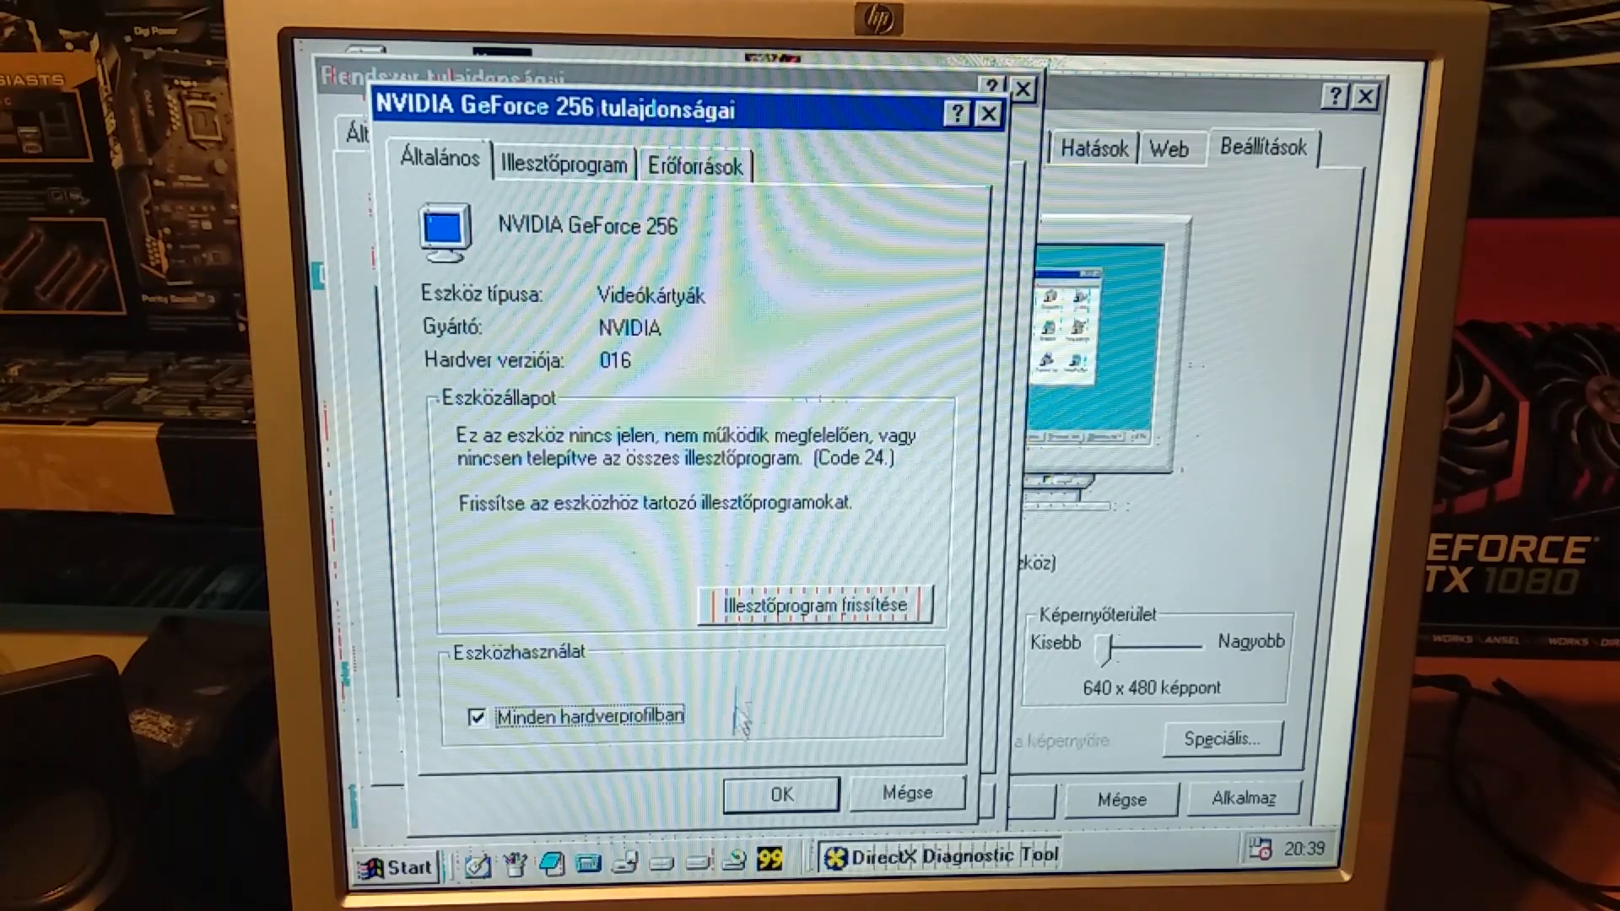
left_click(401, 865)
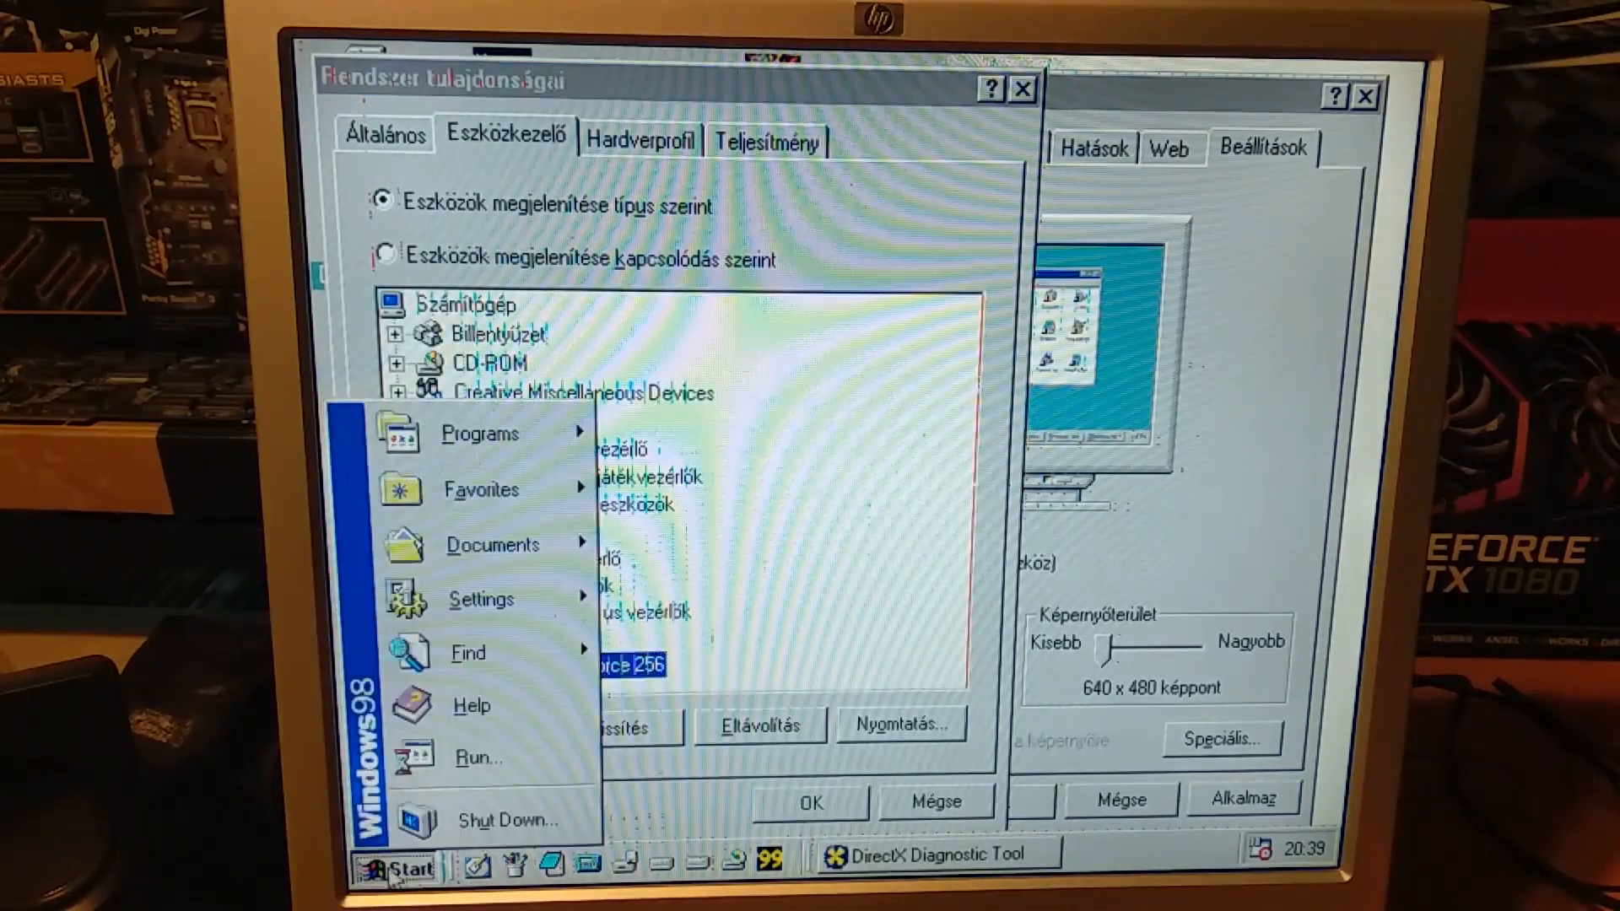
left_click(702, 861)
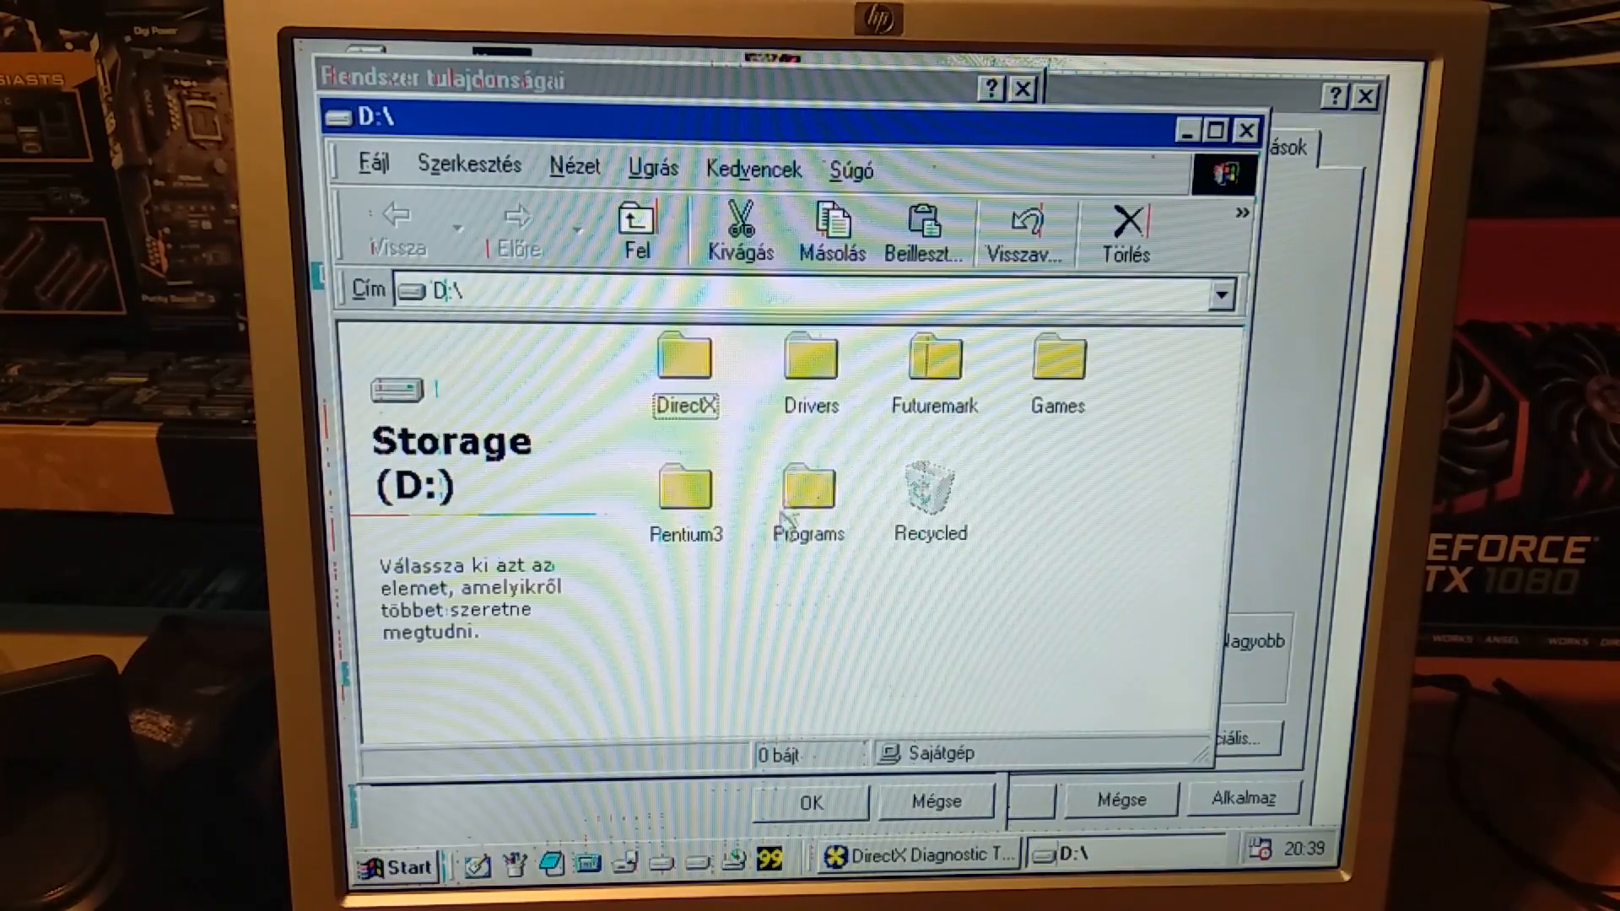
double_click(812, 361)
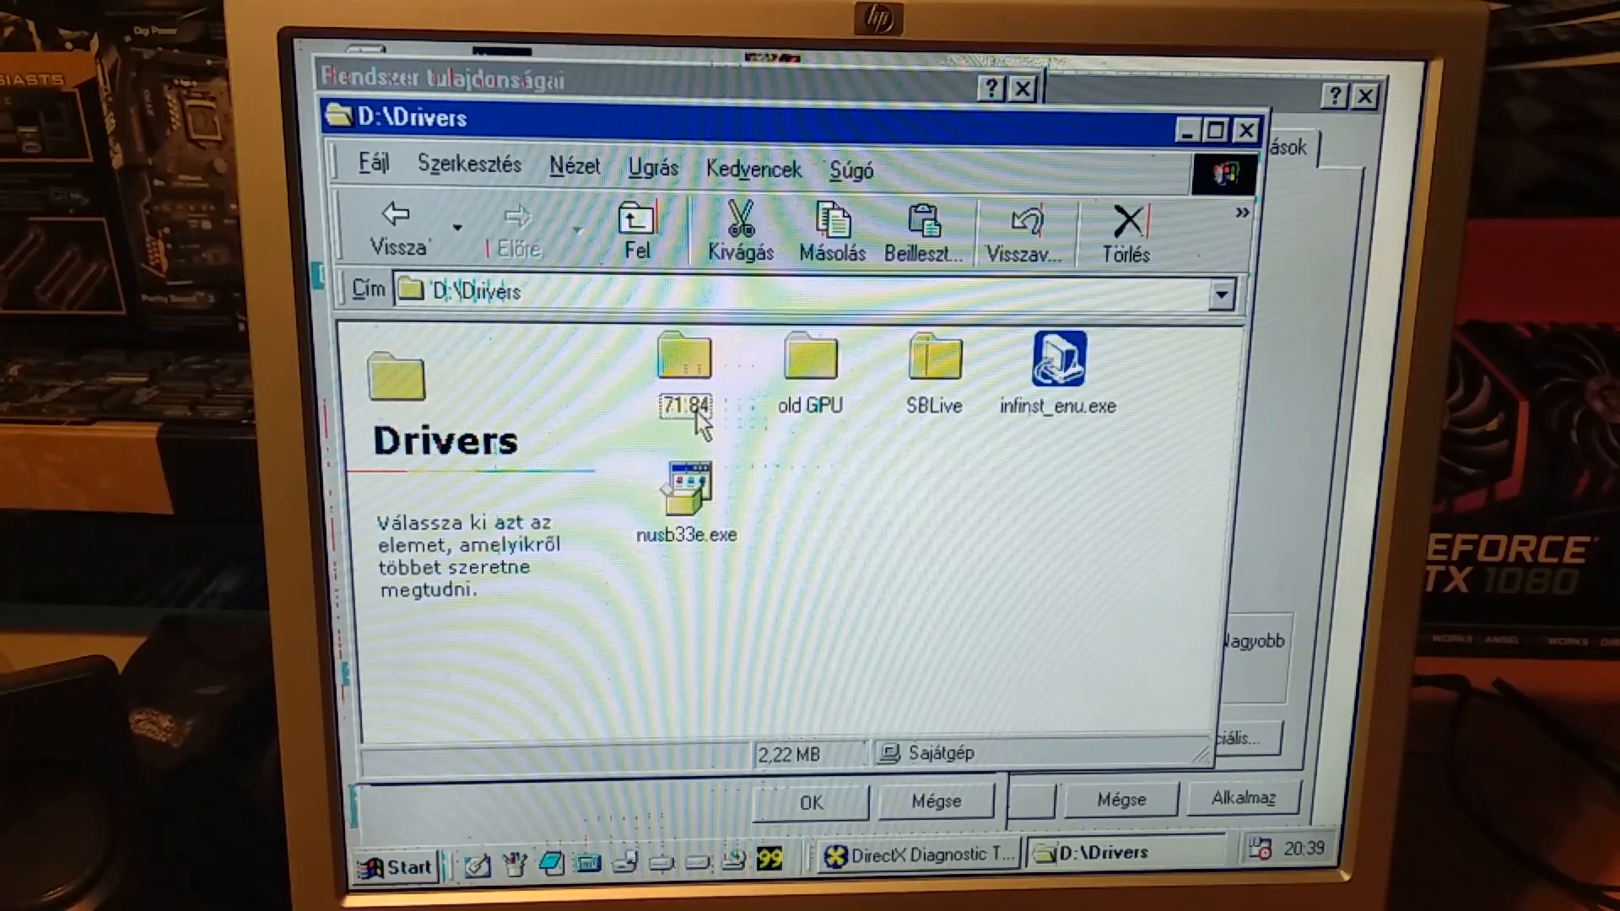
mouse_move(847, 385)
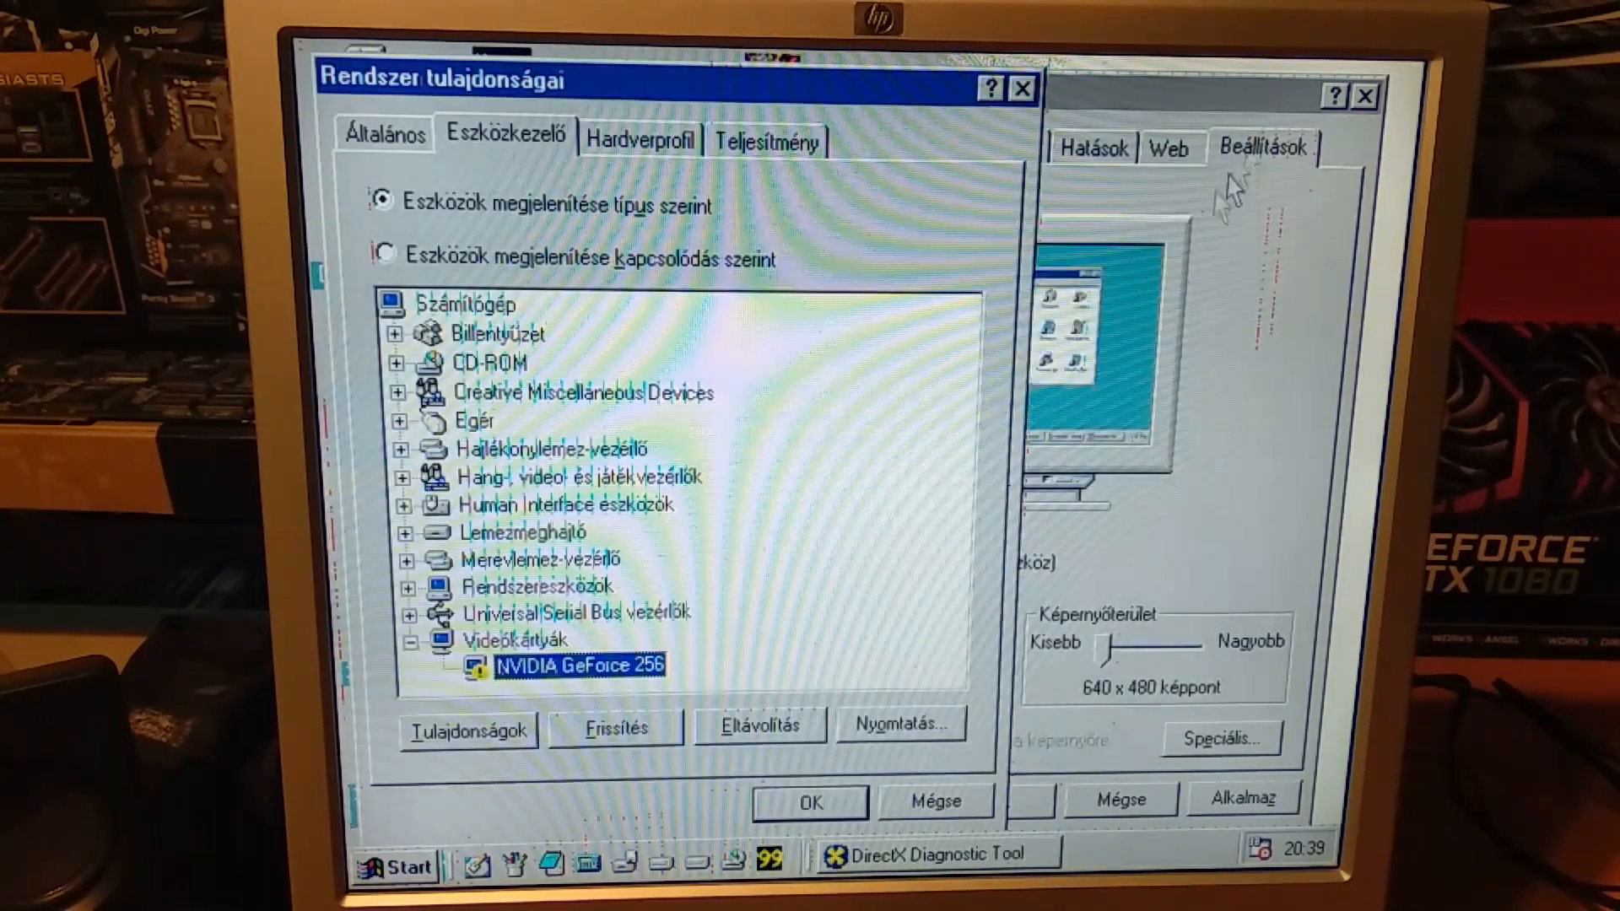
mouse_move(661, 574)
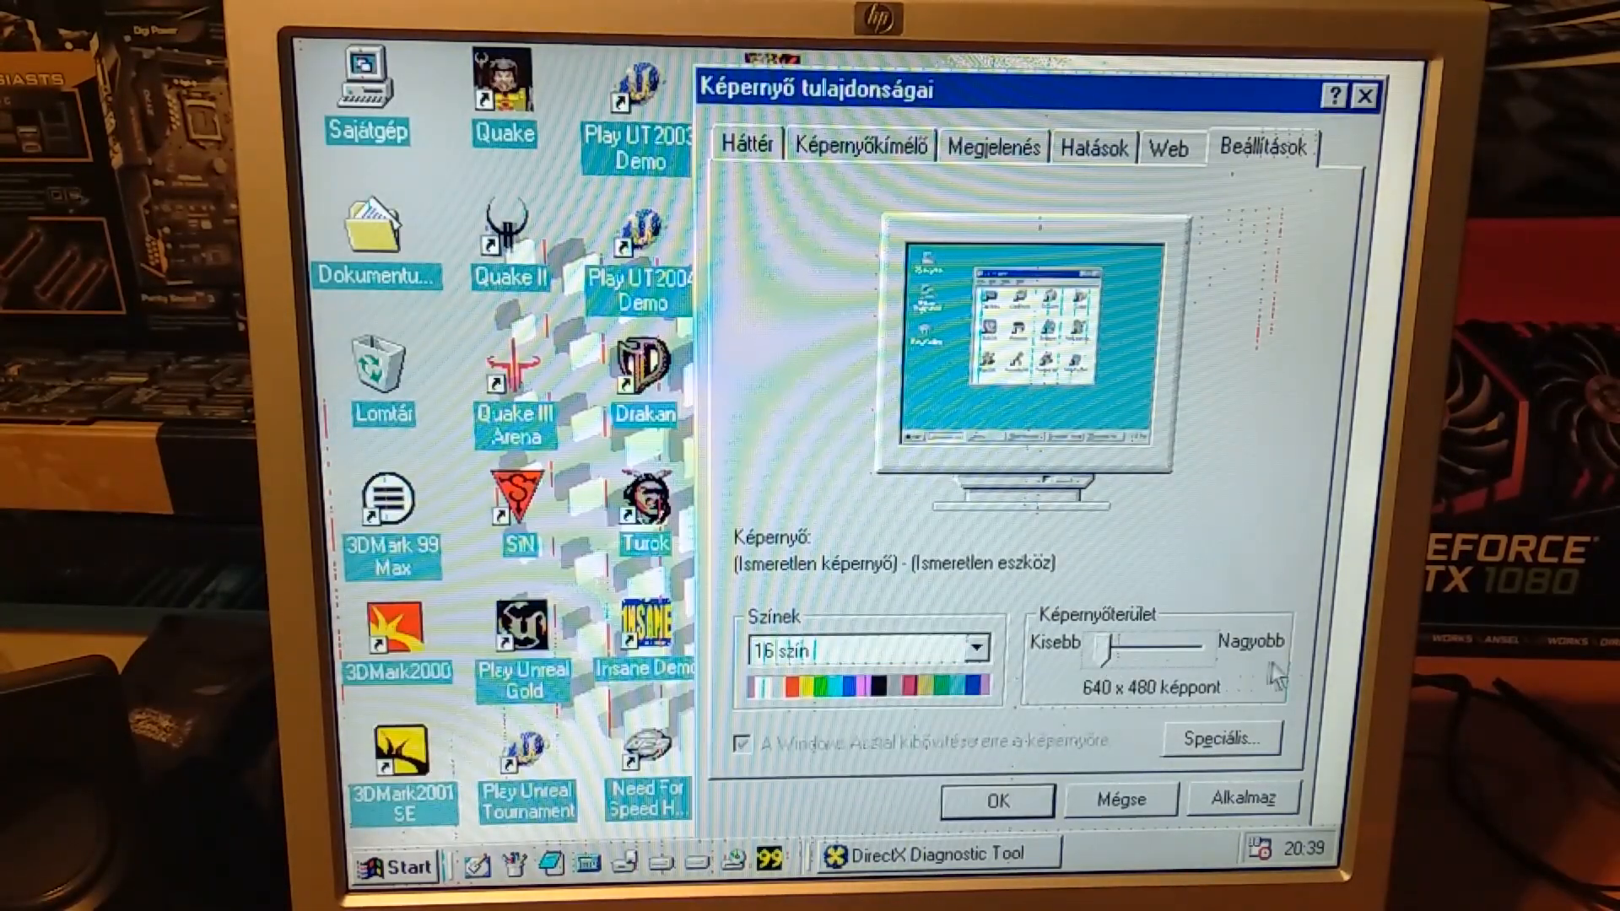
- Review the 16-colour, 640×480 settings and advanced options, dismiss the troubleshooting warning, and bring DxDiag forward
left_click(978, 646)
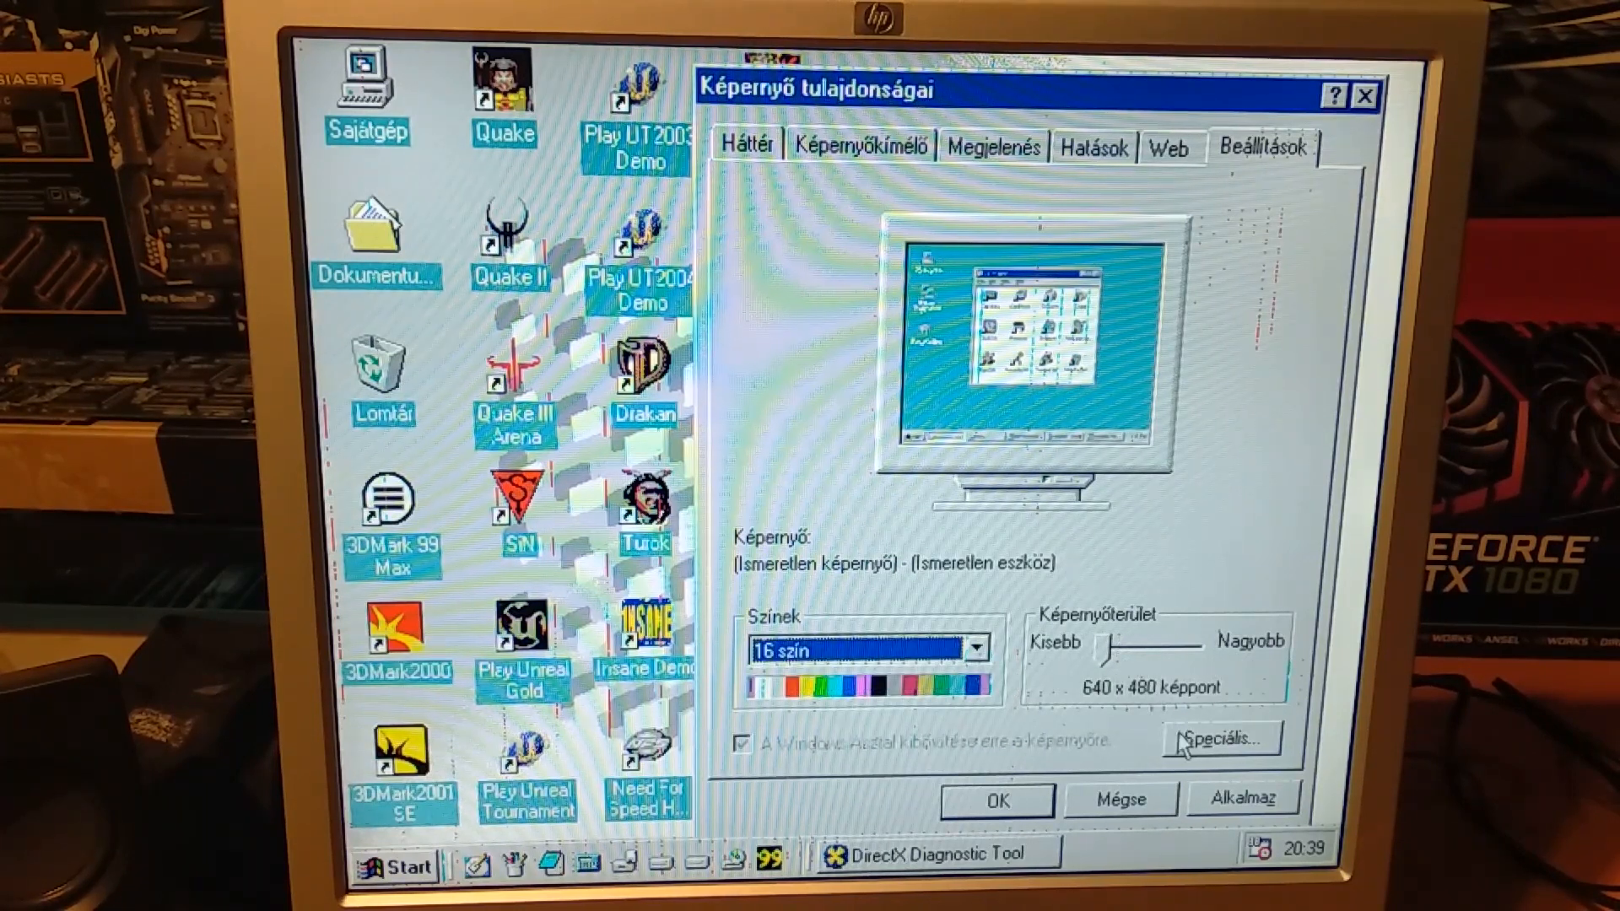
left_click(1222, 739)
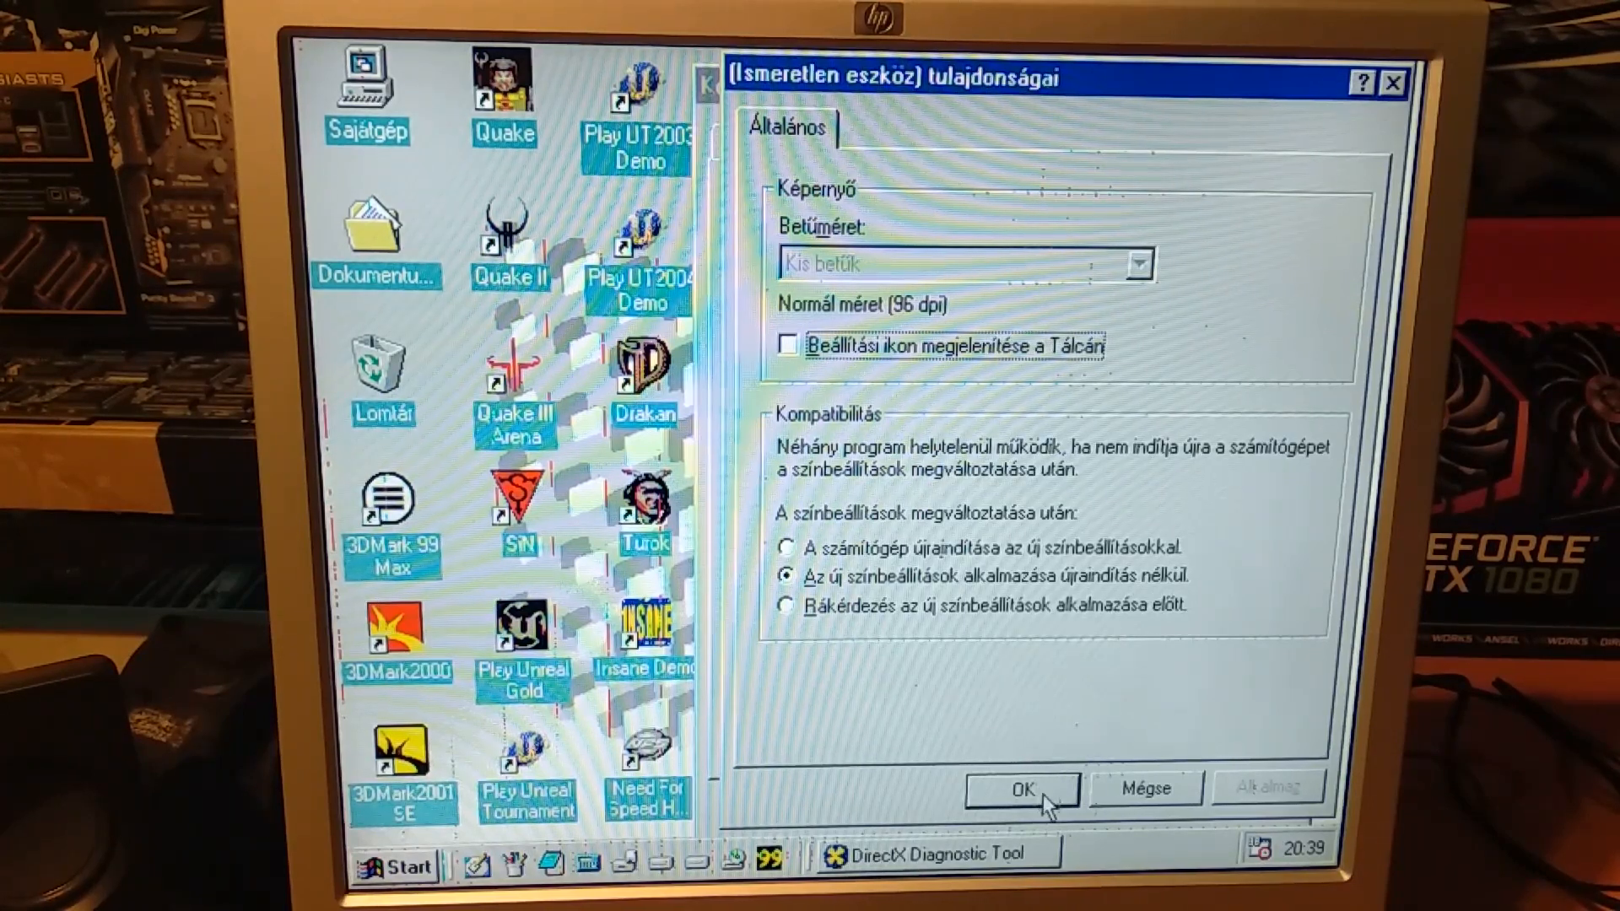
left_click(1023, 788)
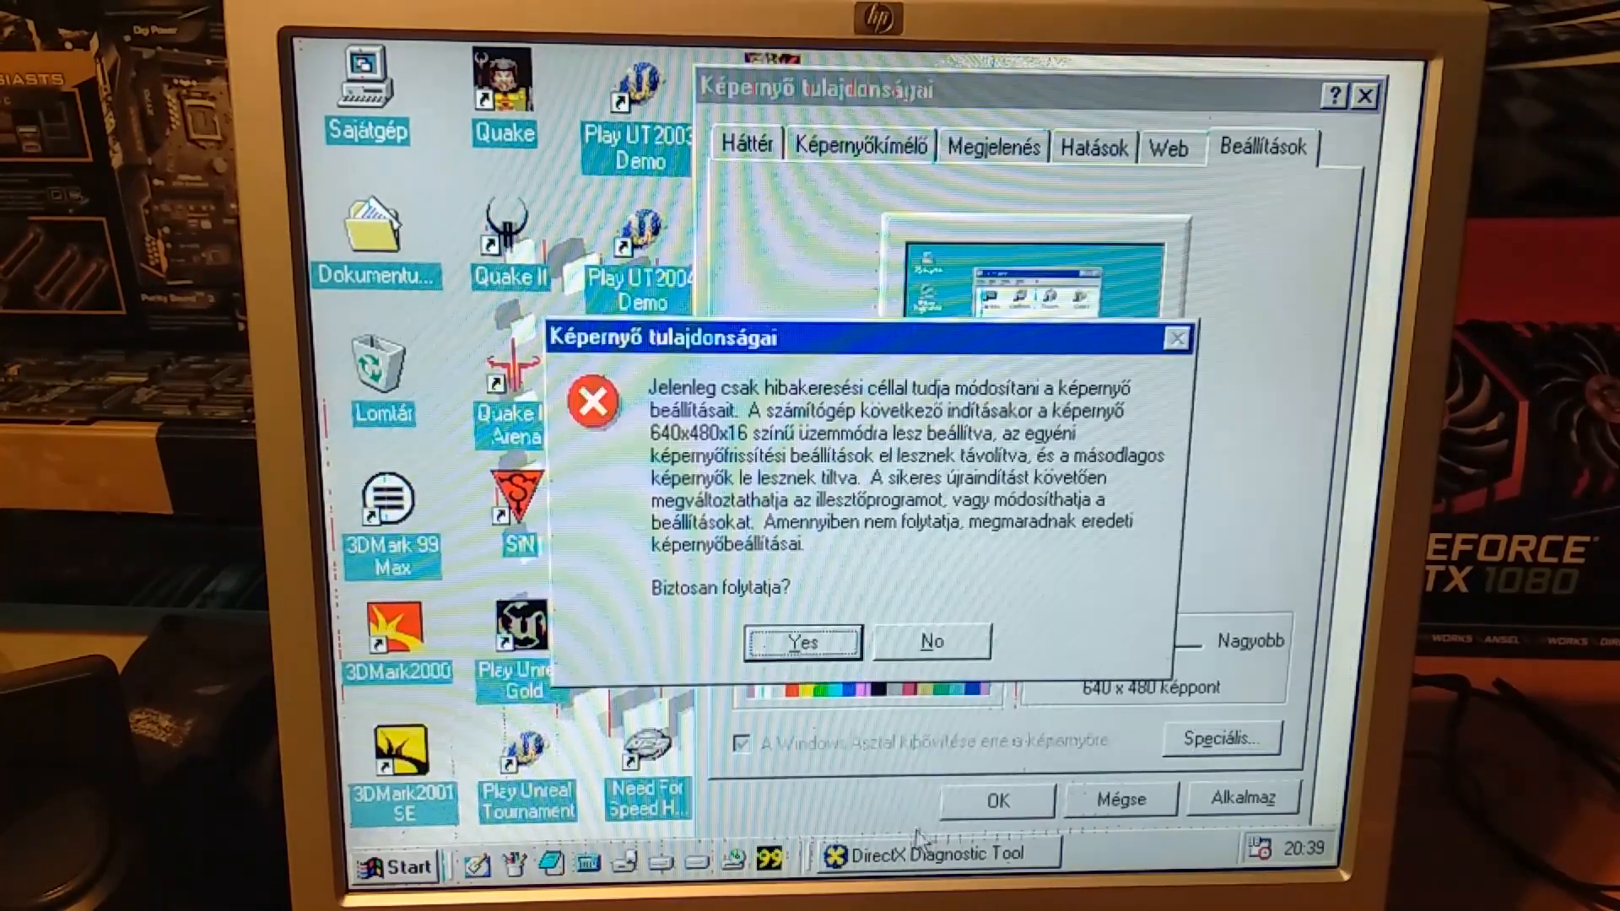
left_click(804, 641)
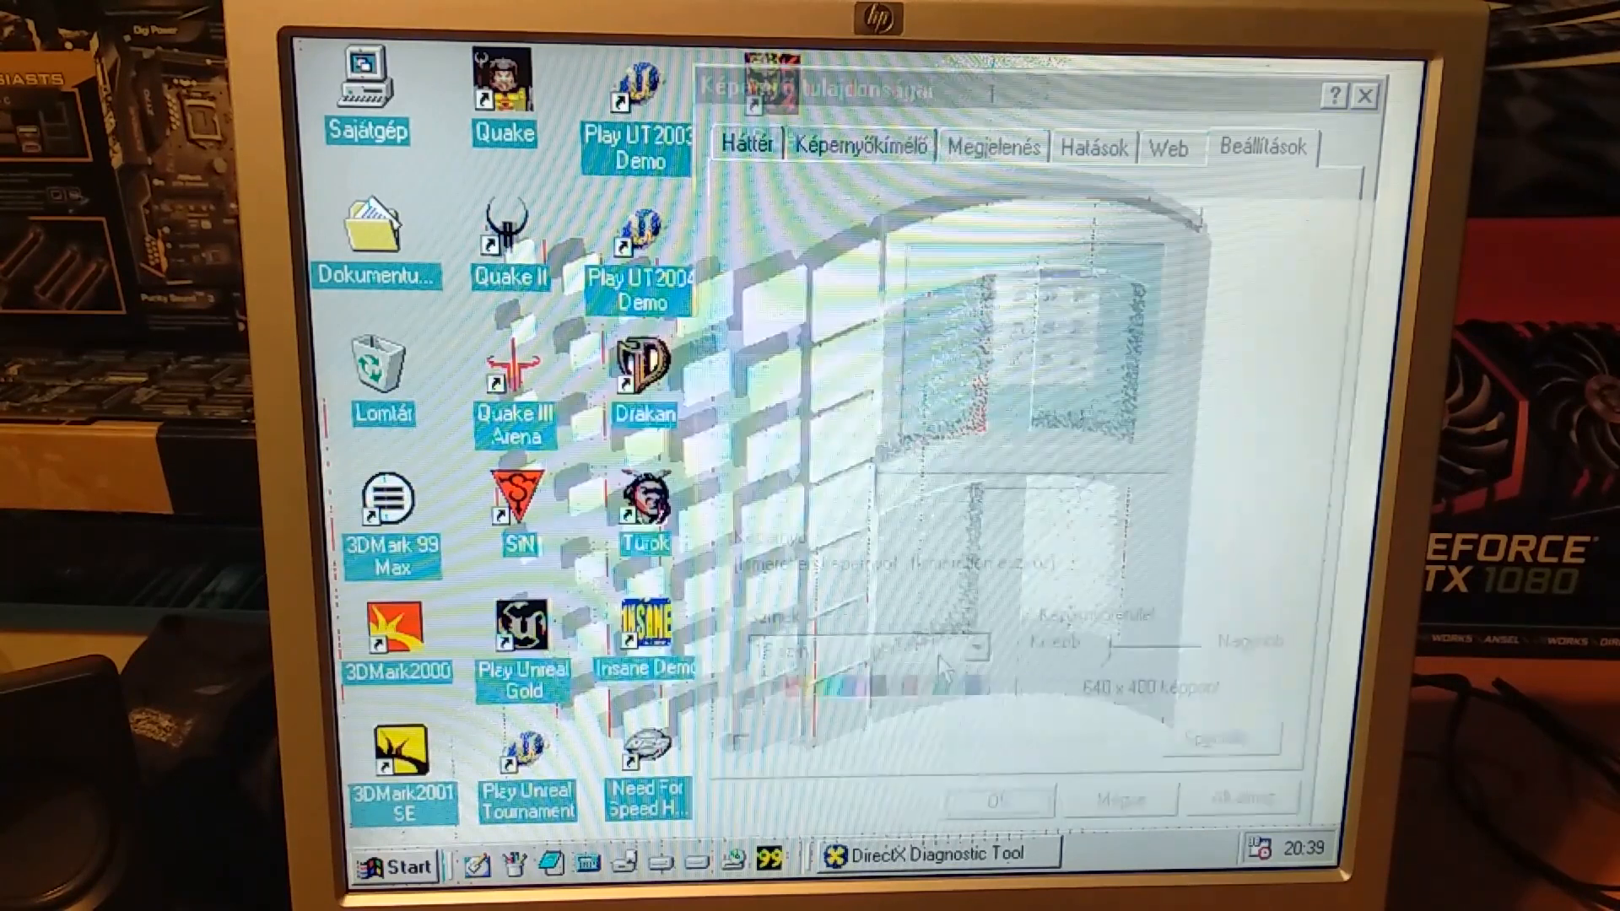
left_click(935, 854)
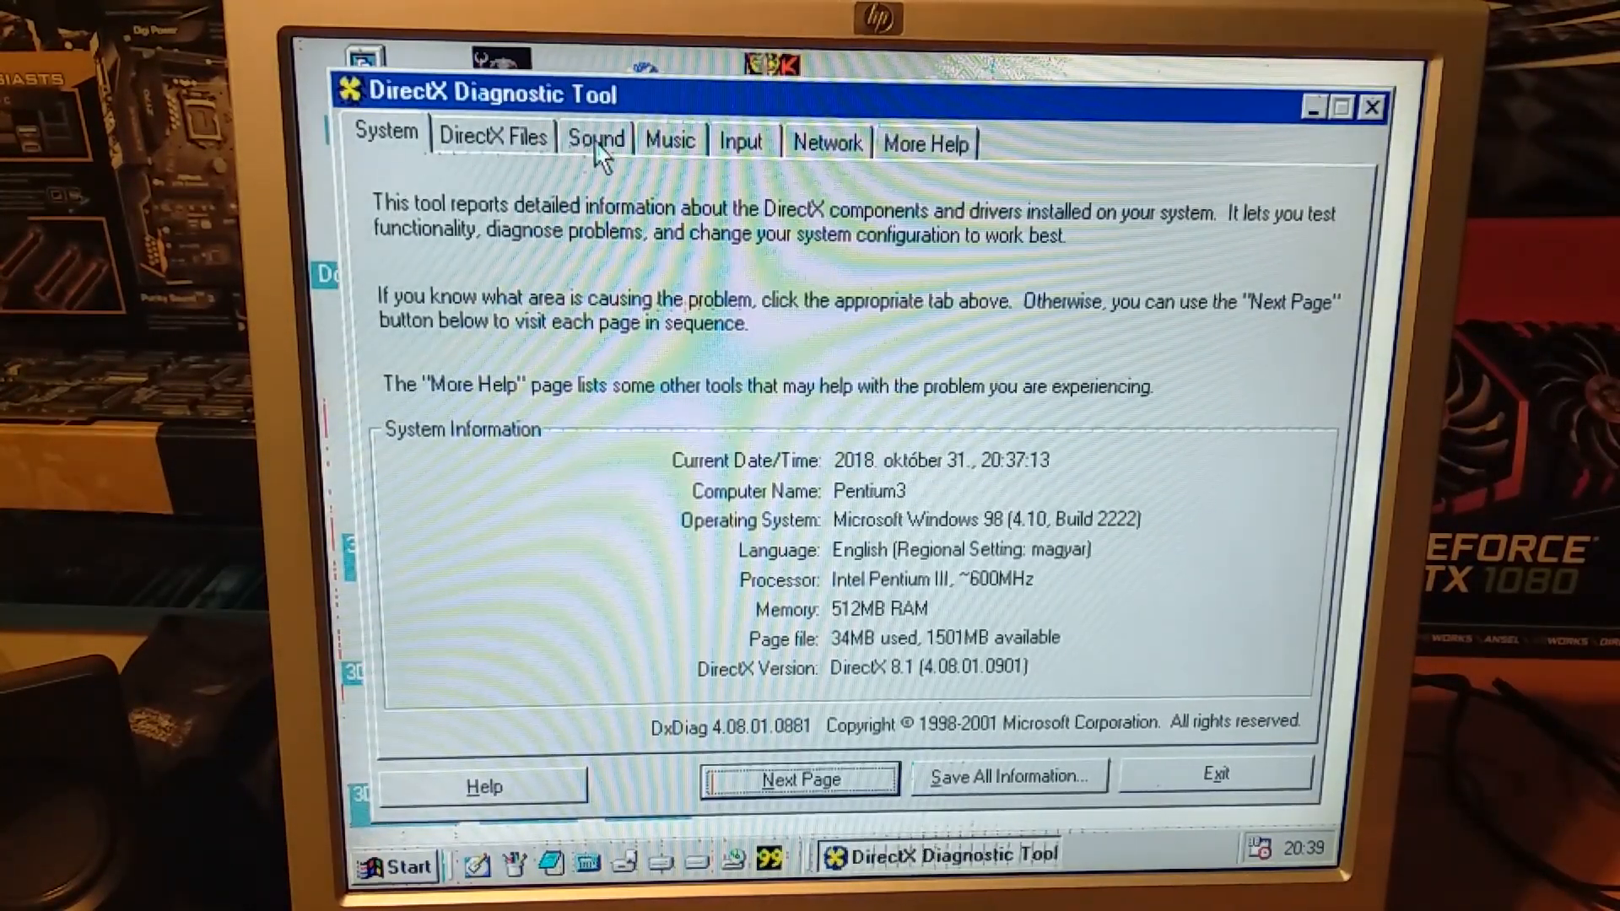
- Review the DirectX Files and Sound pages (SB Live! driver), return to System, and exit DxDiag
left_click(491, 135)
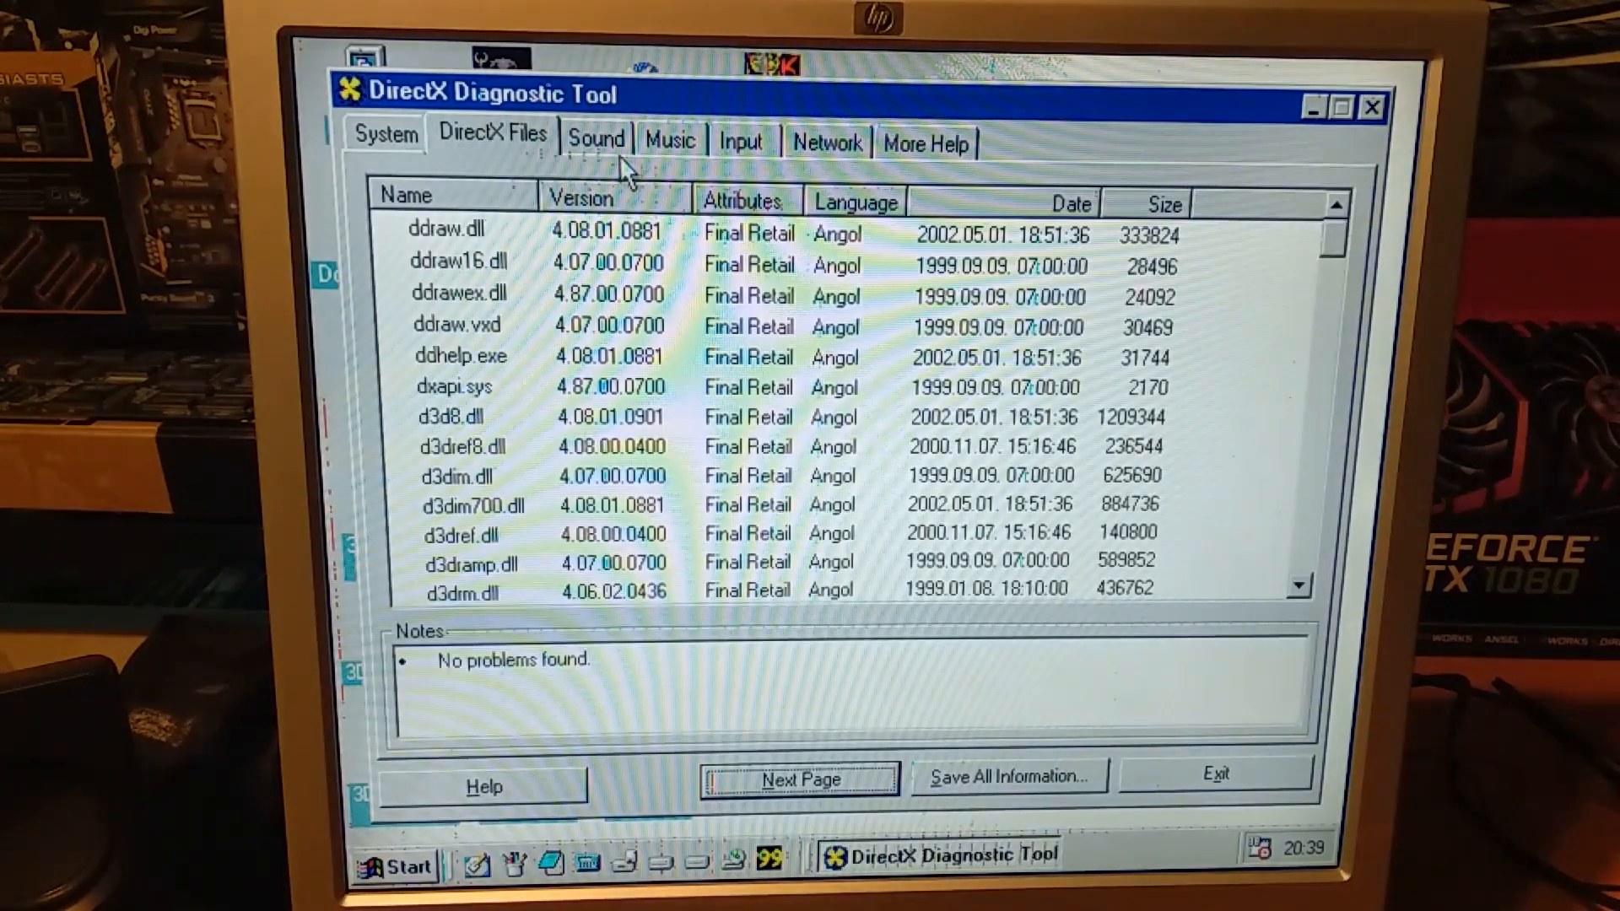
left_click(595, 142)
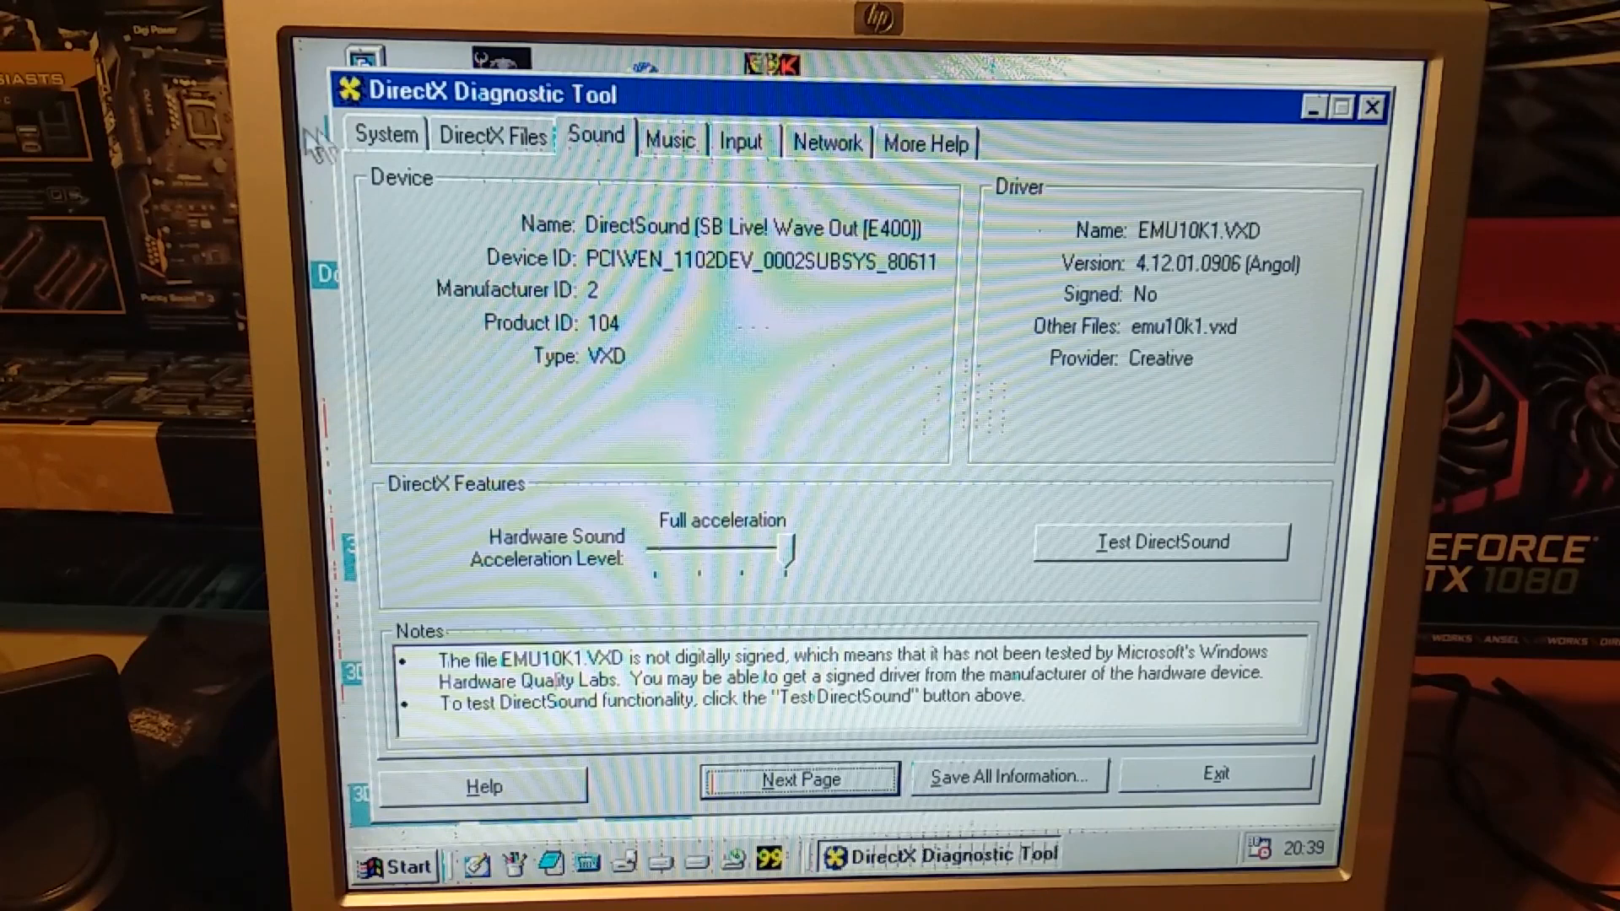
left_click(385, 135)
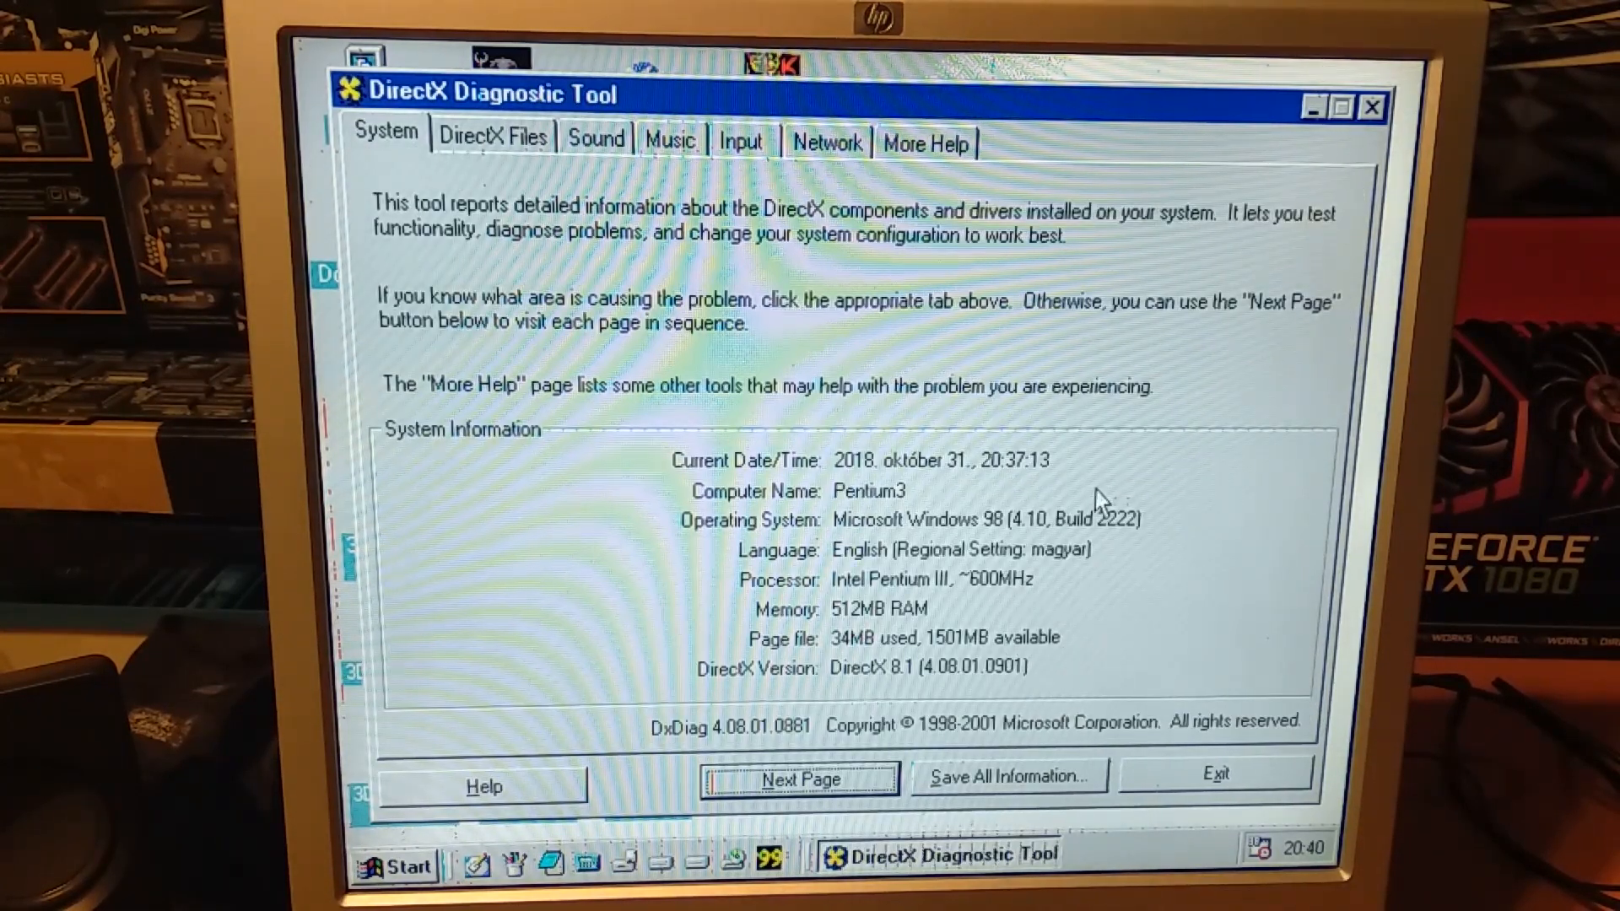
mouse_move(1166, 793)
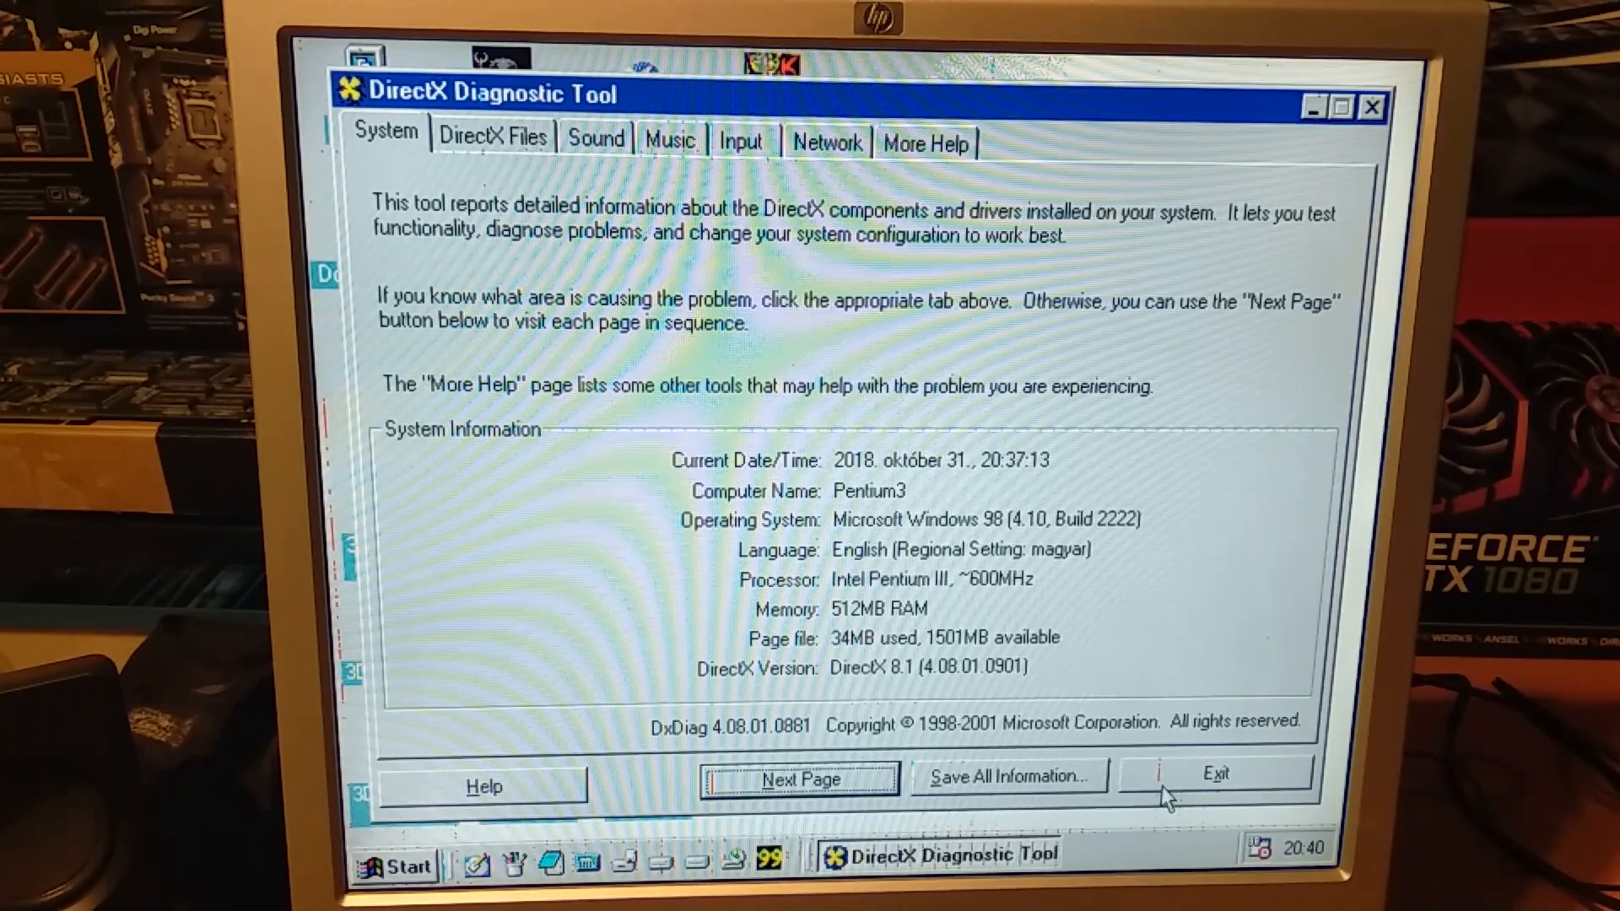
left_click(1217, 776)
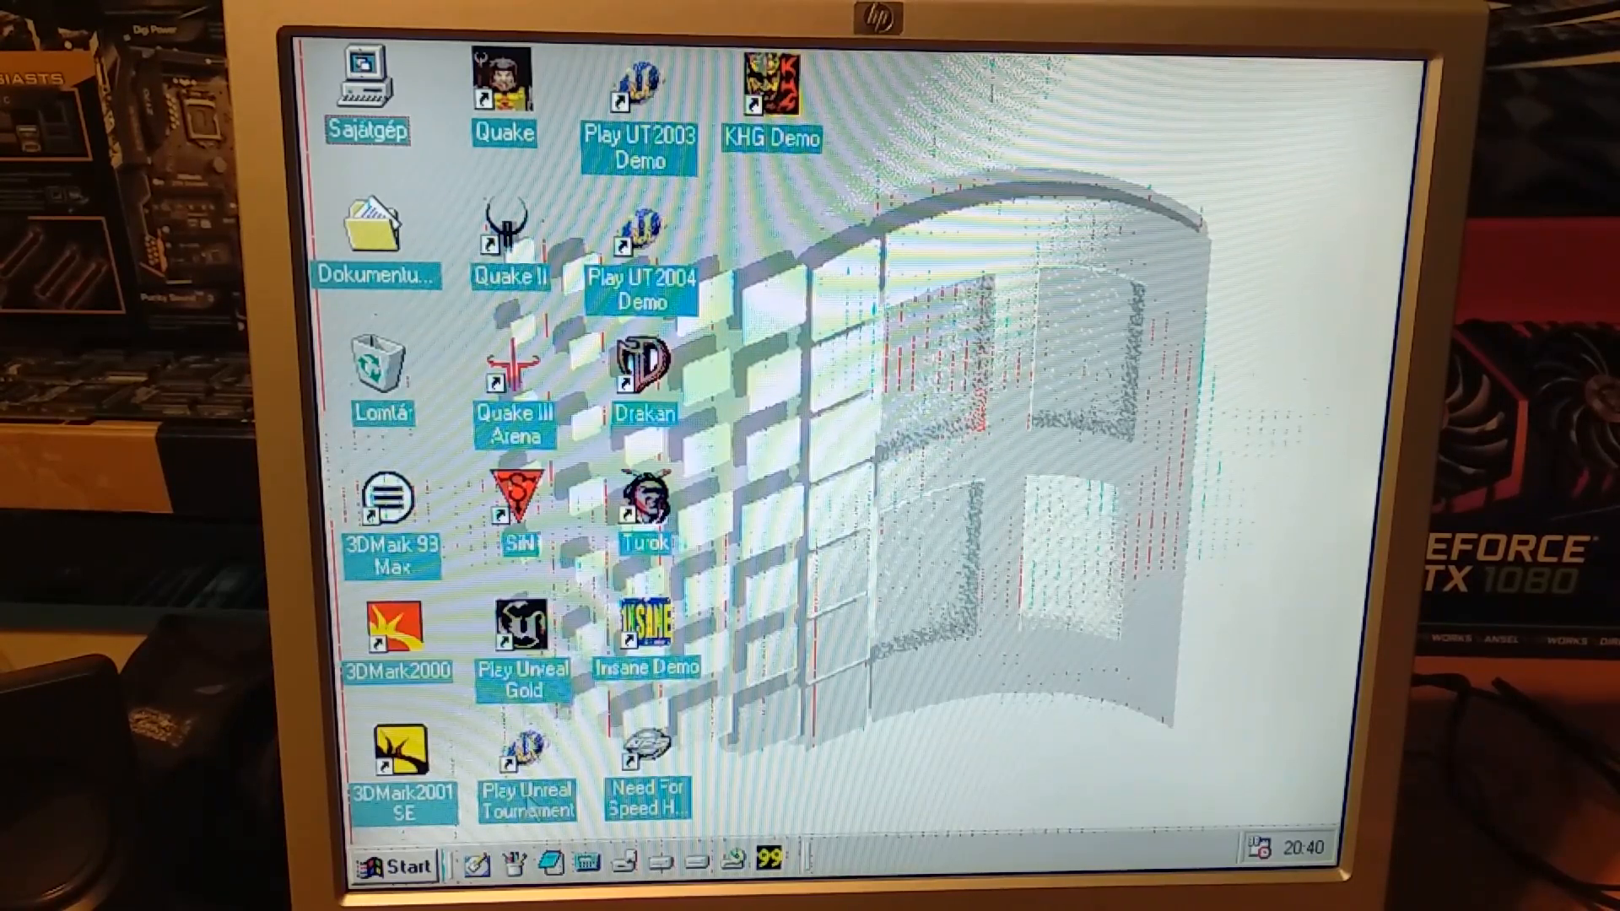
left_click(393, 864)
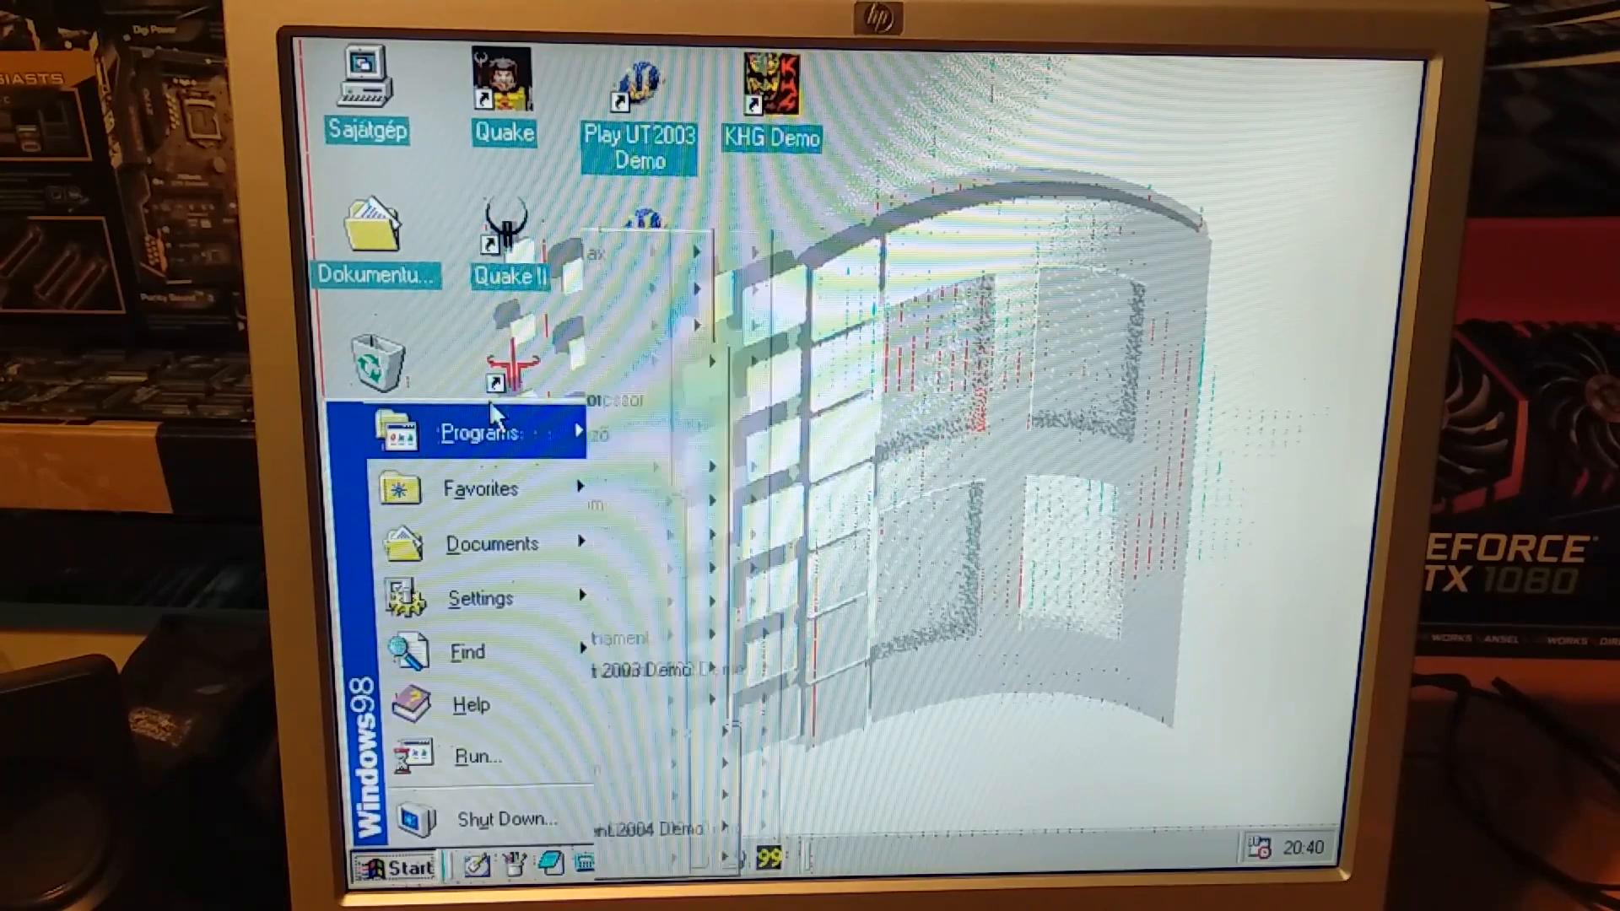
mouse_move(658, 467)
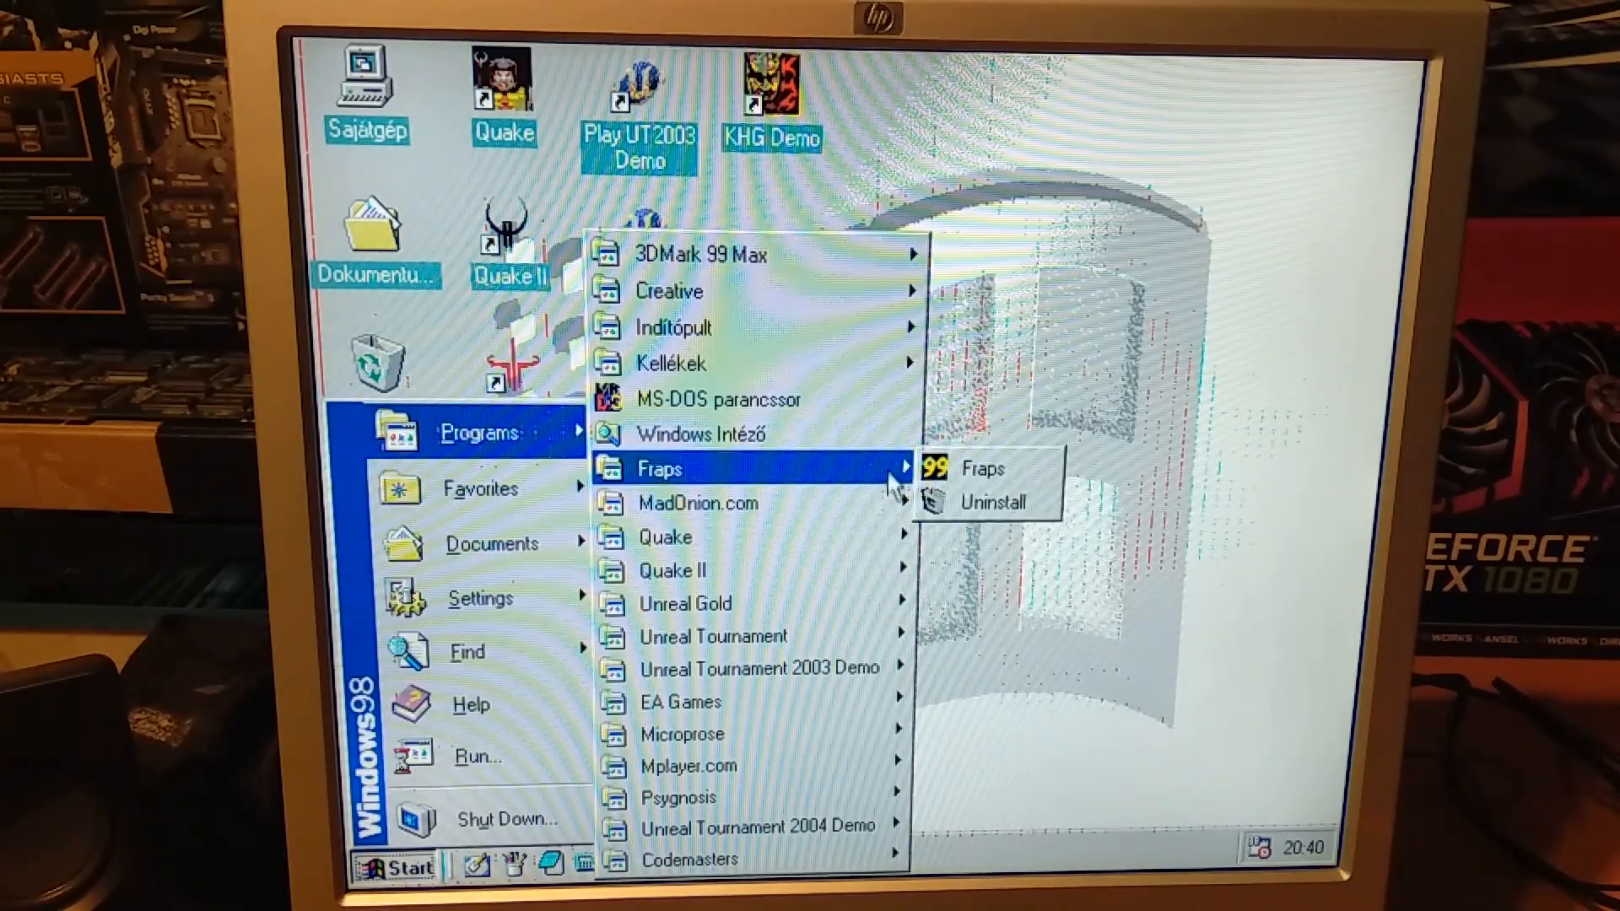
mouse_move(672, 327)
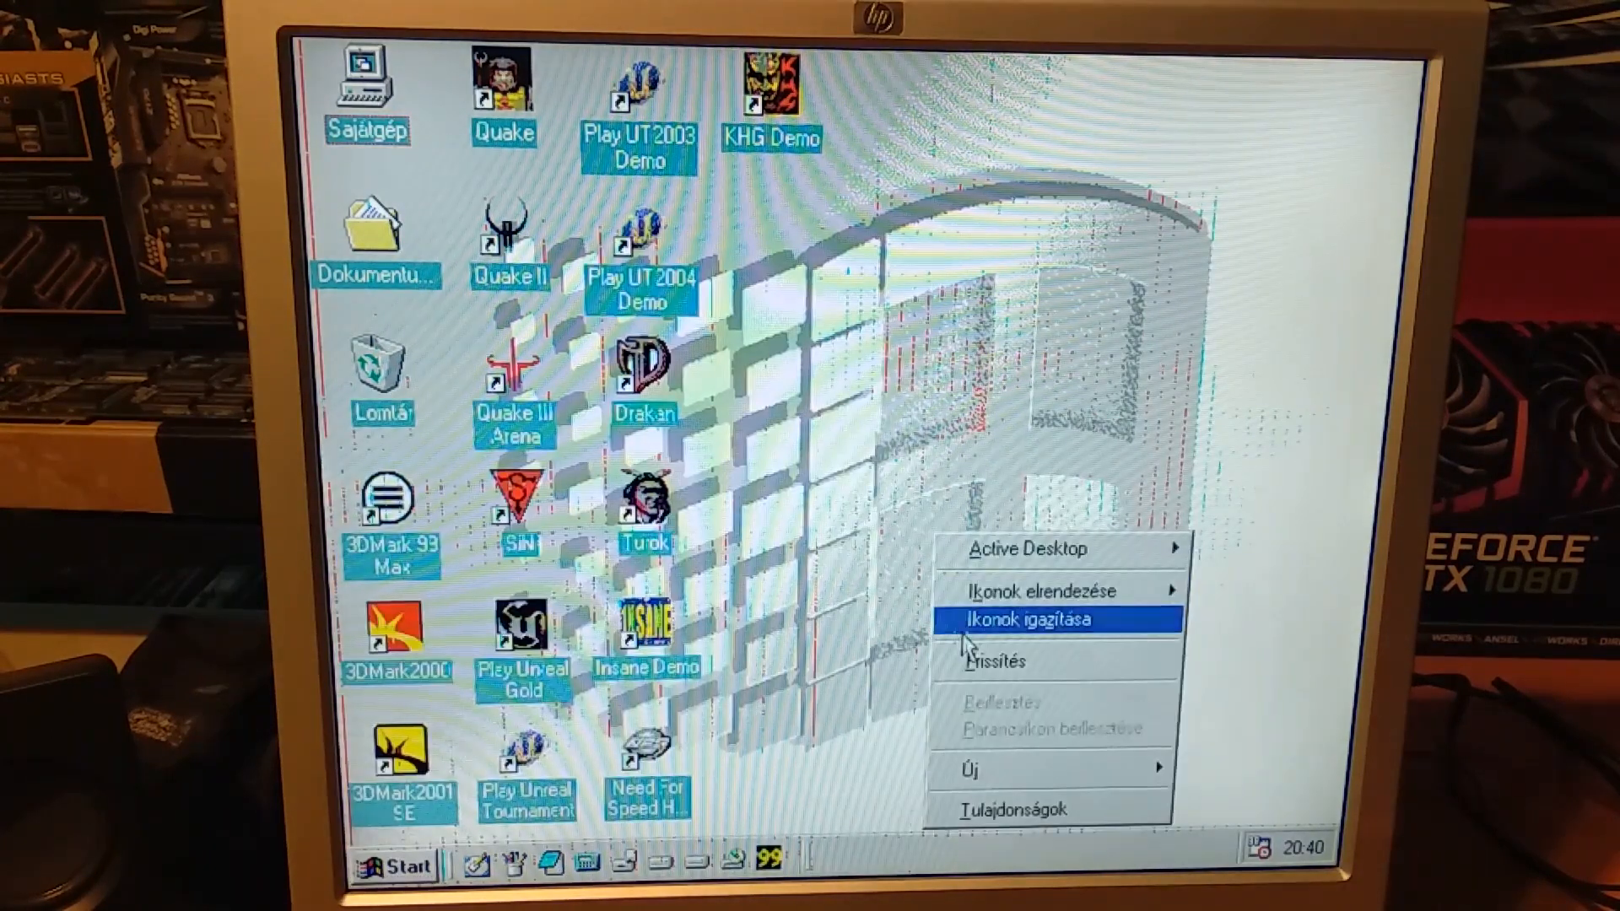
left_click(1039, 619)
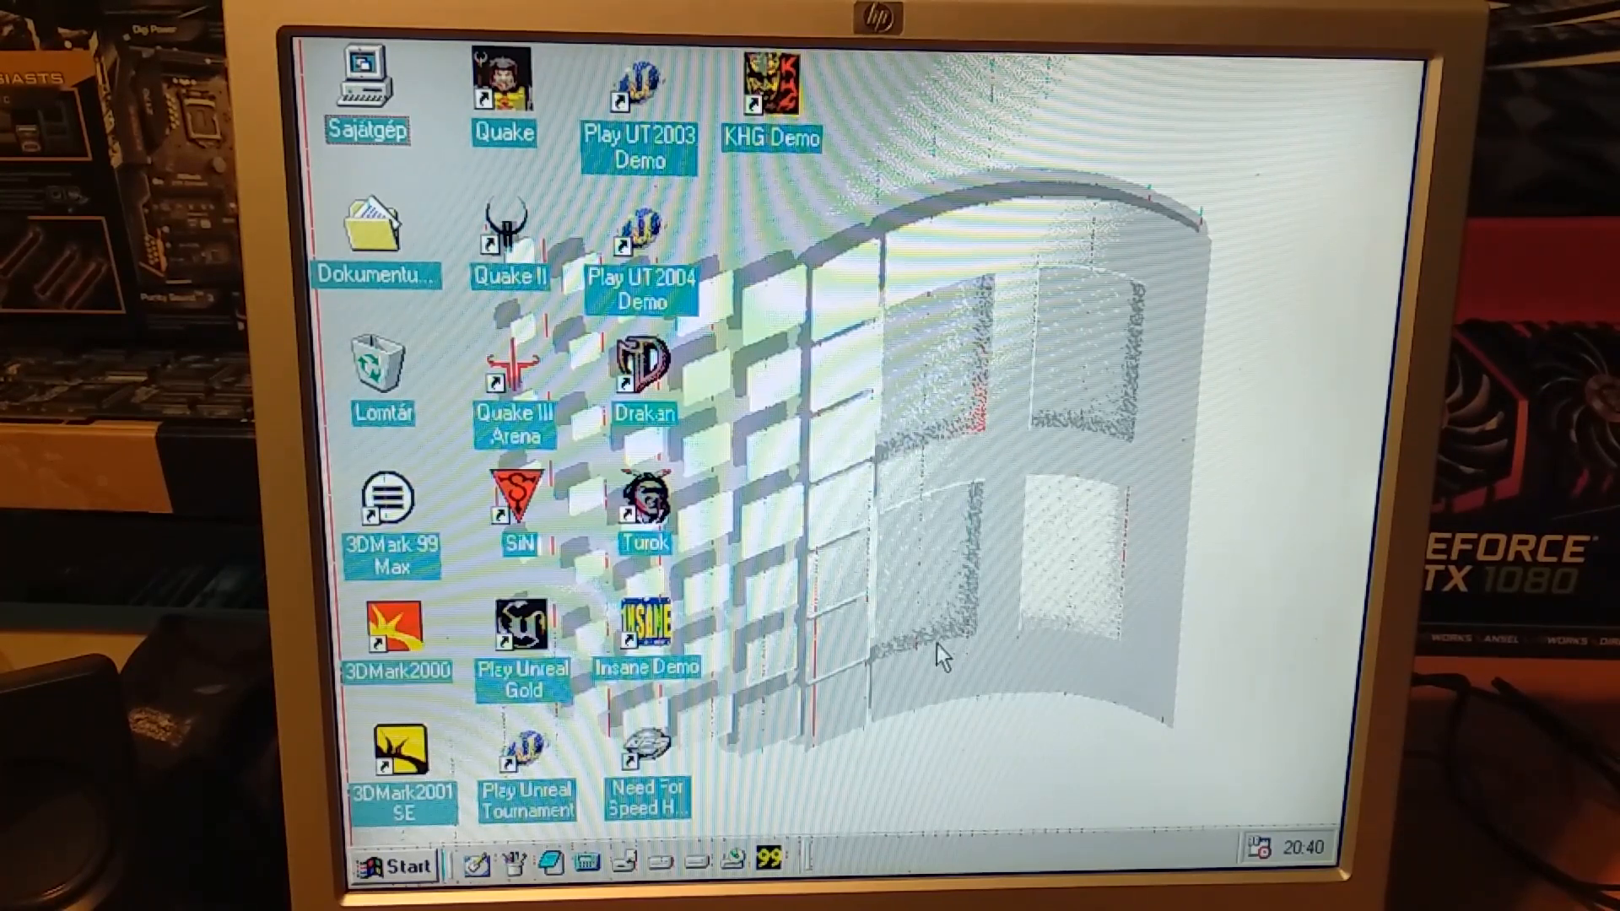
mouse_move(511, 243)
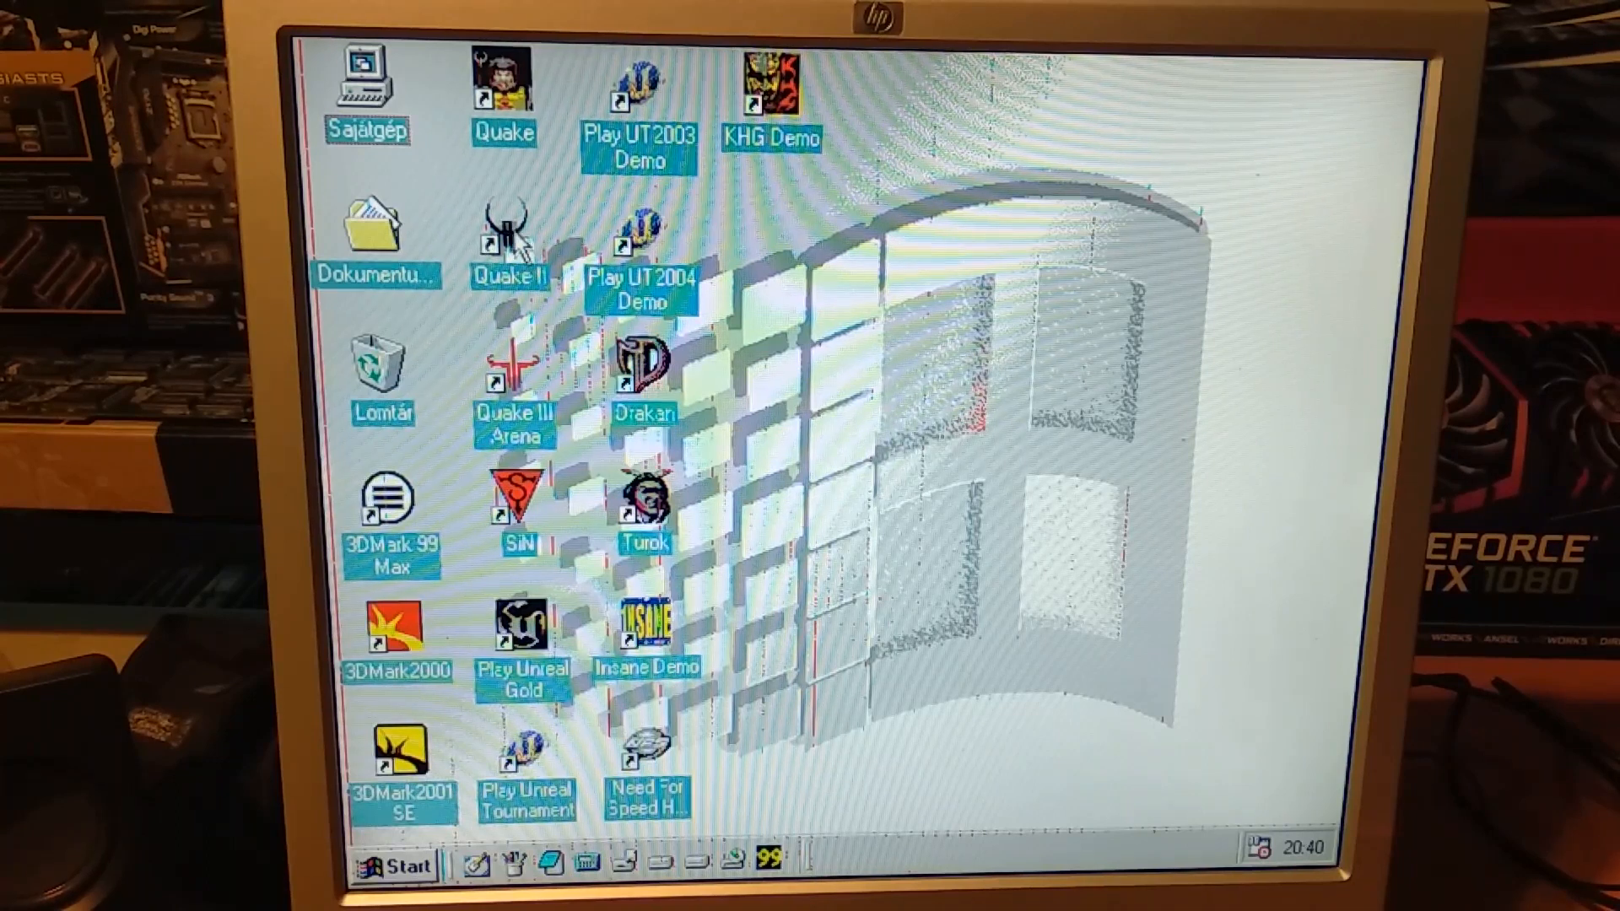
double_click(508, 225)
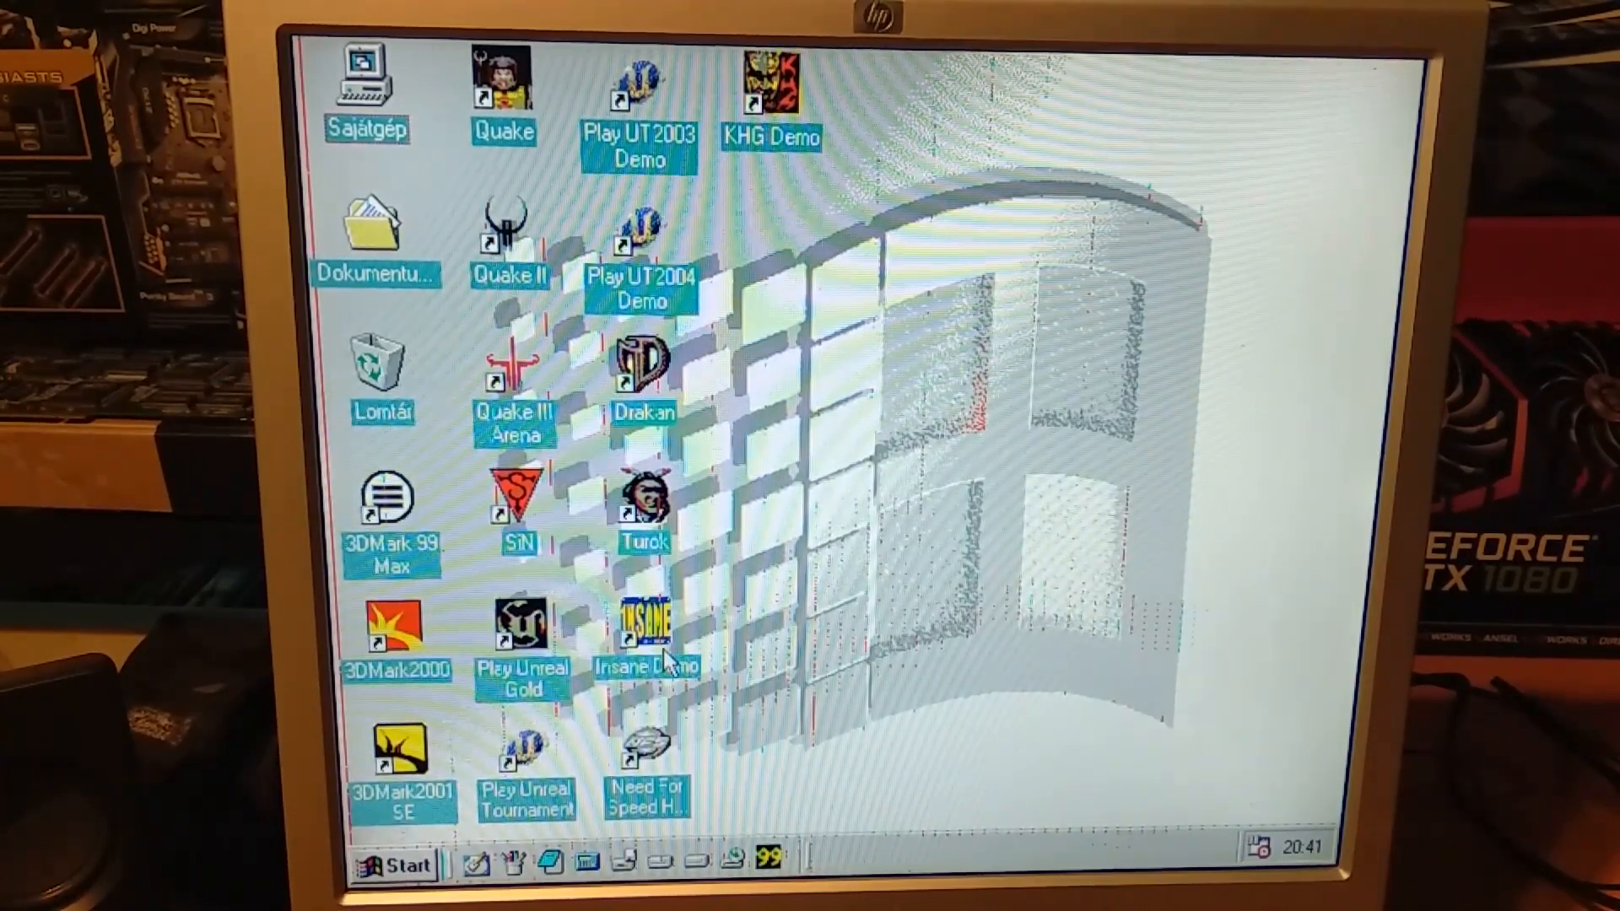
- Launch Unreal Tournament and view the game's Preferences window, then close it
double_click(530, 745)
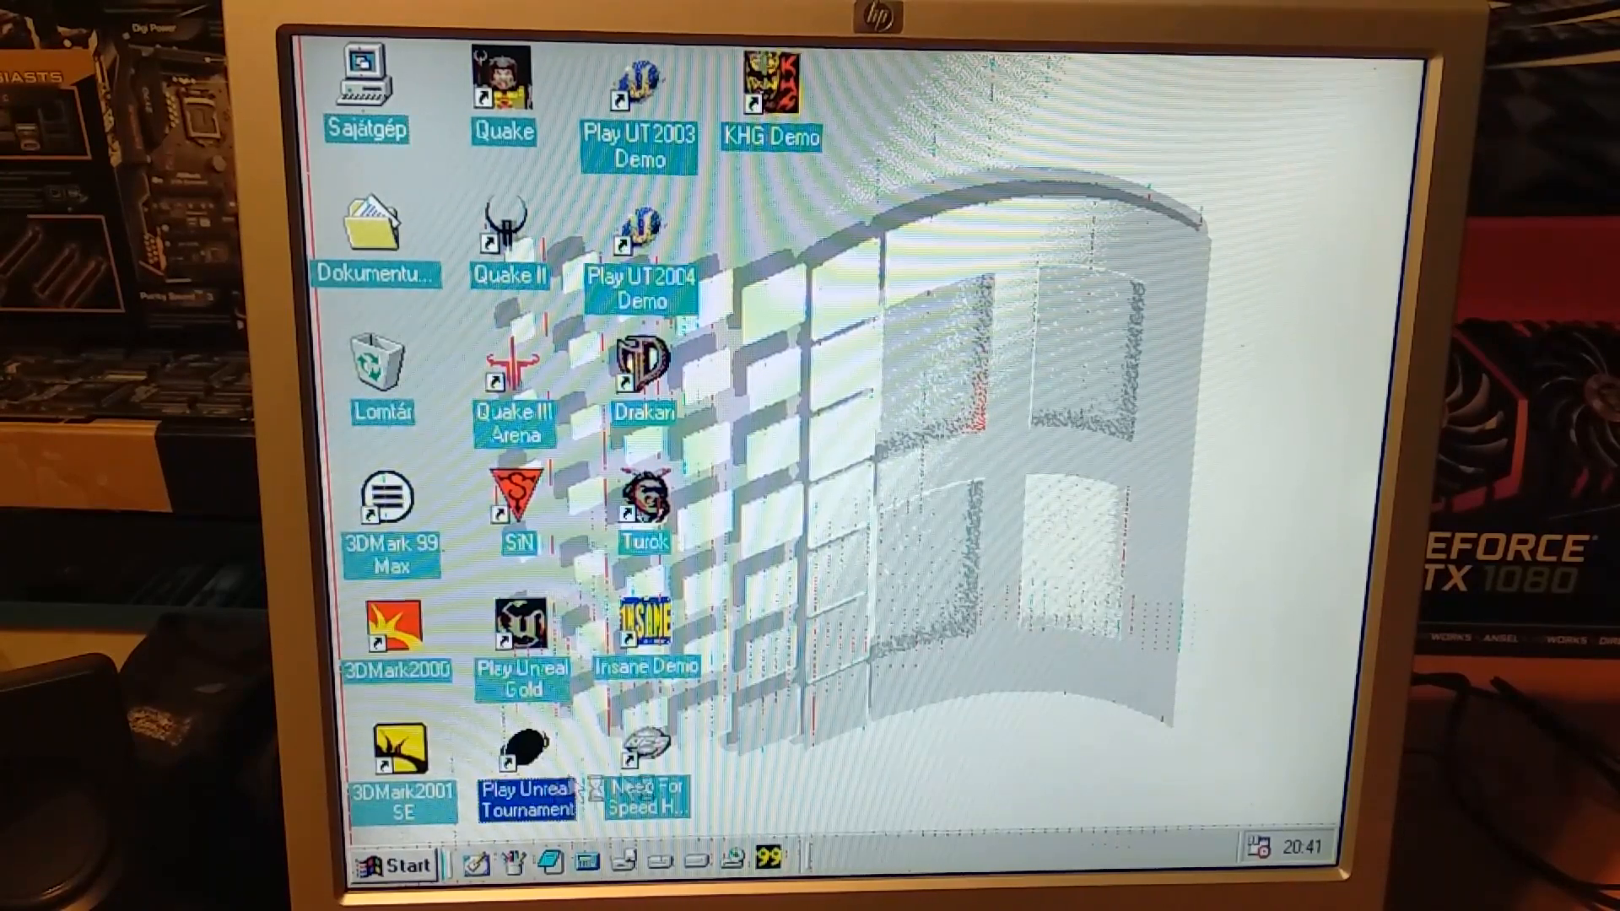
double_click(525, 750)
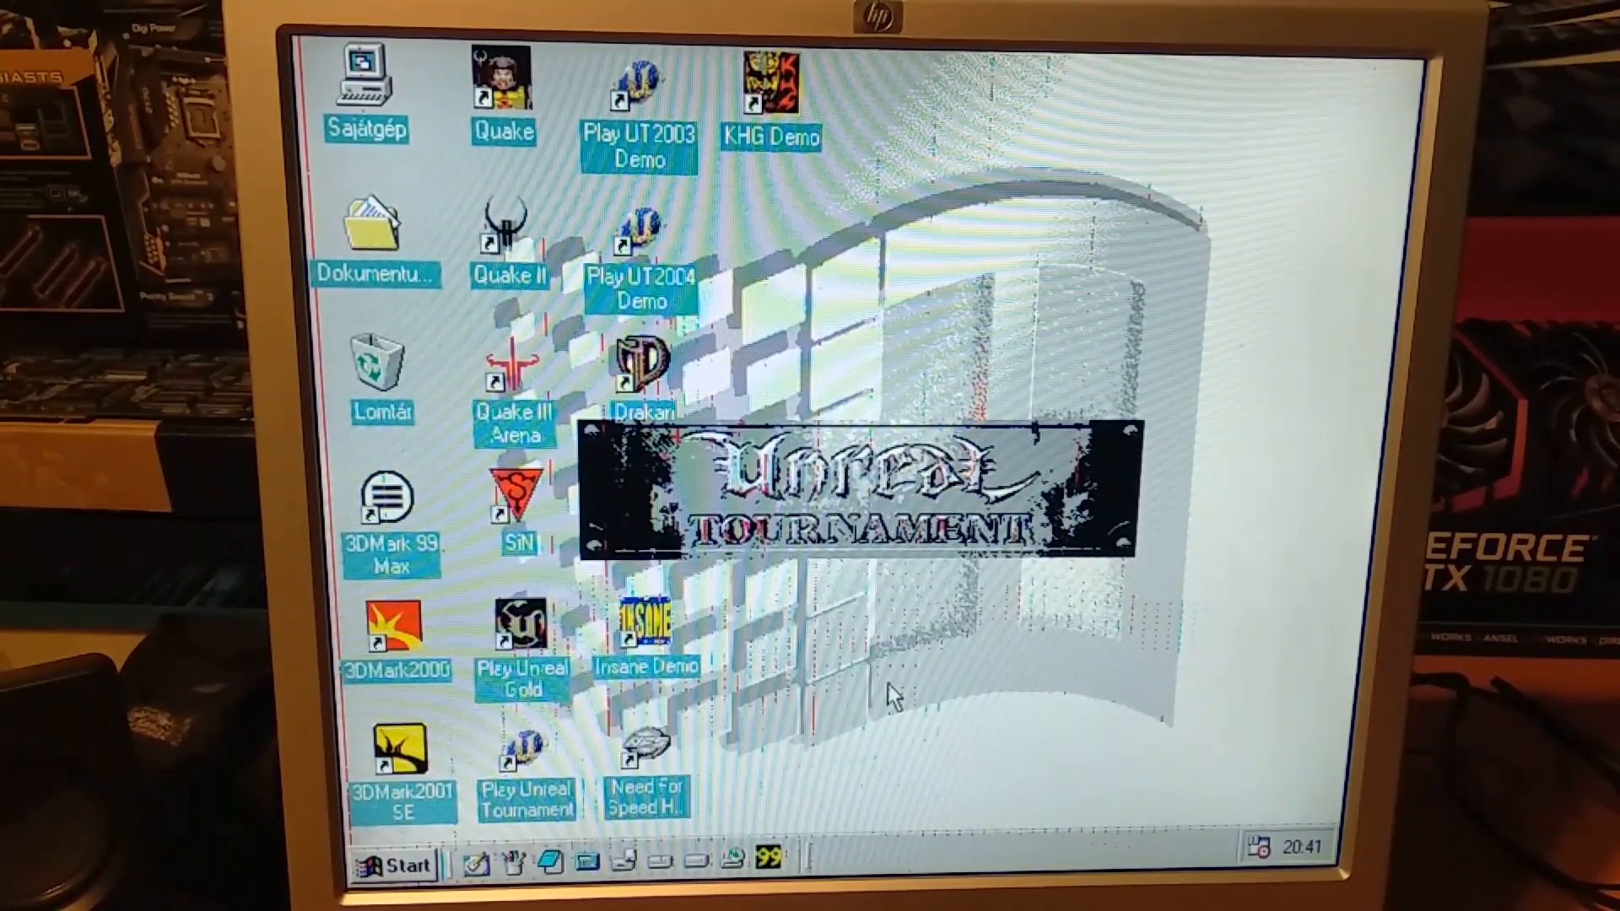
mouse_move(800, 672)
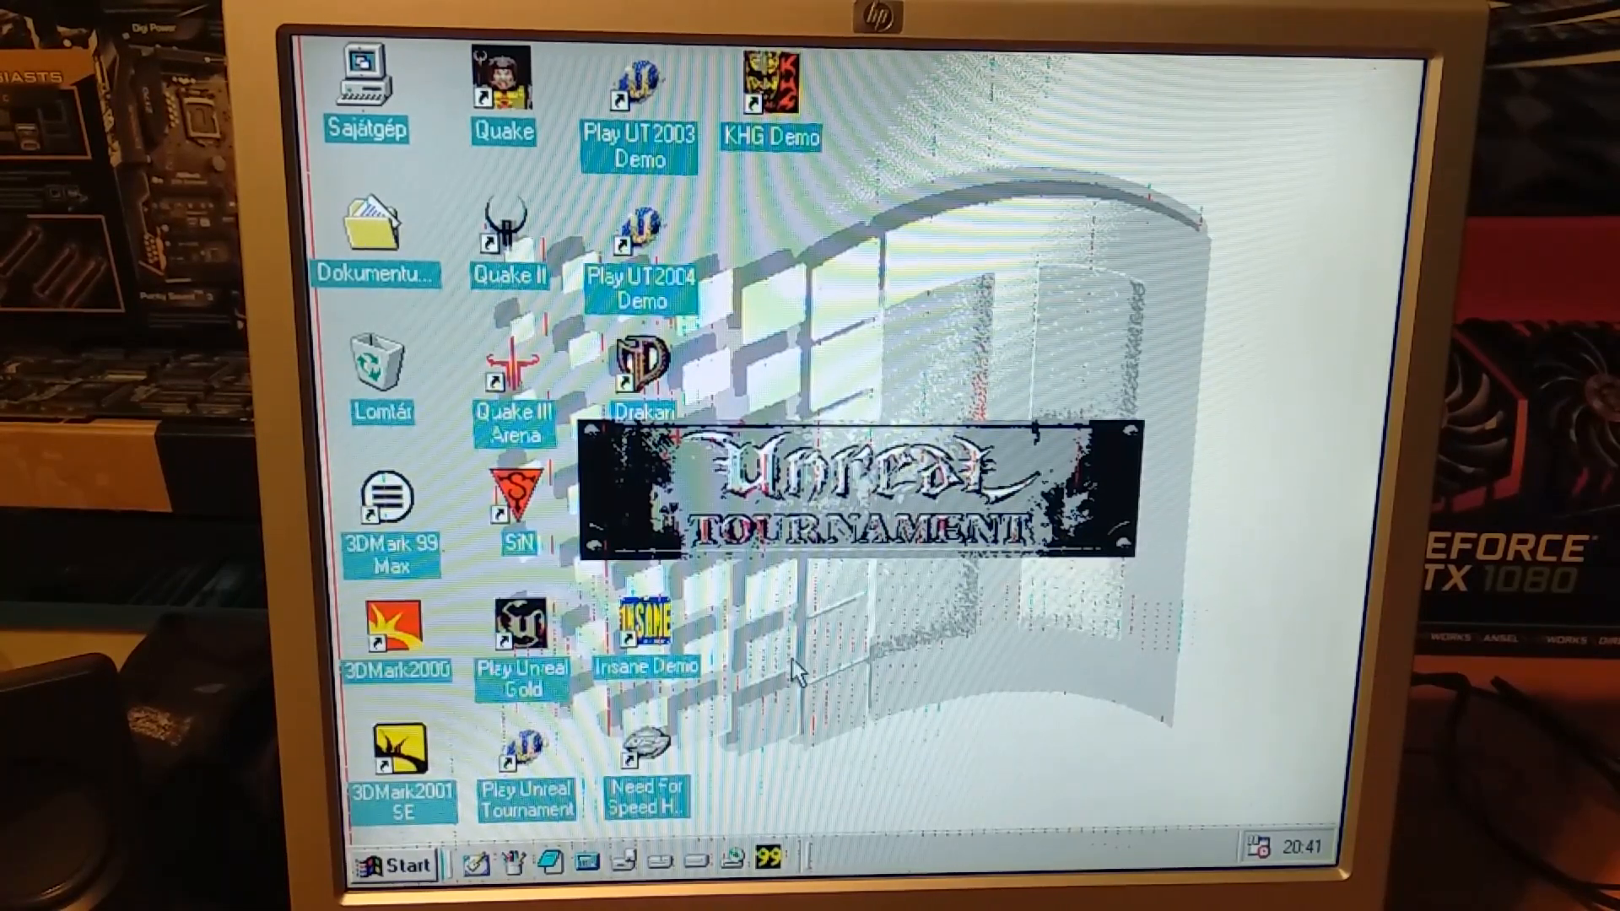
mouse_move(811, 663)
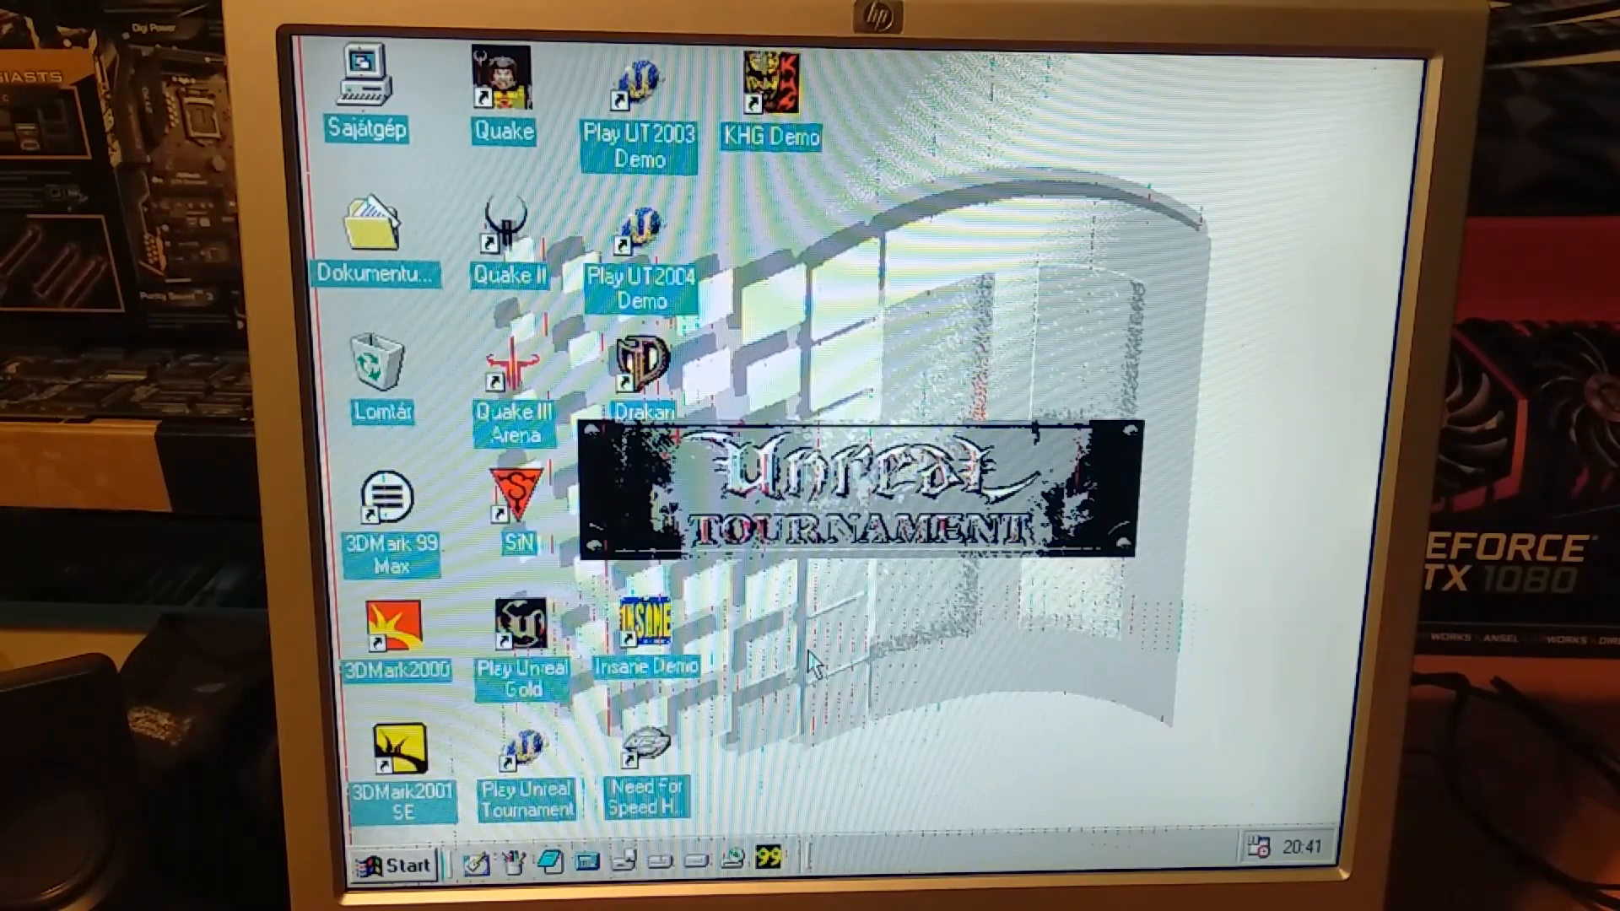
mouse_move(873, 637)
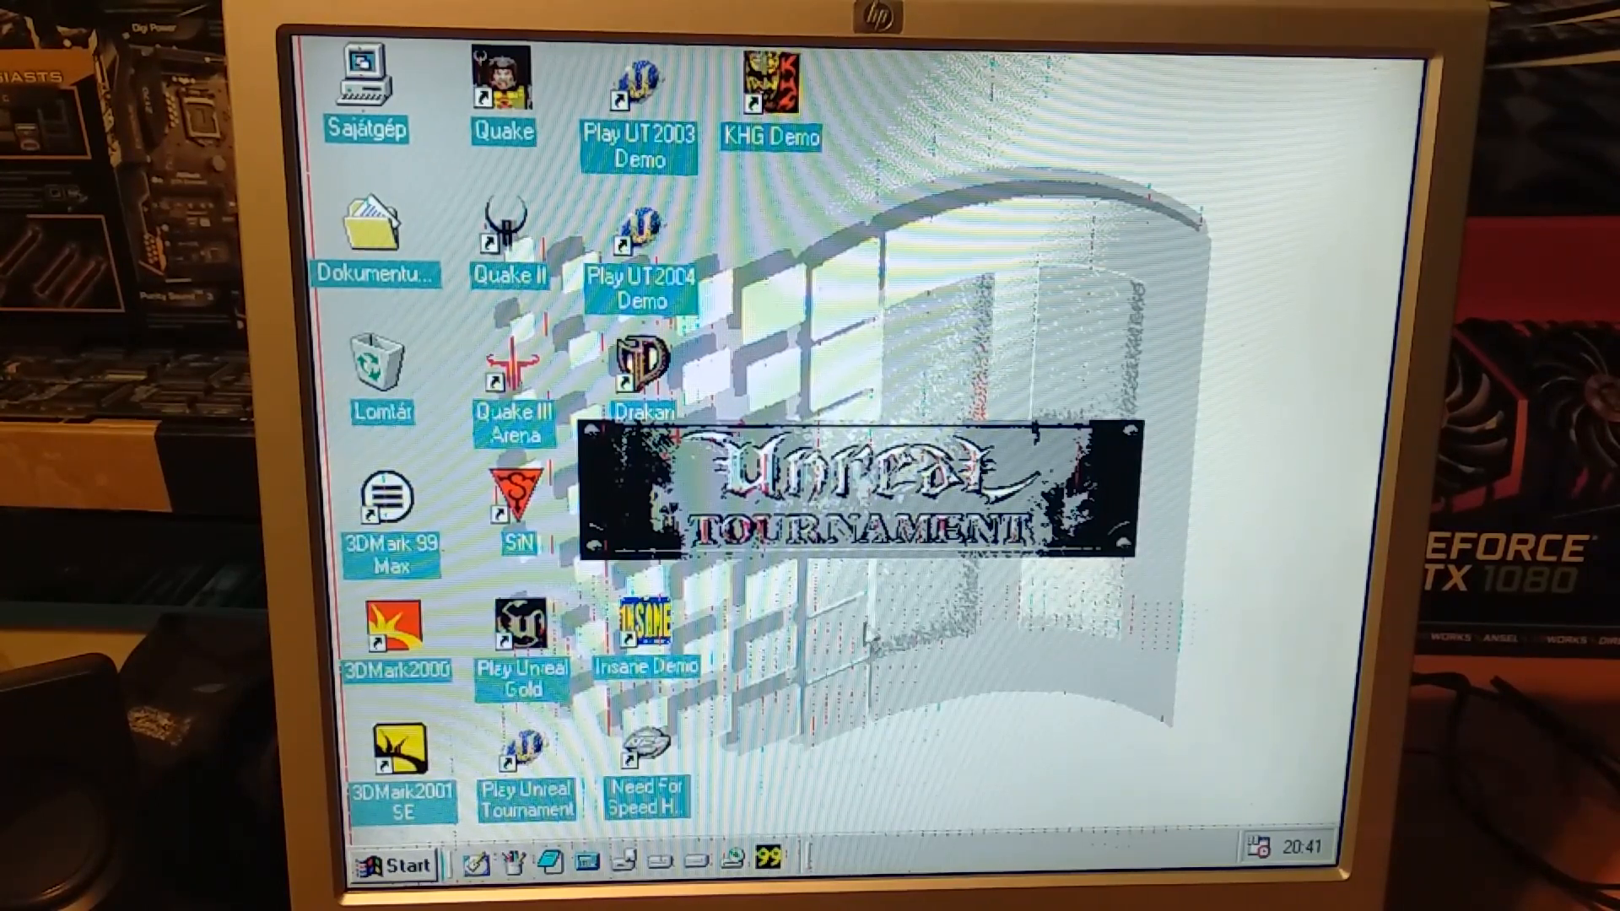
mouse_move(877, 636)
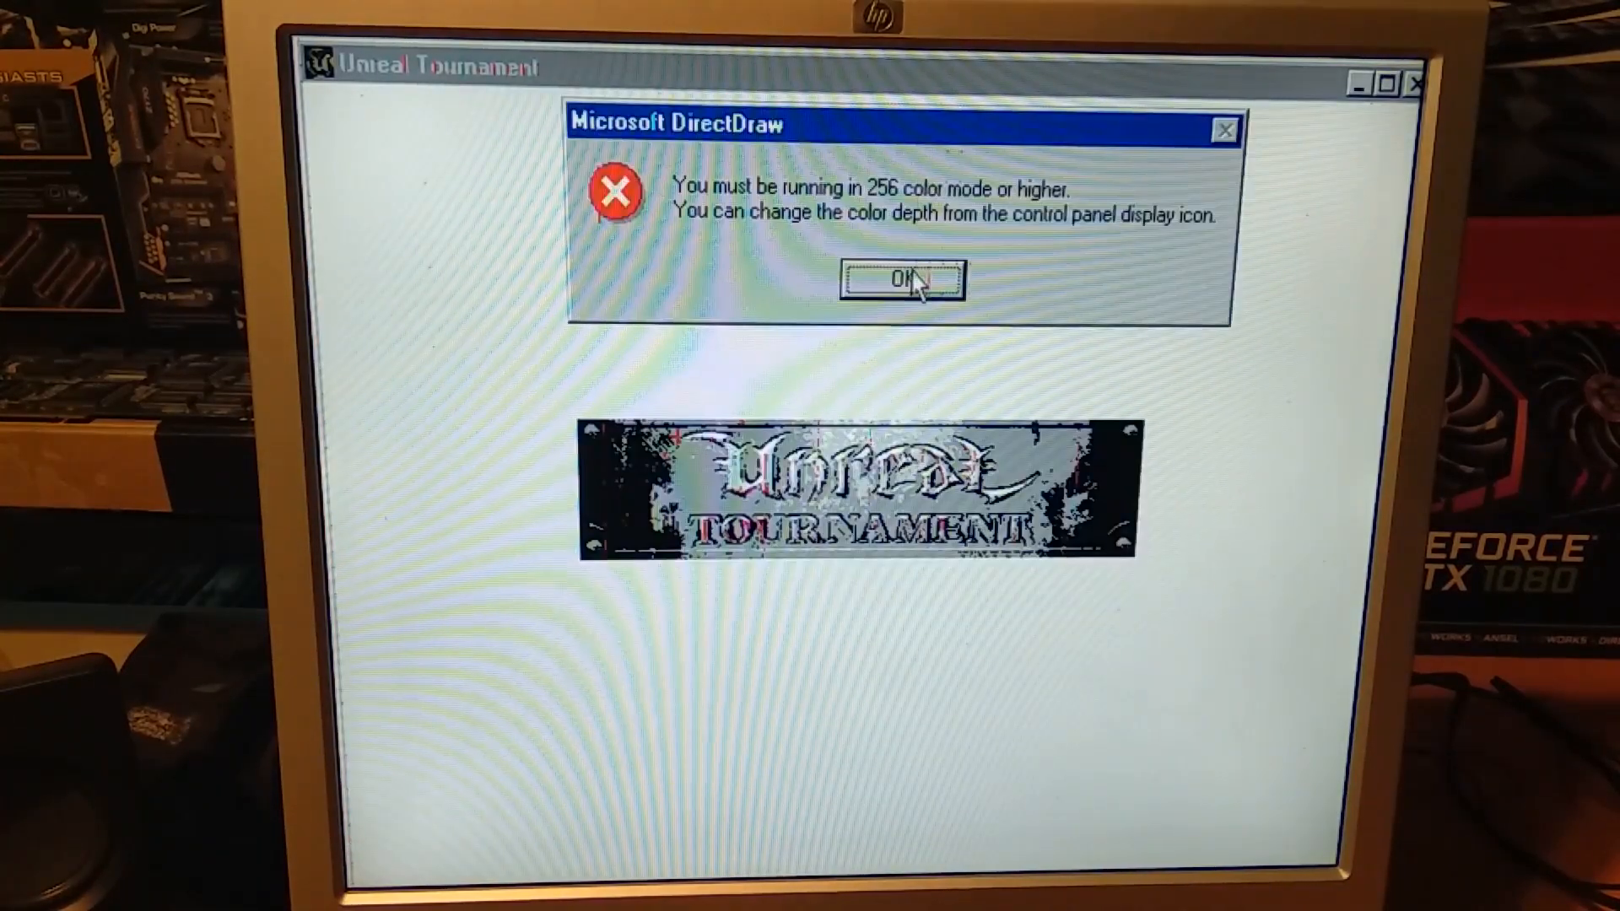
left_click(901, 282)
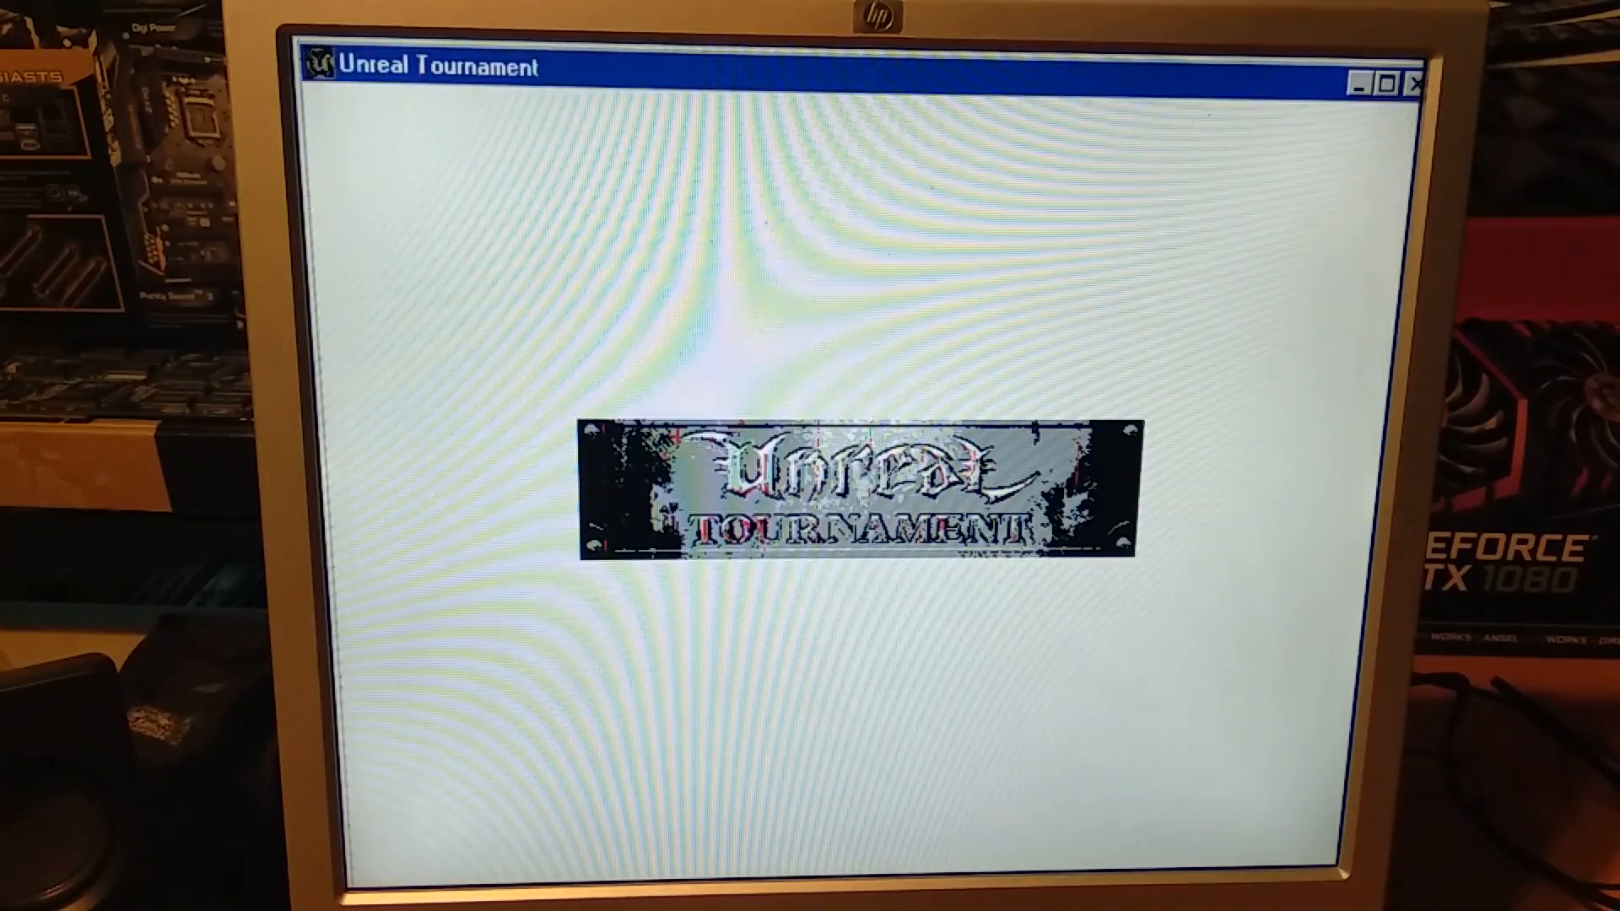
left_click(335, 104)
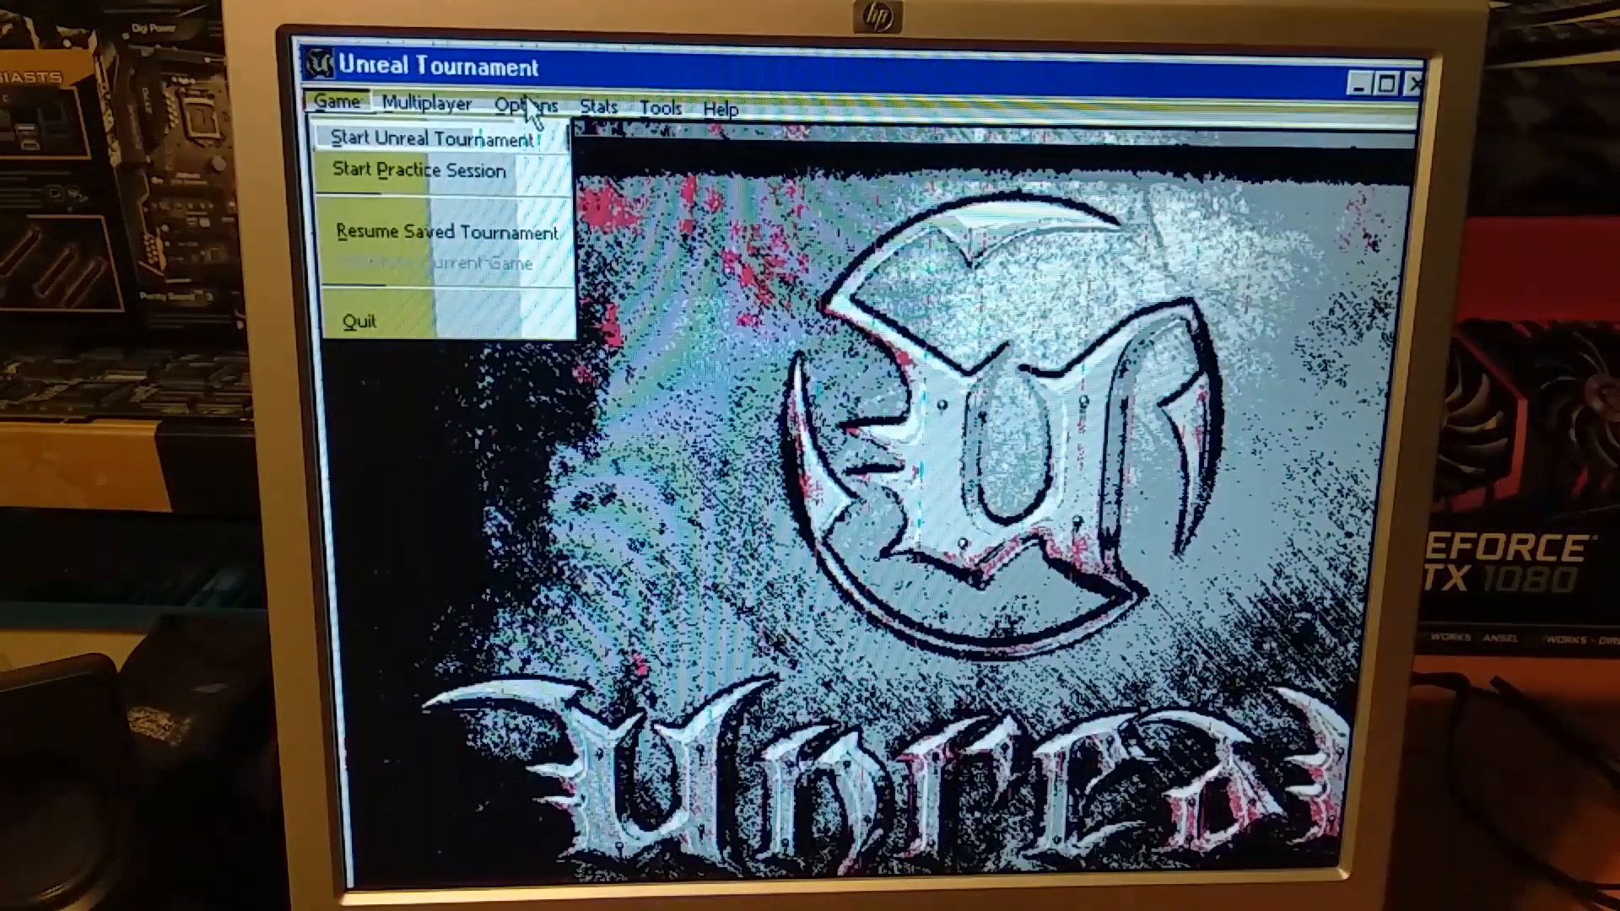
left_click(525, 105)
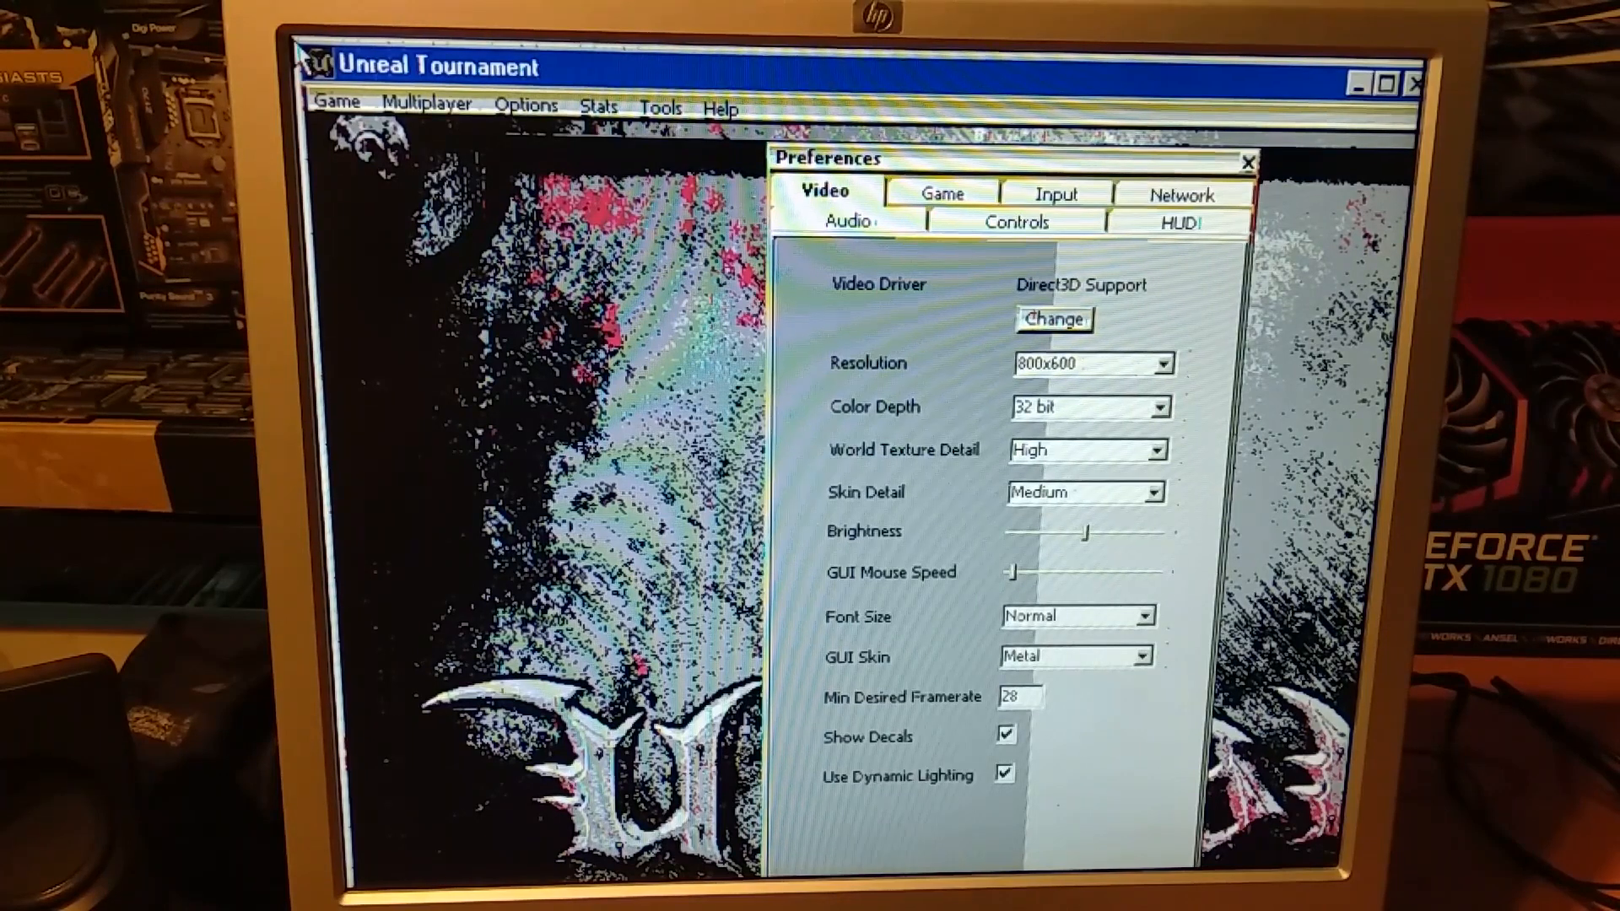
left_click(1248, 162)
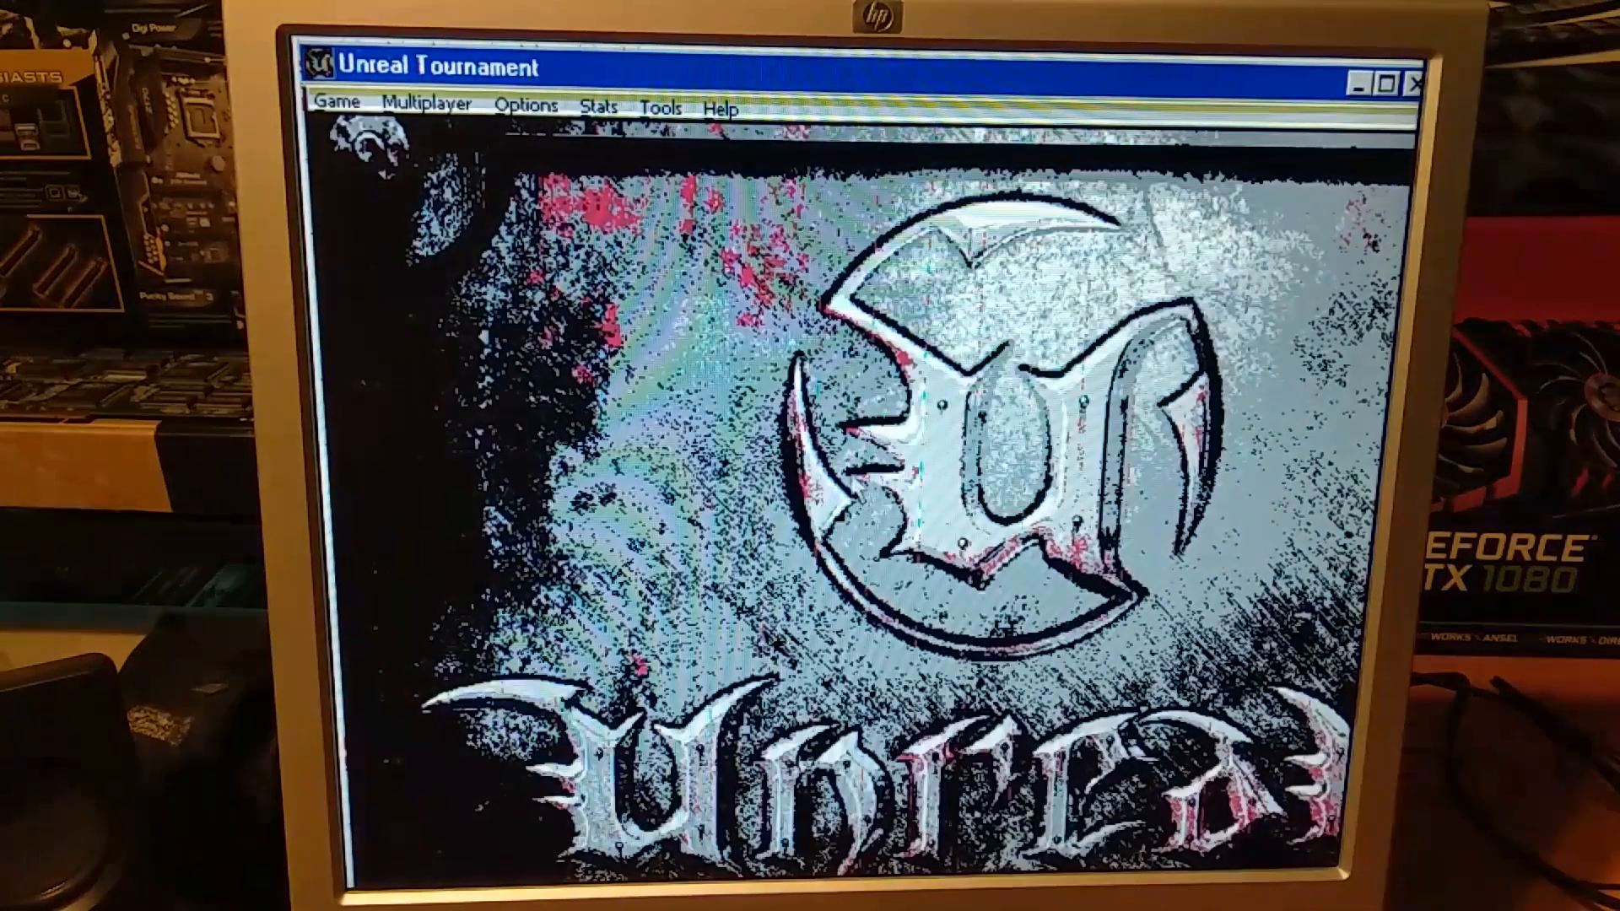
- View the Start Practice Session setup and close it back to the main menu
left_click(334, 103)
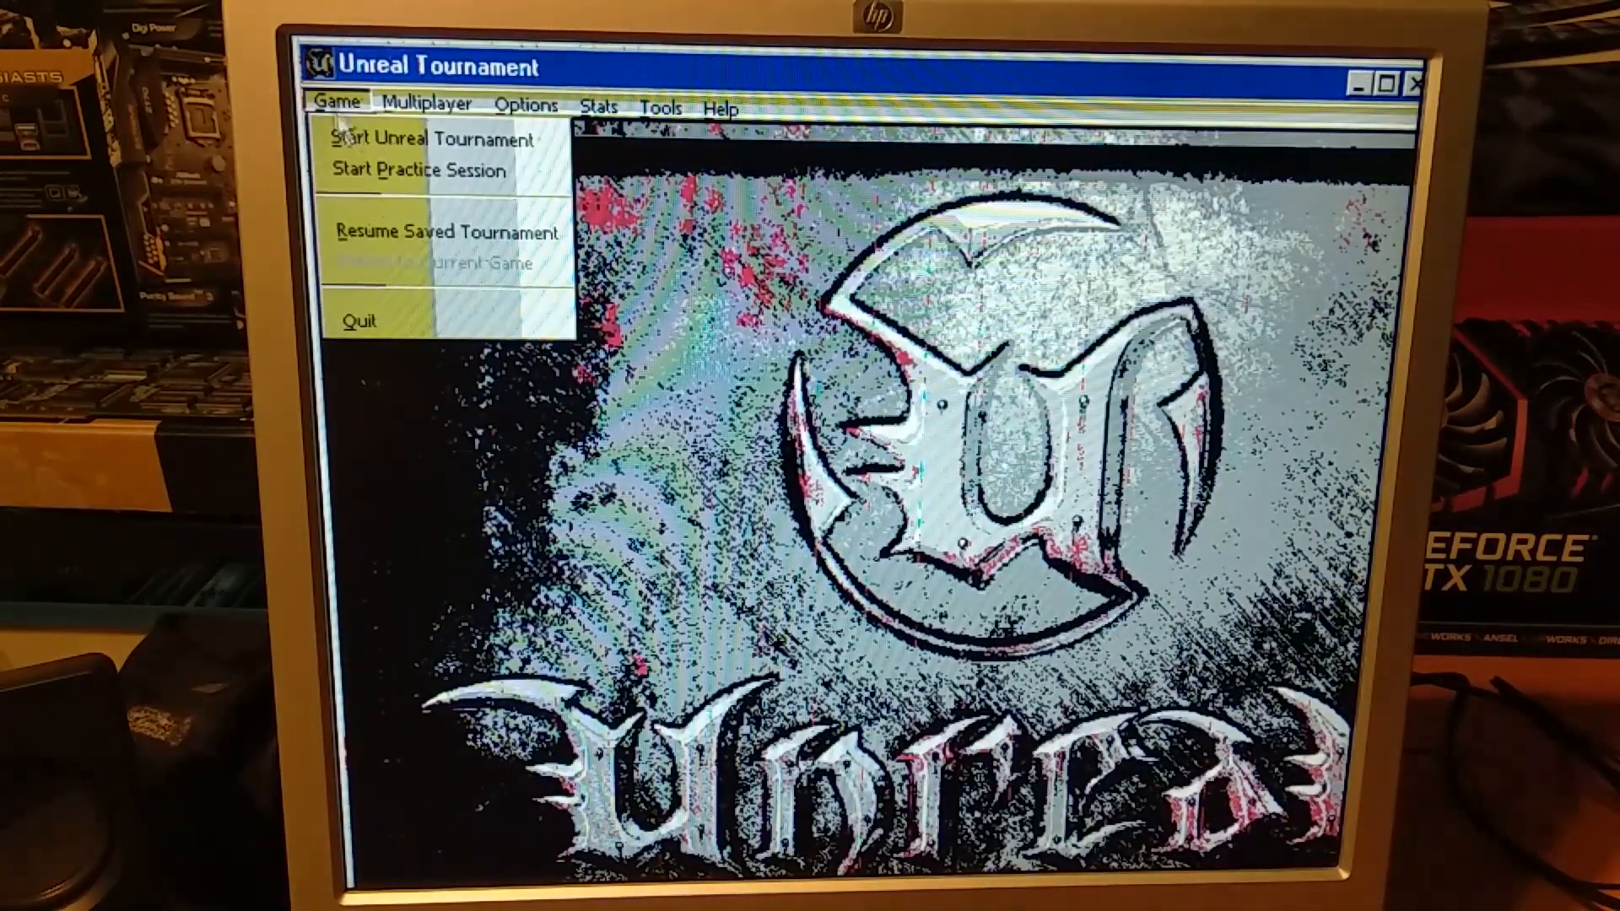
mouse_move(433, 169)
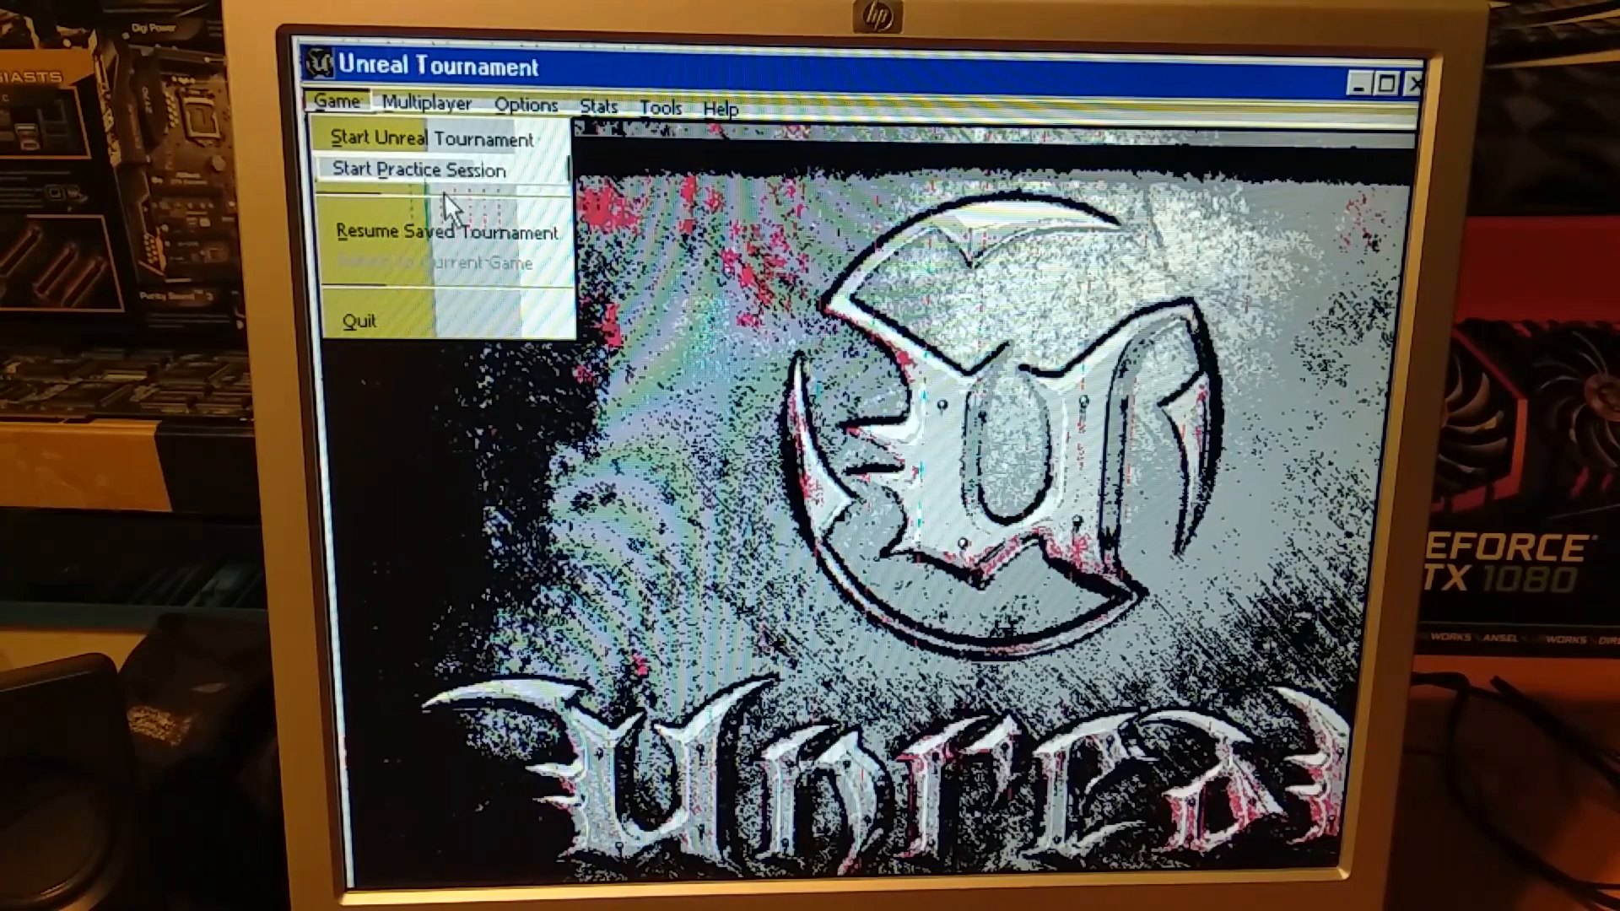
left_click(417, 168)
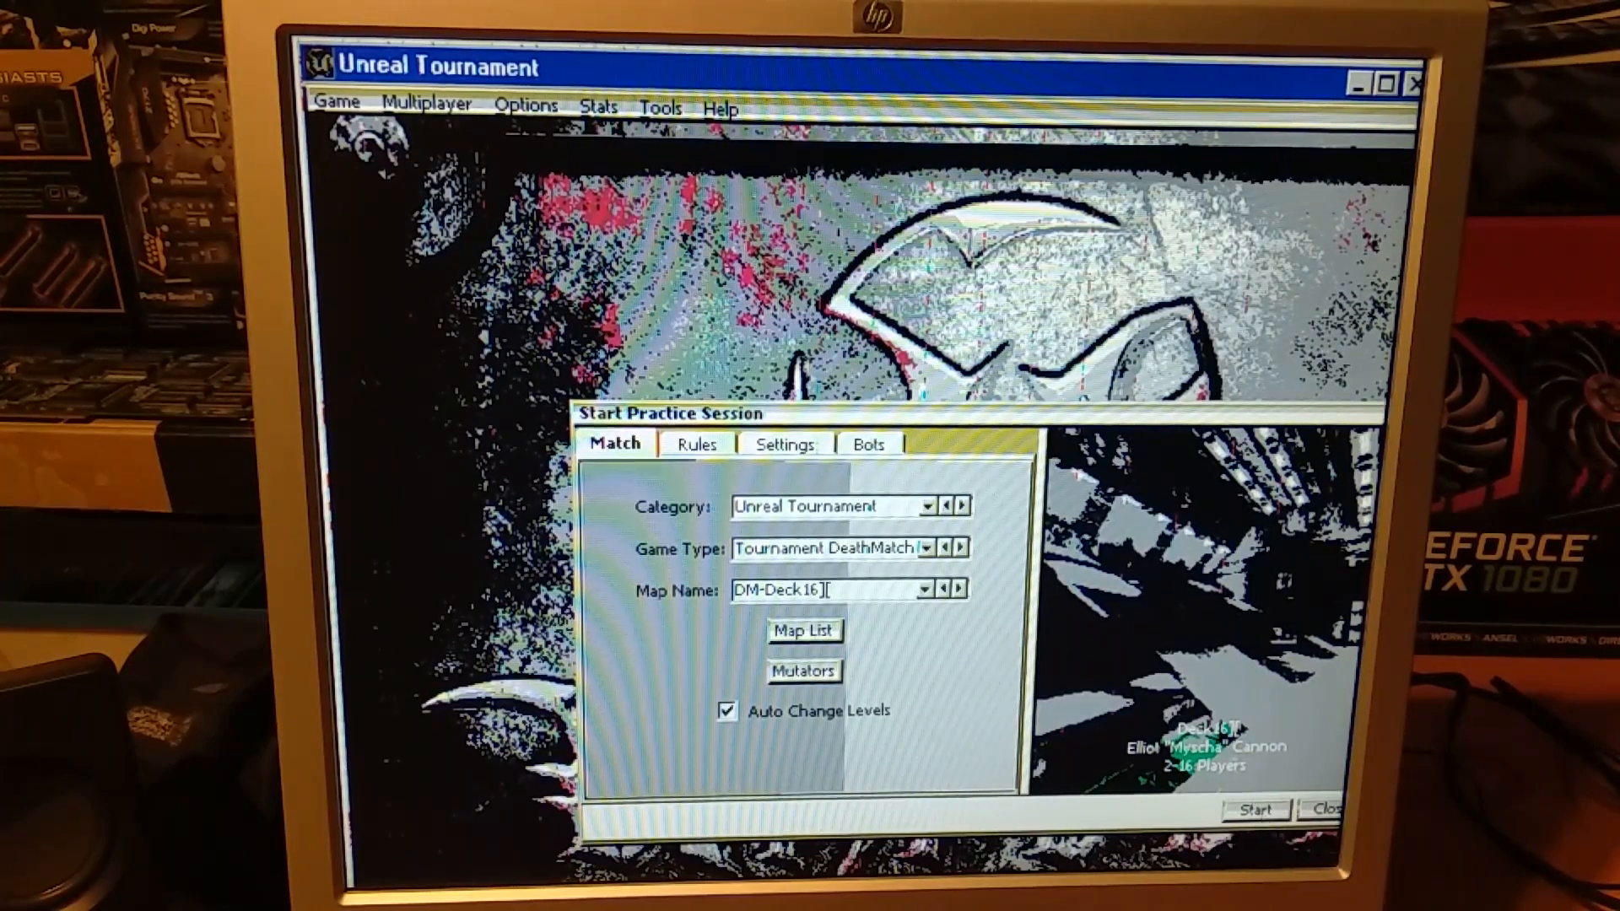
left_click(1255, 808)
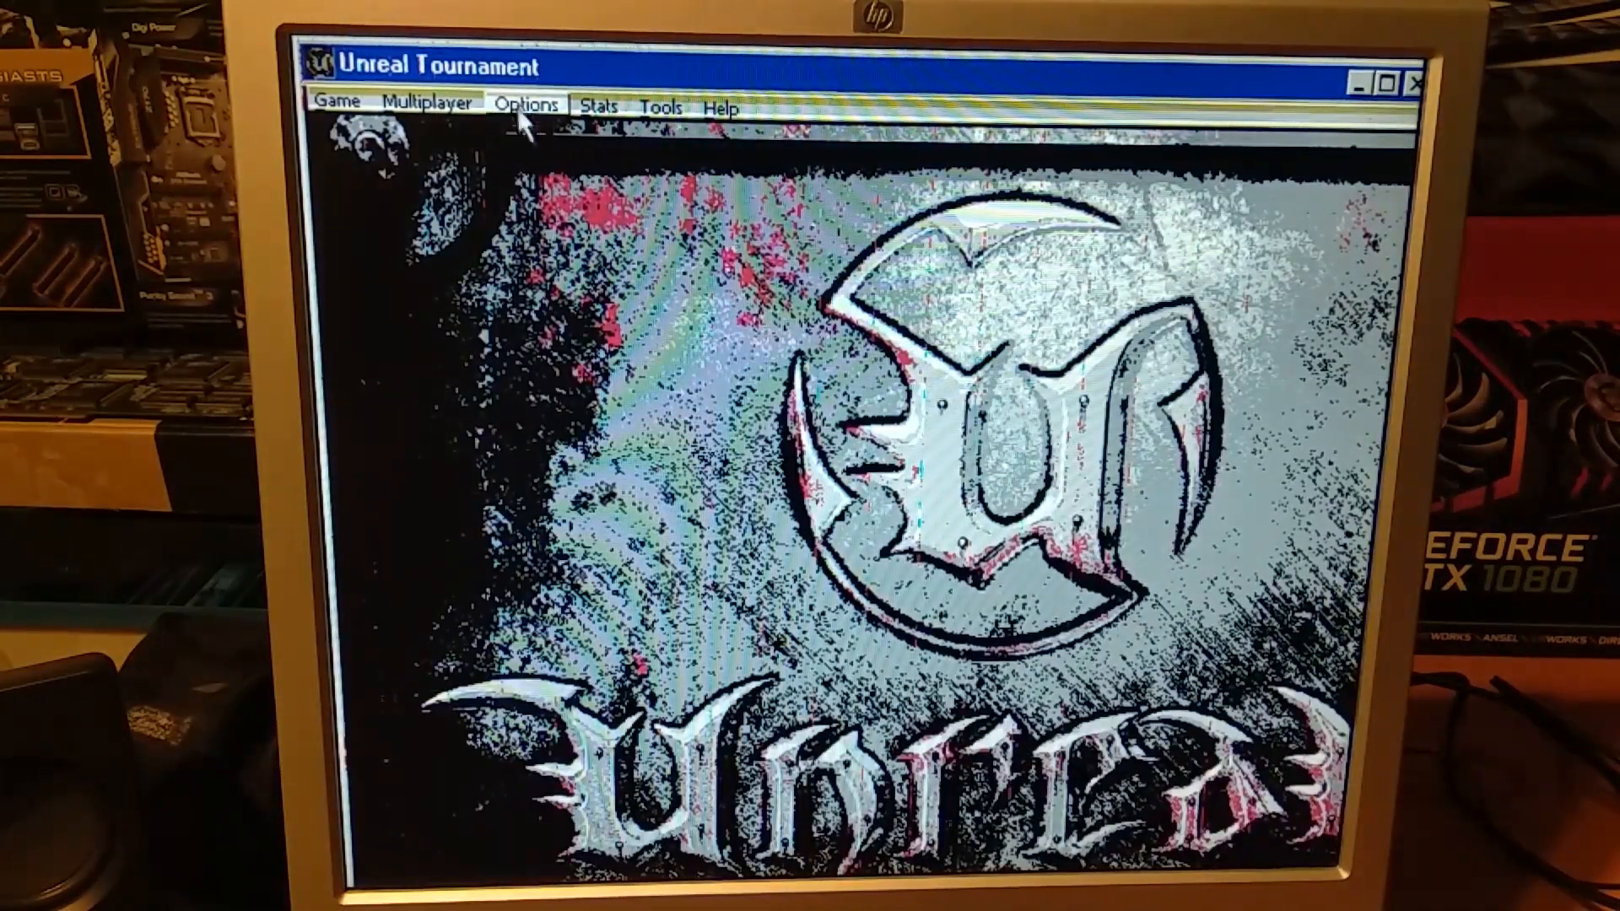
- Set the video resolution to 640x480 and confirm keeping the new setting
left_click(525, 103)
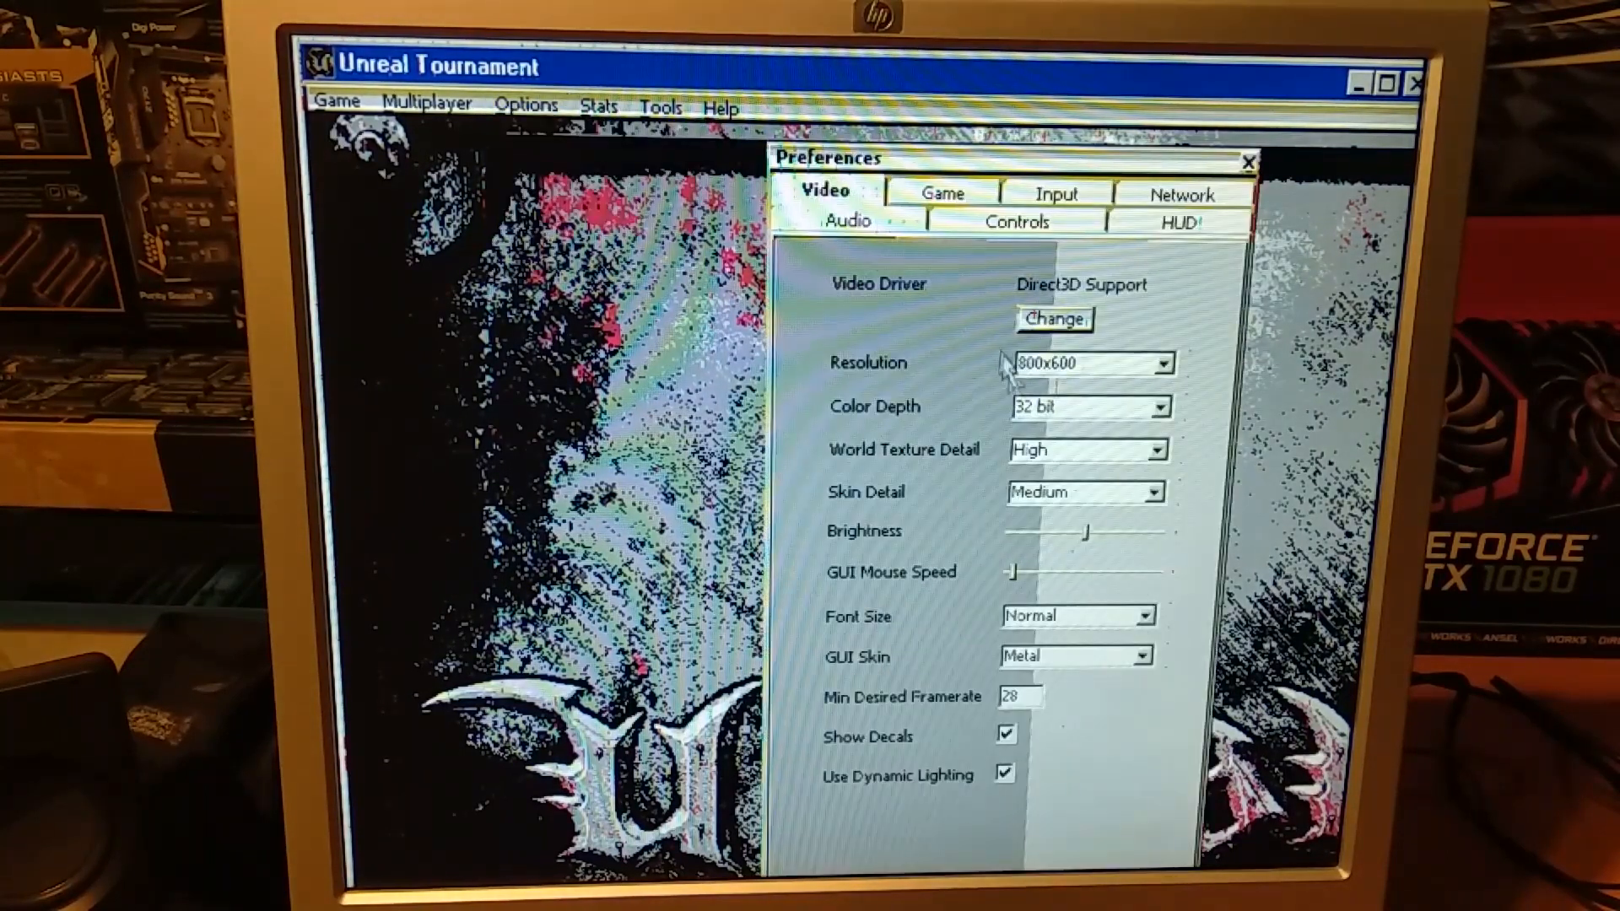
left_click(1163, 362)
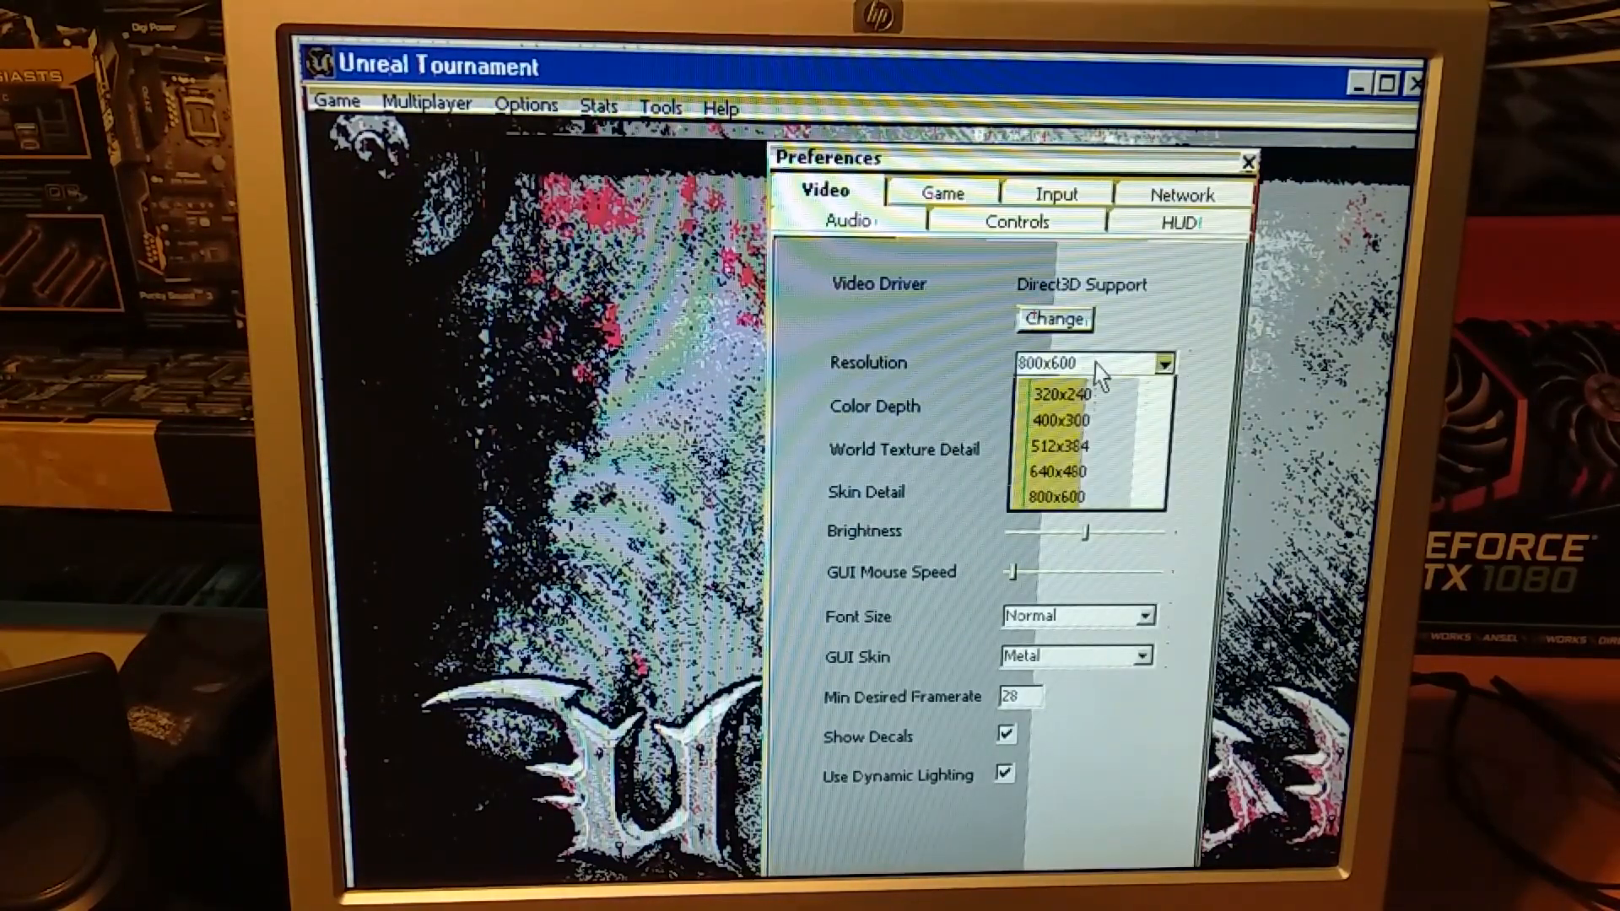
left_click(1057, 494)
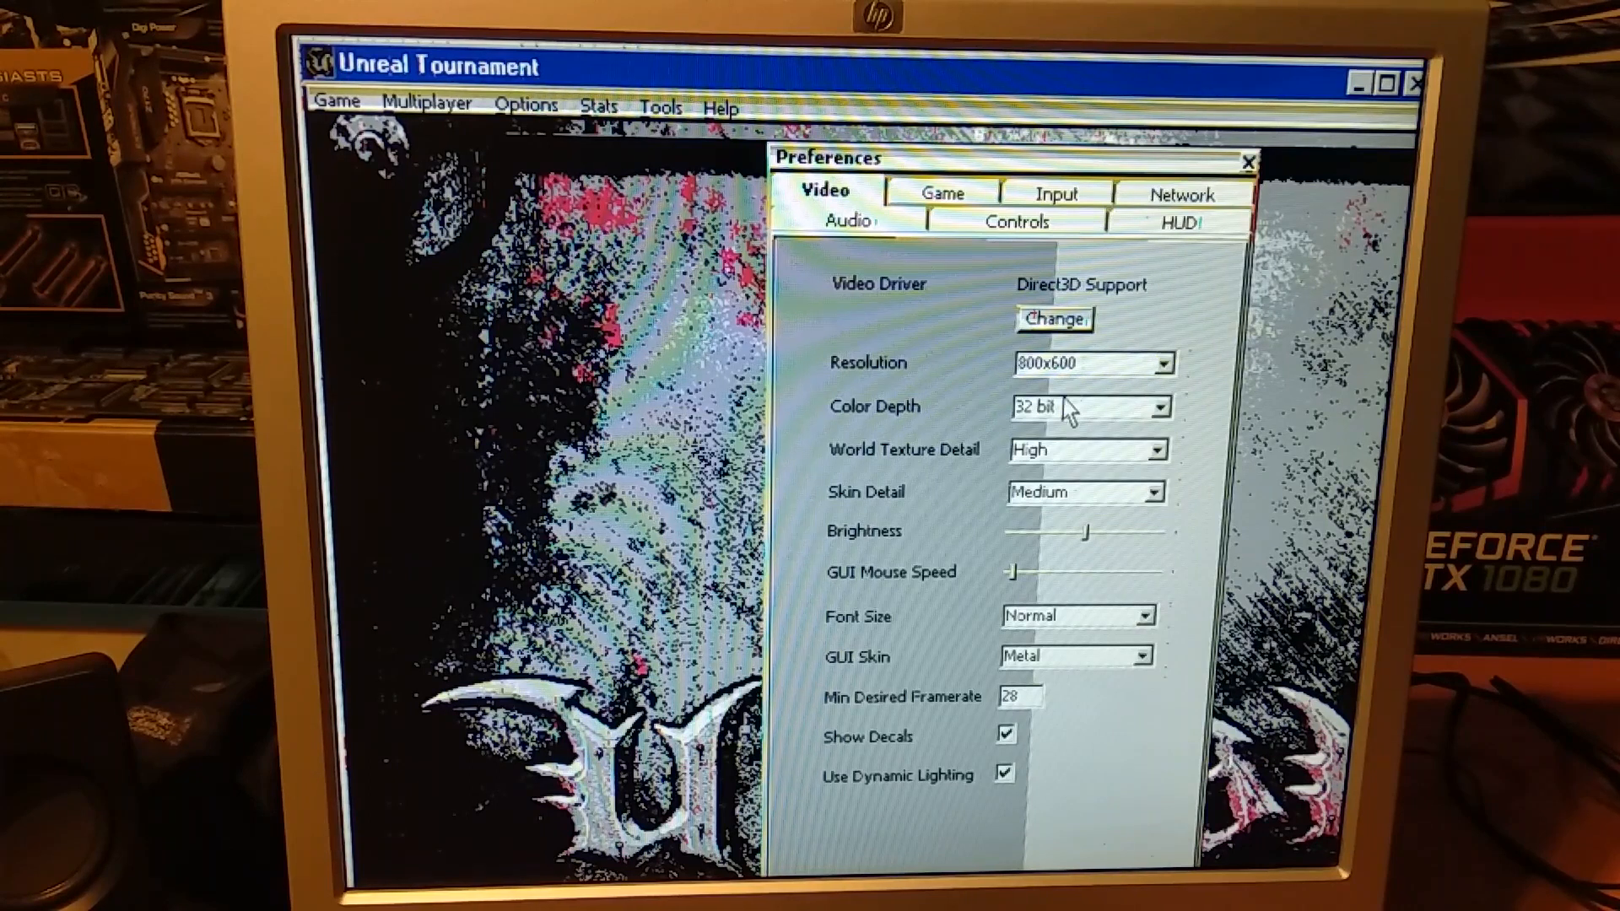
mouse_move(1105, 376)
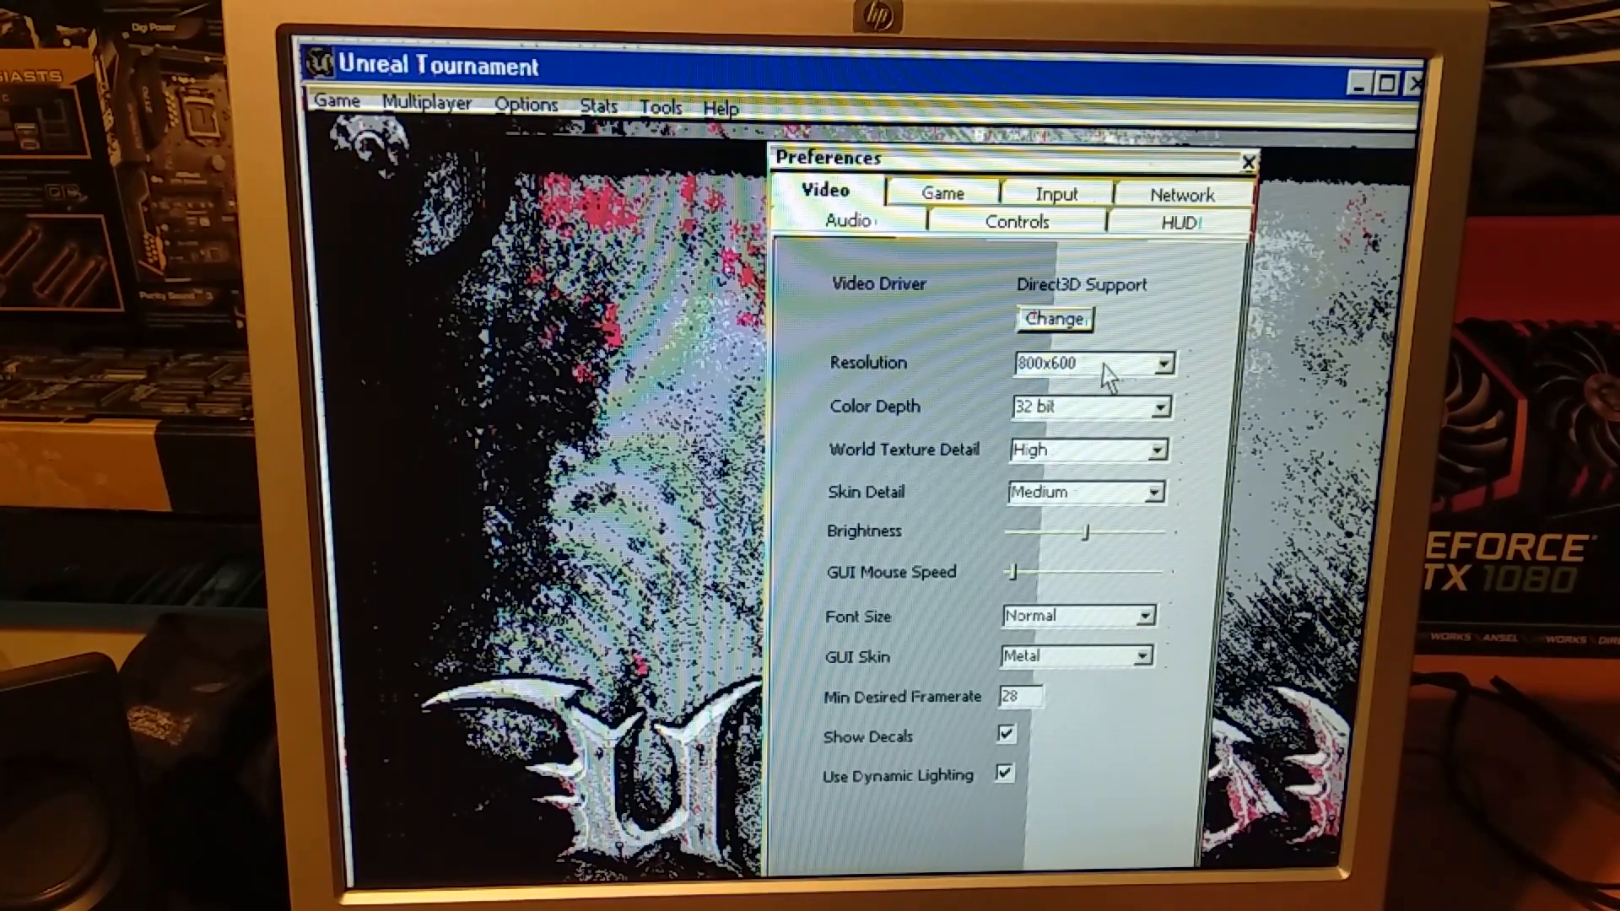
left_click(1168, 363)
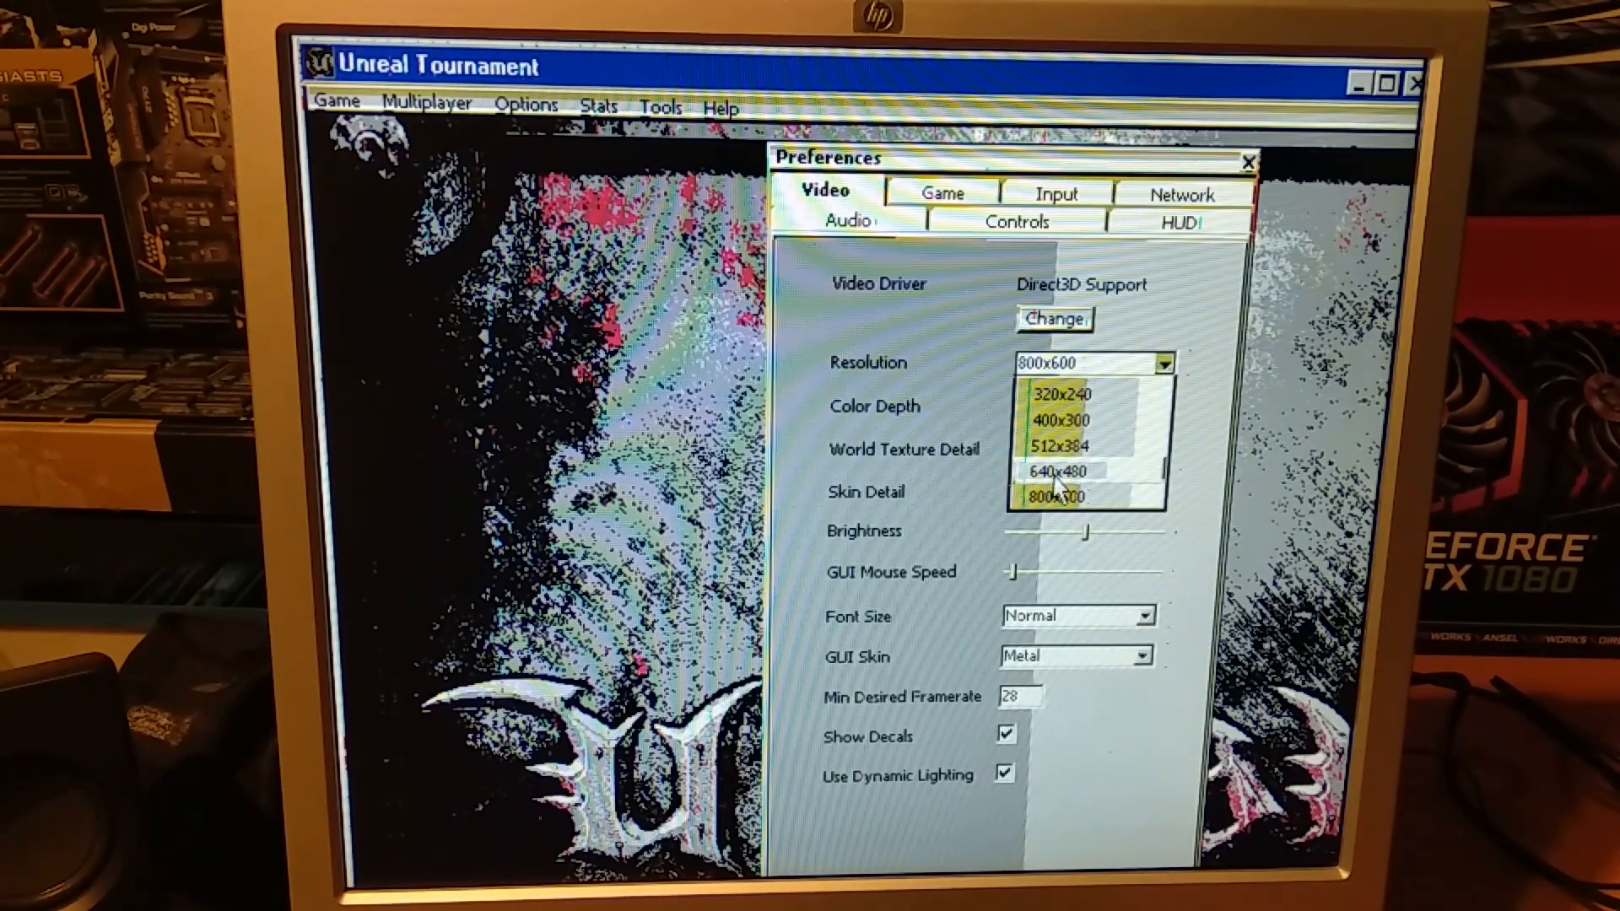
left_click(1053, 471)
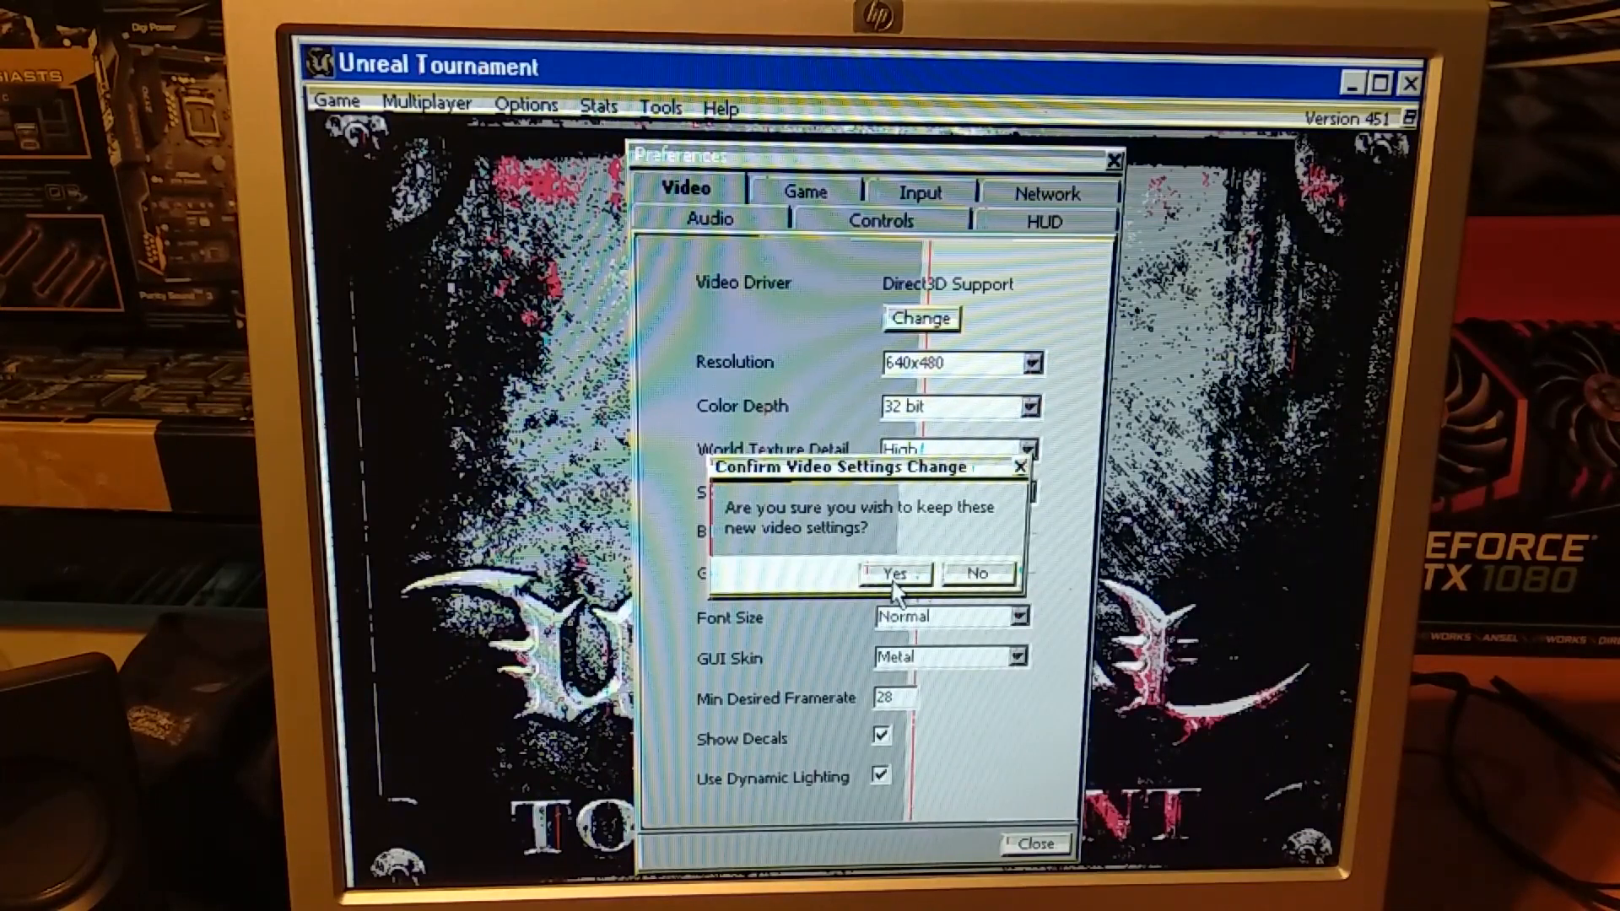
left_click(891, 574)
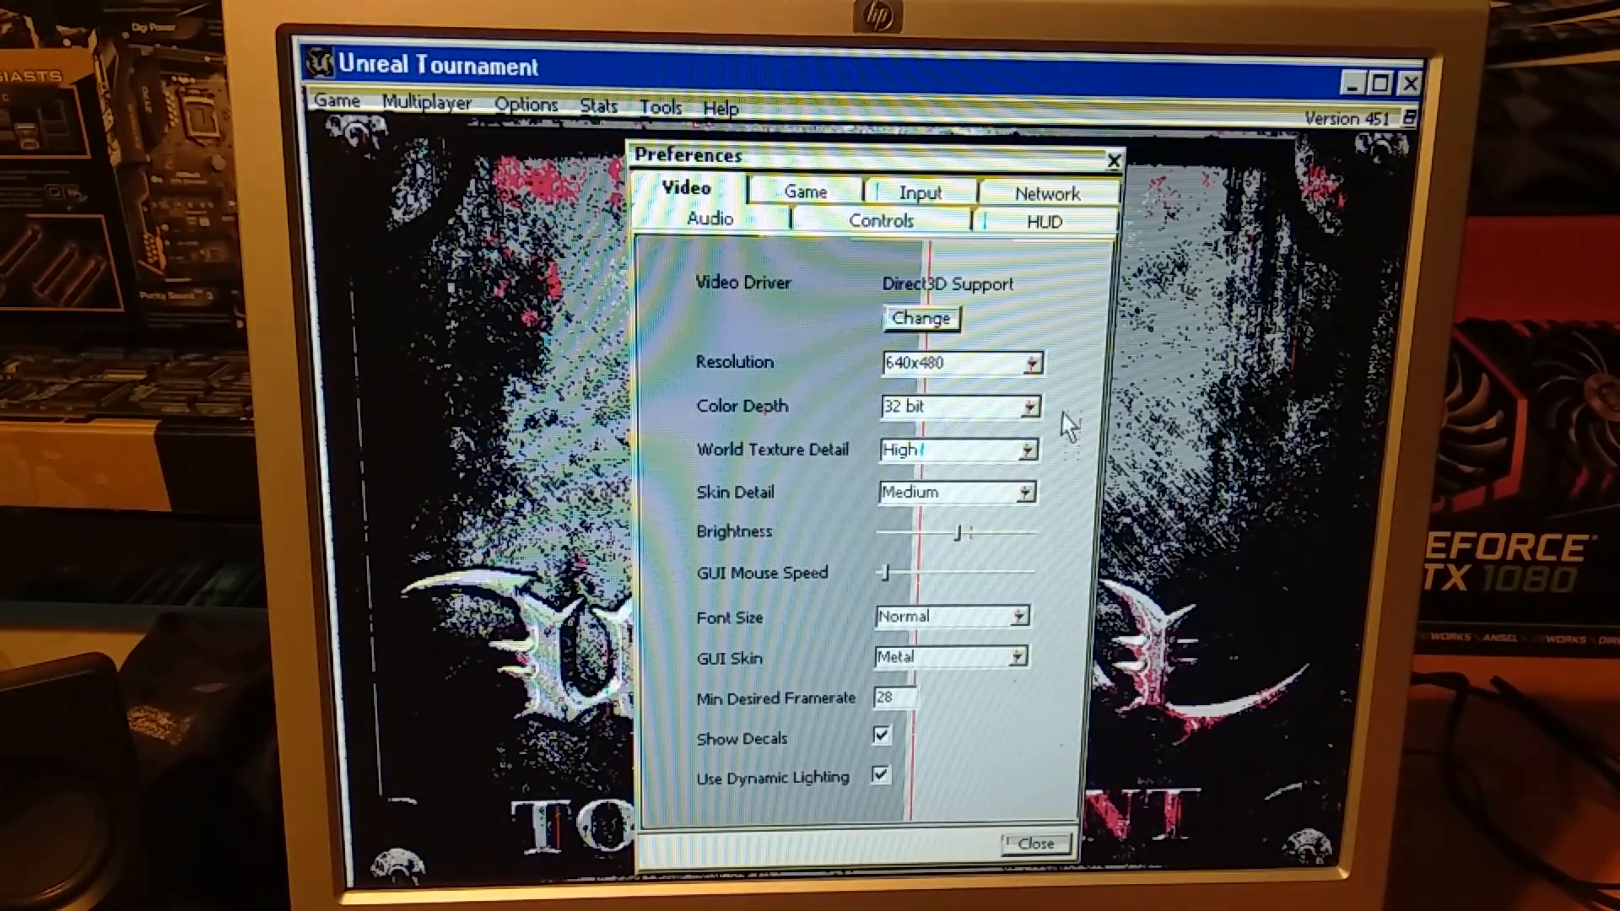
- Set the colour depth to 16 bit and start the practice match
left_click(1027, 407)
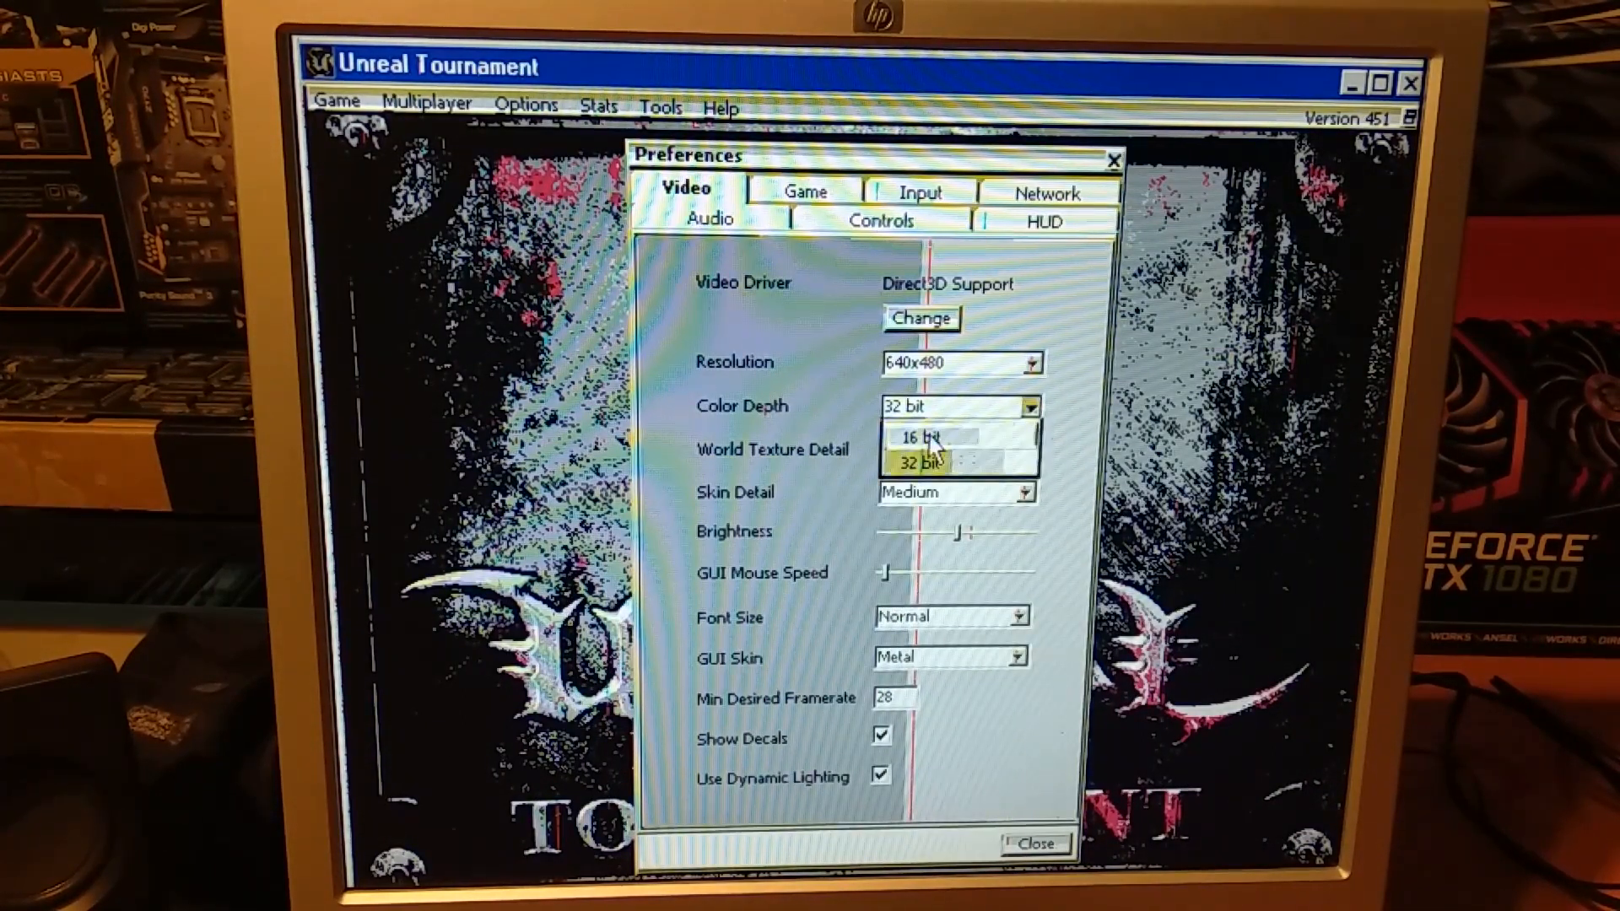
left_click(917, 434)
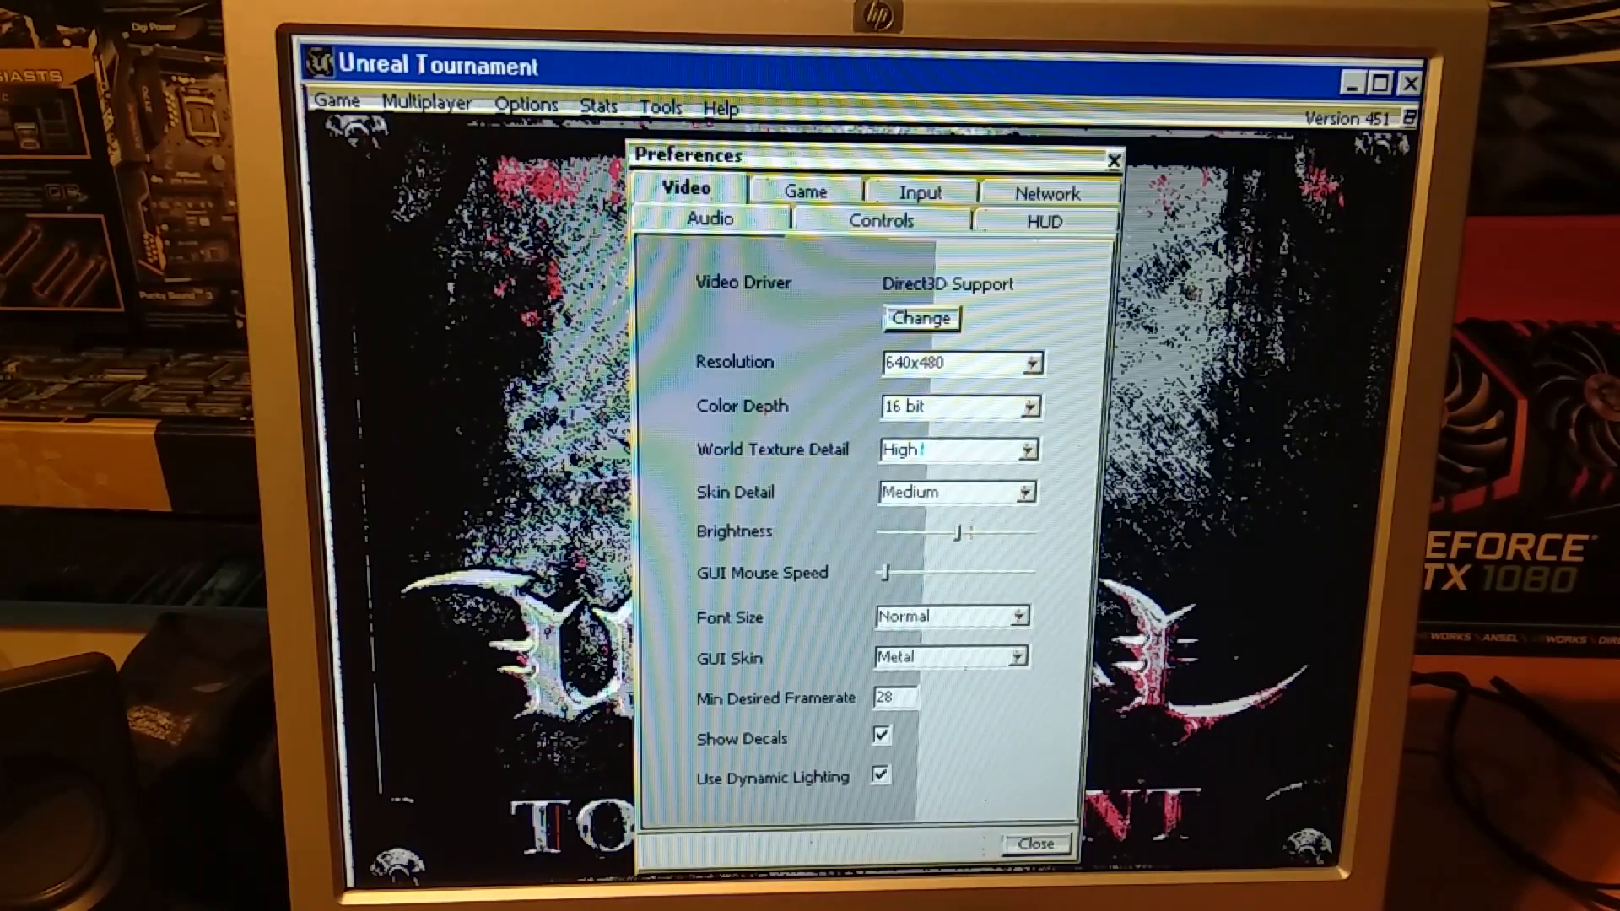
left_click(1037, 844)
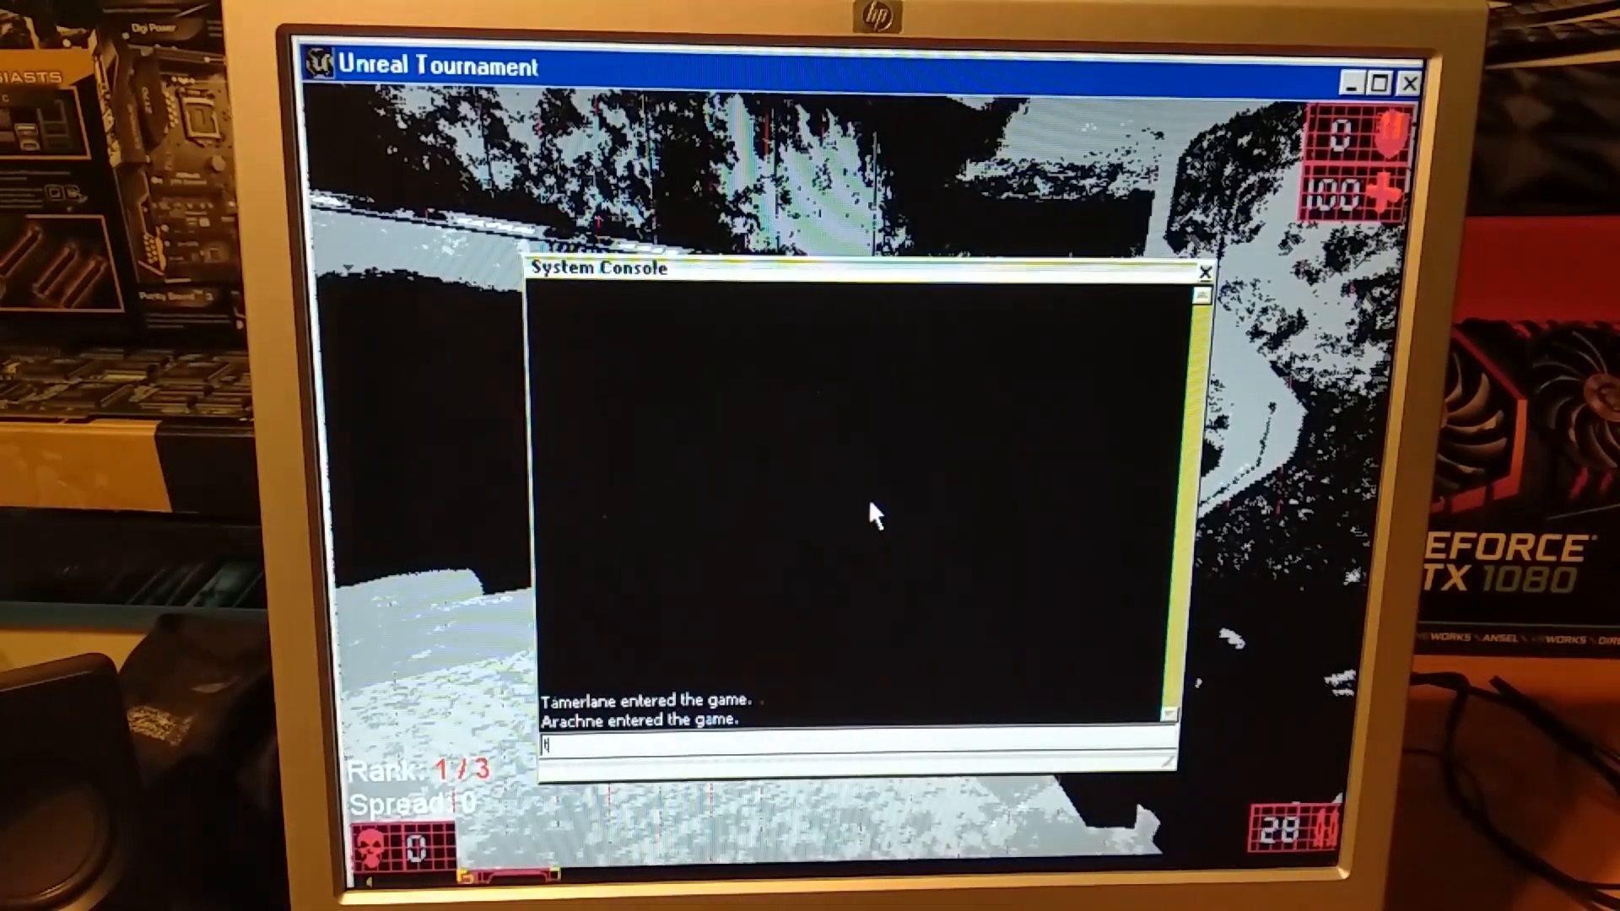
- Run the timedemo frame-rate test from the match's system console
type("timedemo")
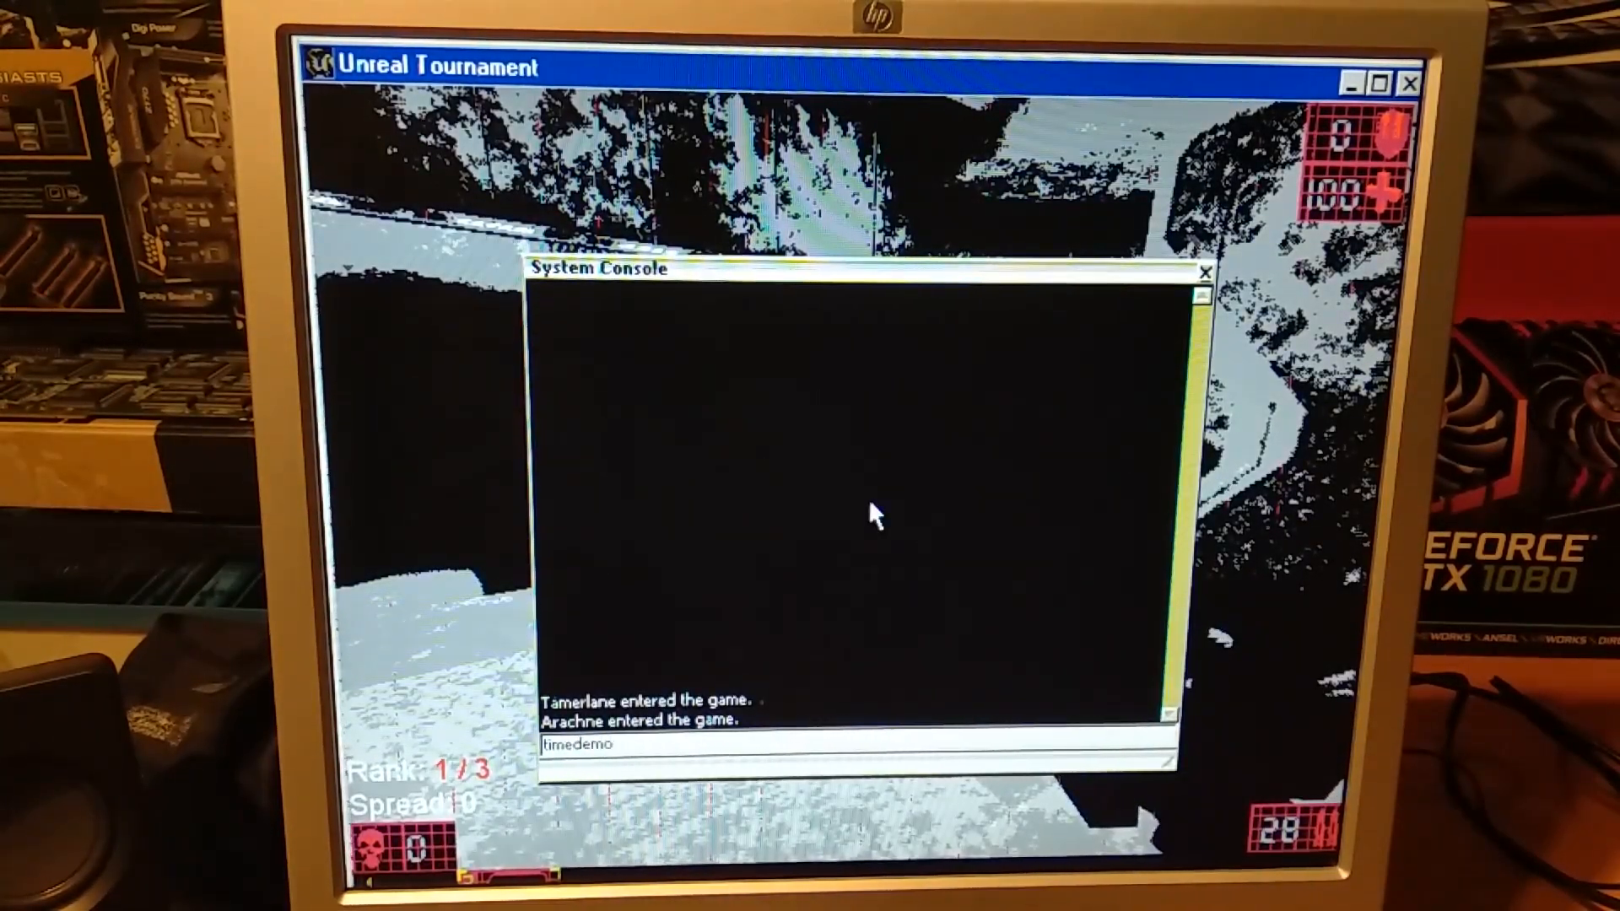
key("enter")
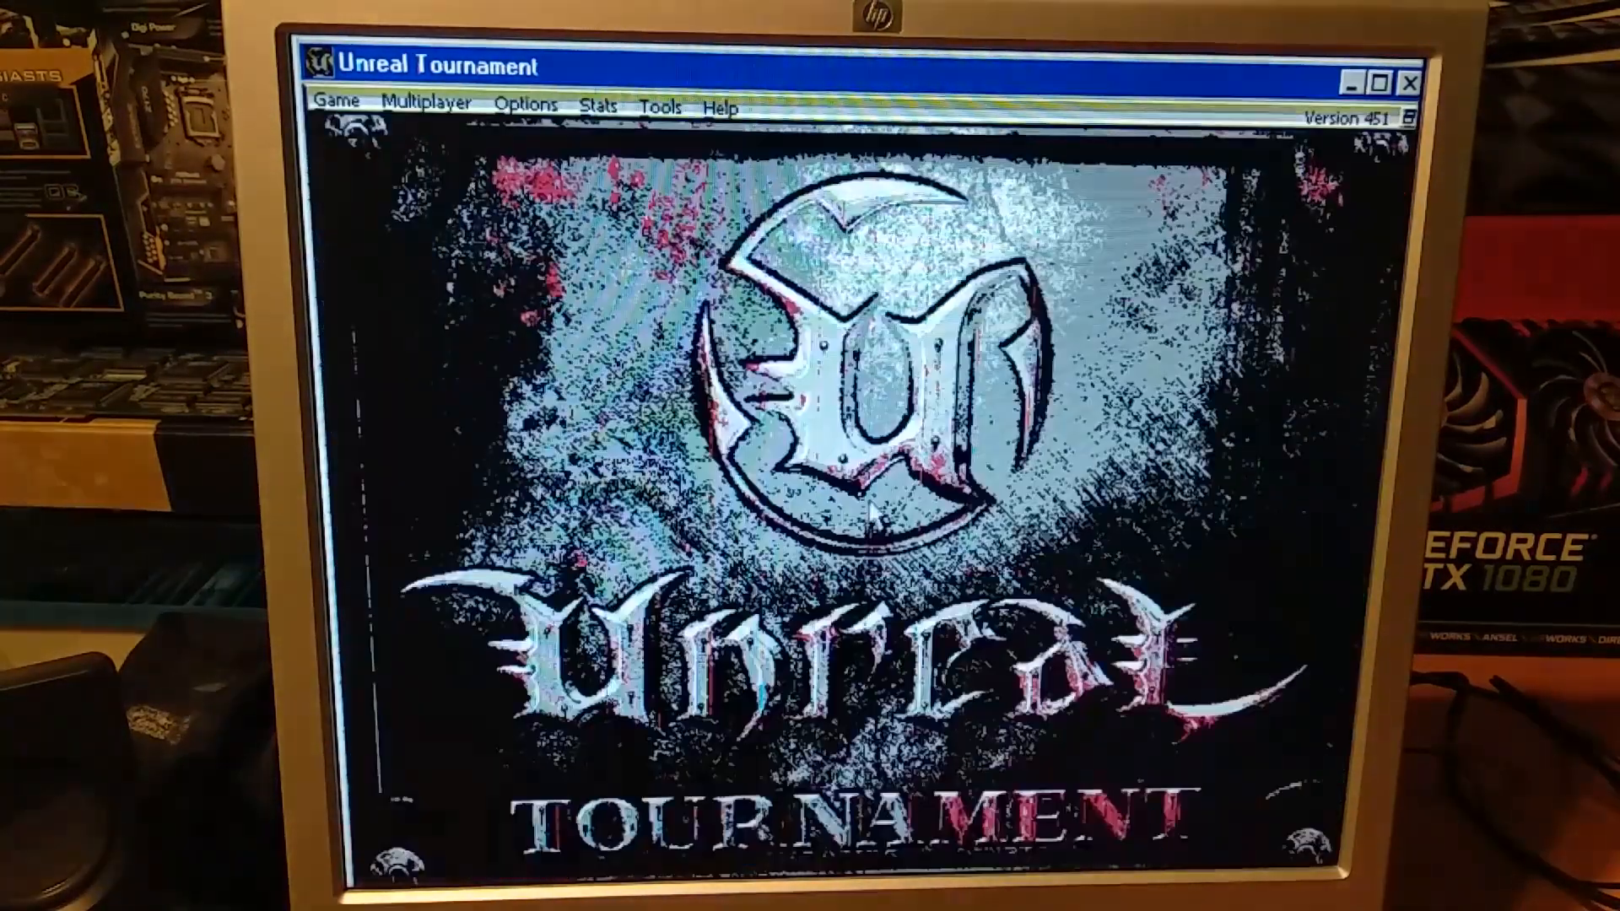
- Quit Unreal Tournament via Game > Quit, confirming to return to the desktop
left_click(334, 102)
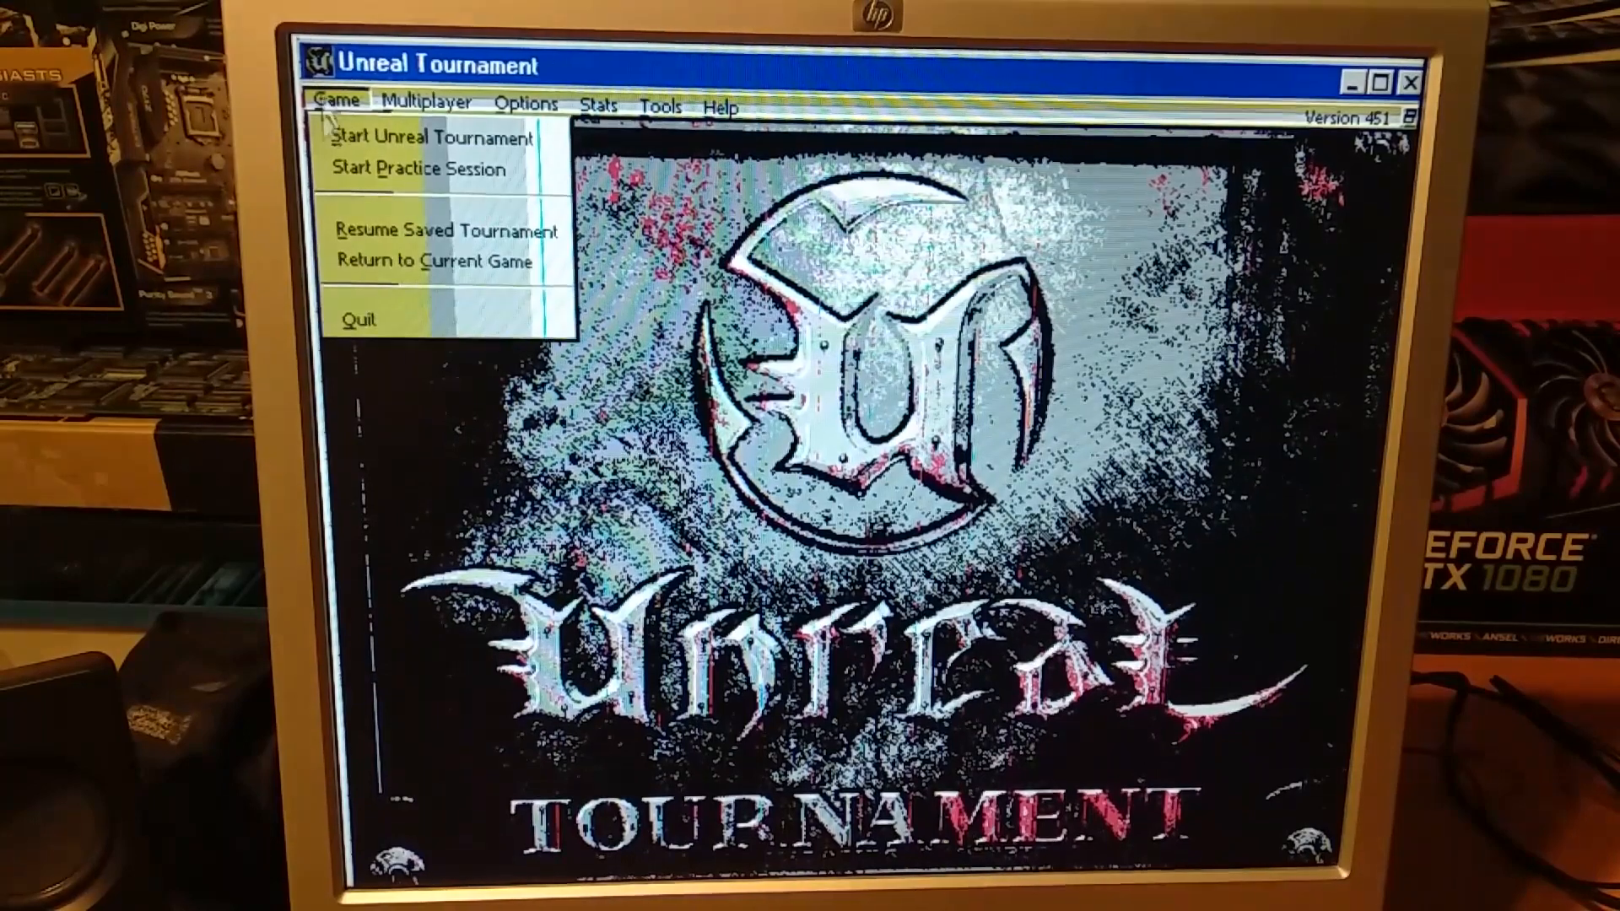
left_click(358, 319)
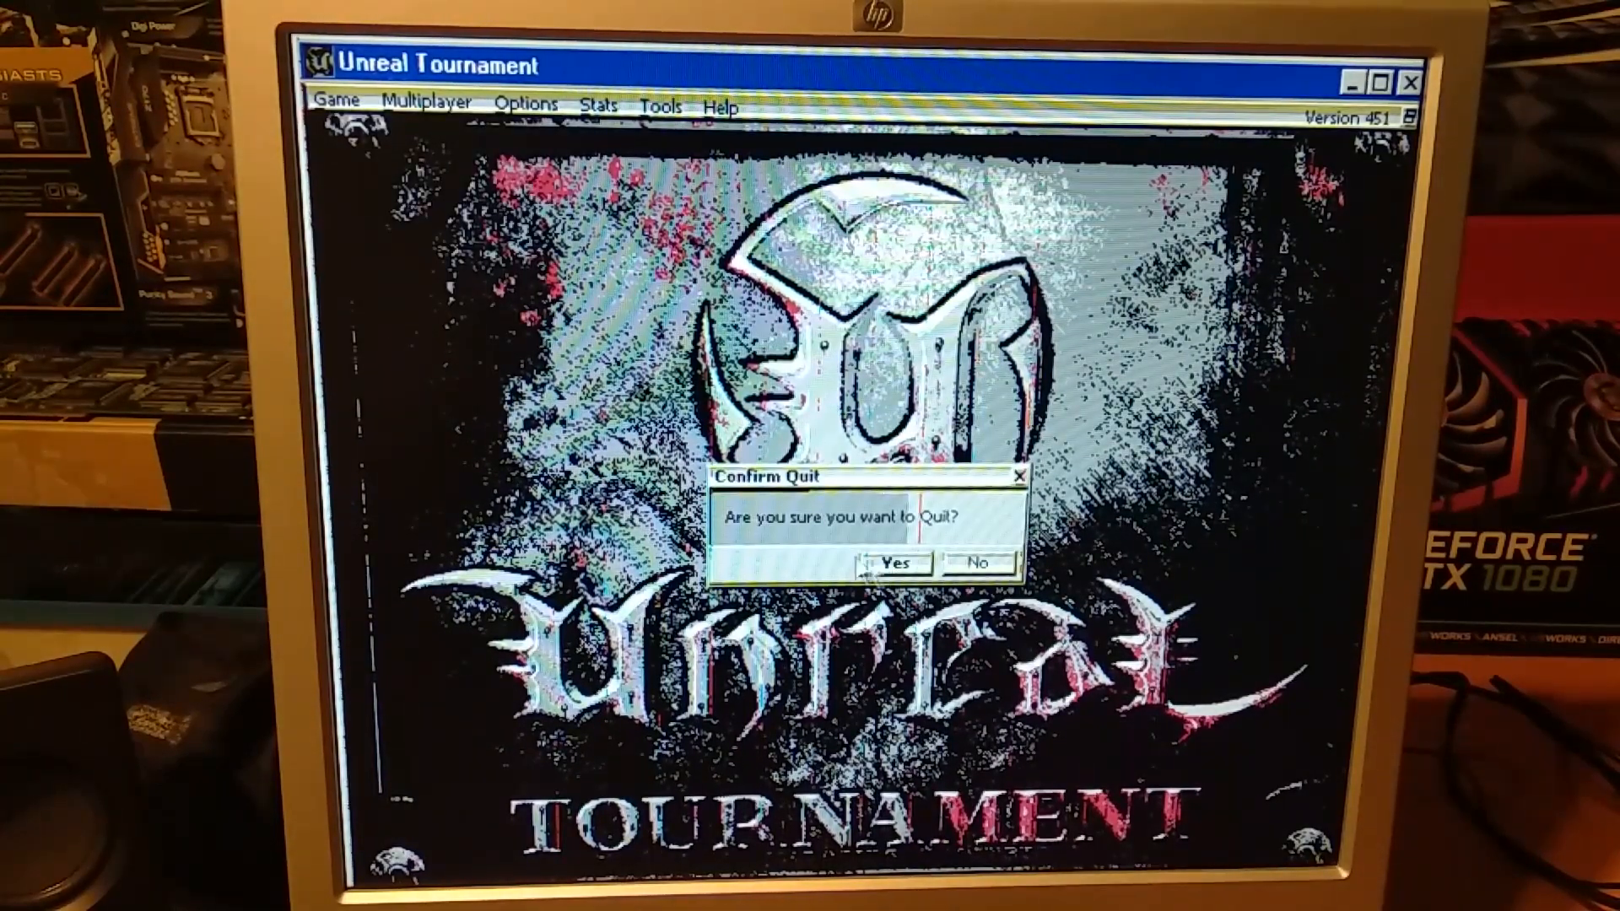
left_click(895, 564)
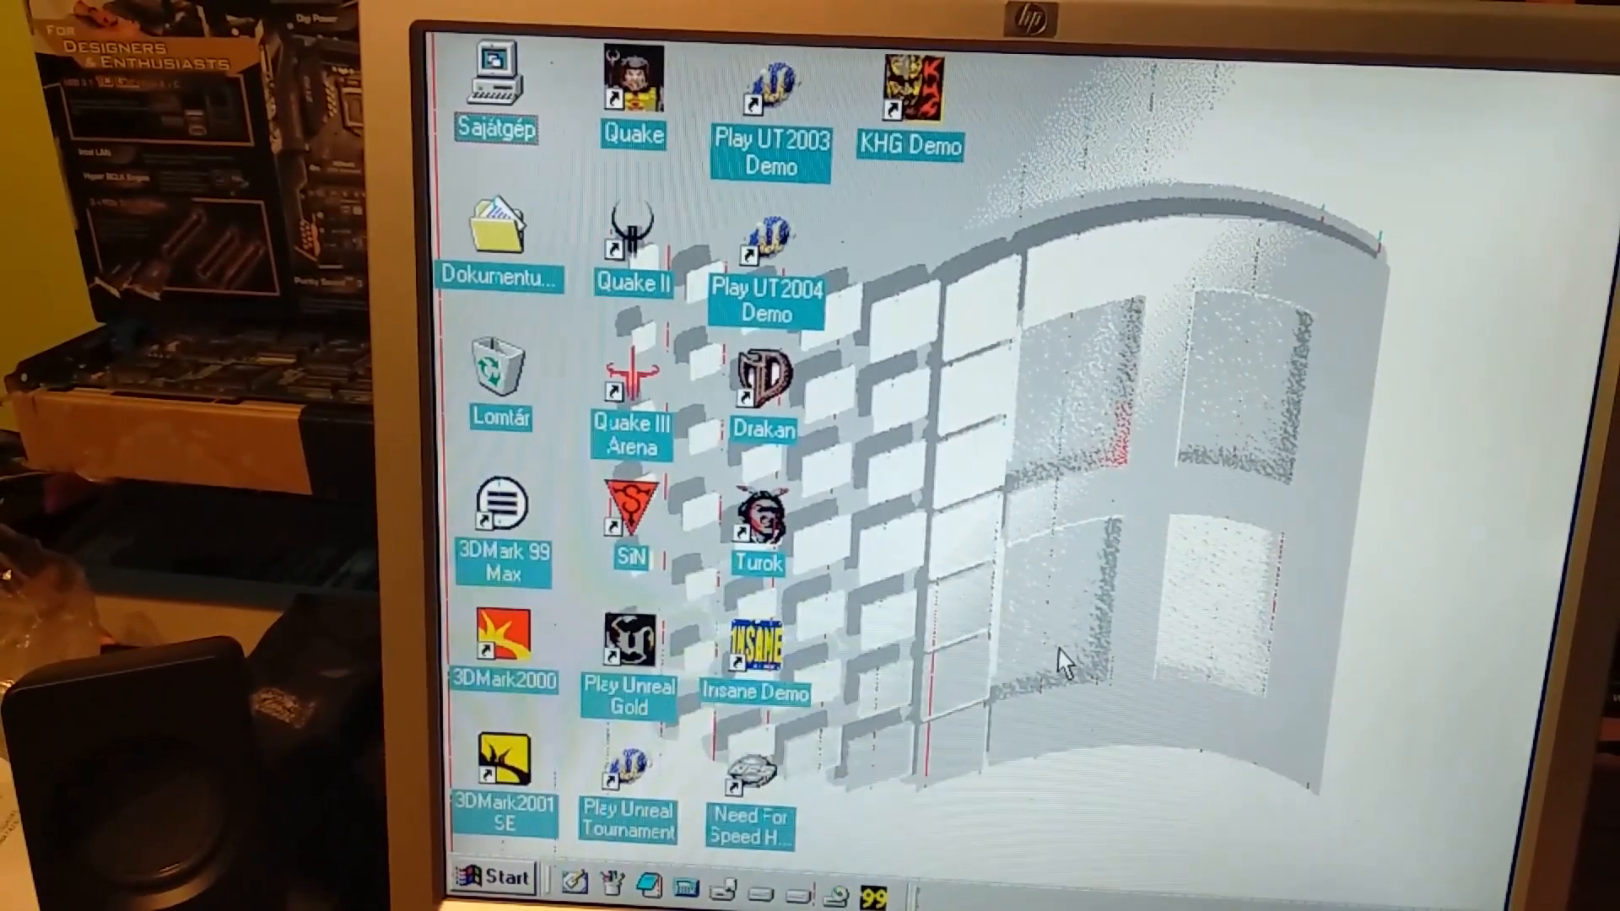
- Shut down Windows 98 from the Start menu with Shut down selected
left_click(500, 878)
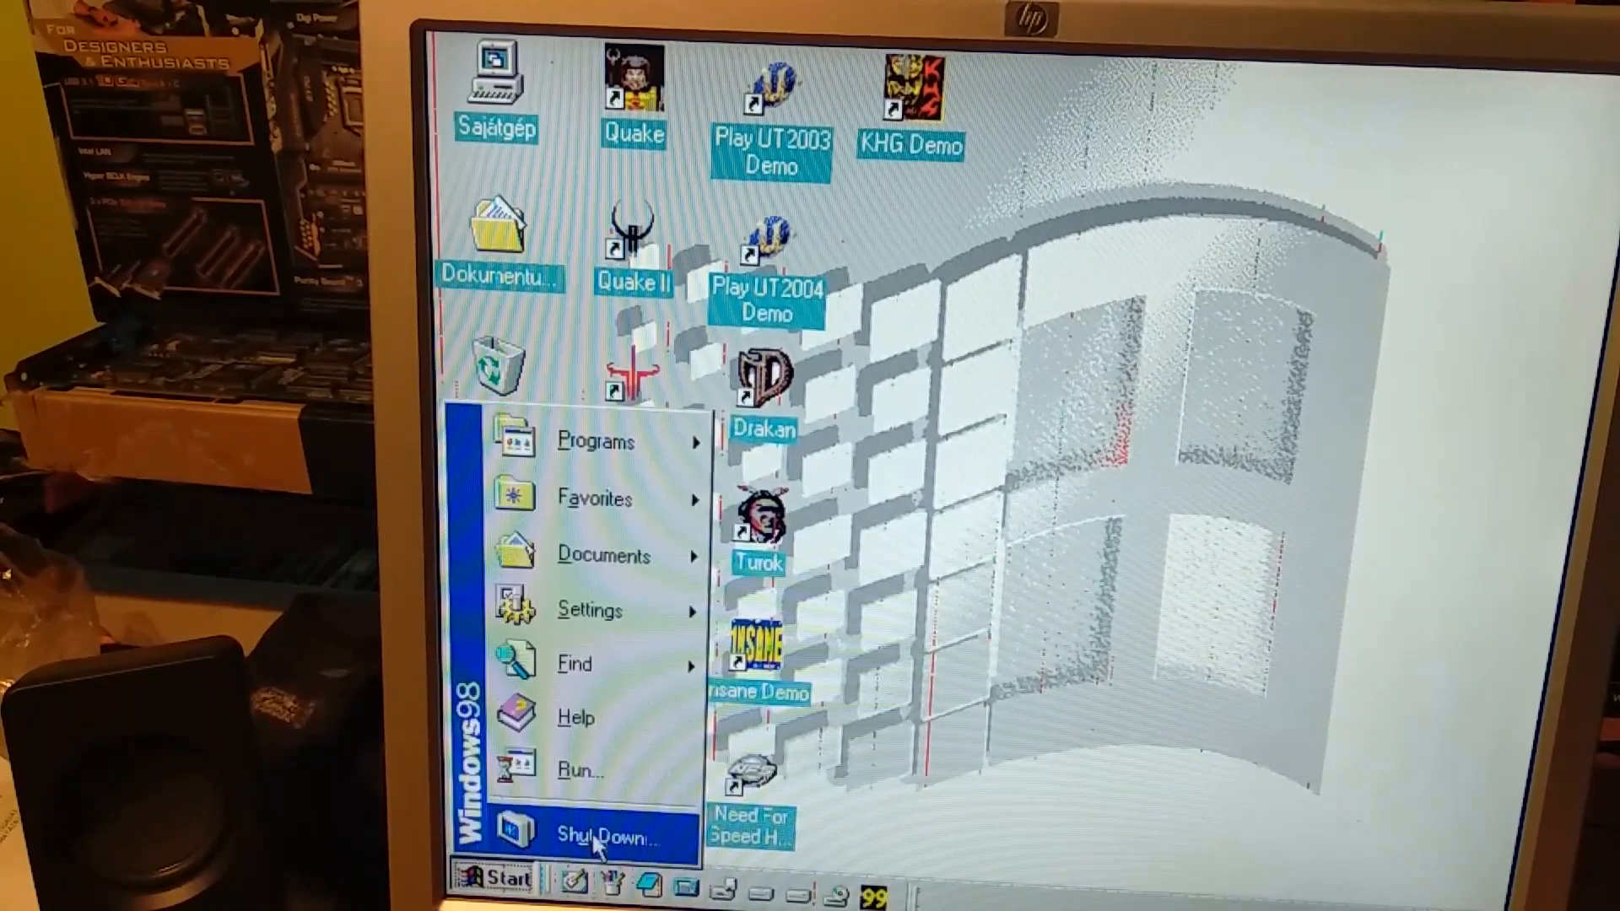
left_click(609, 832)
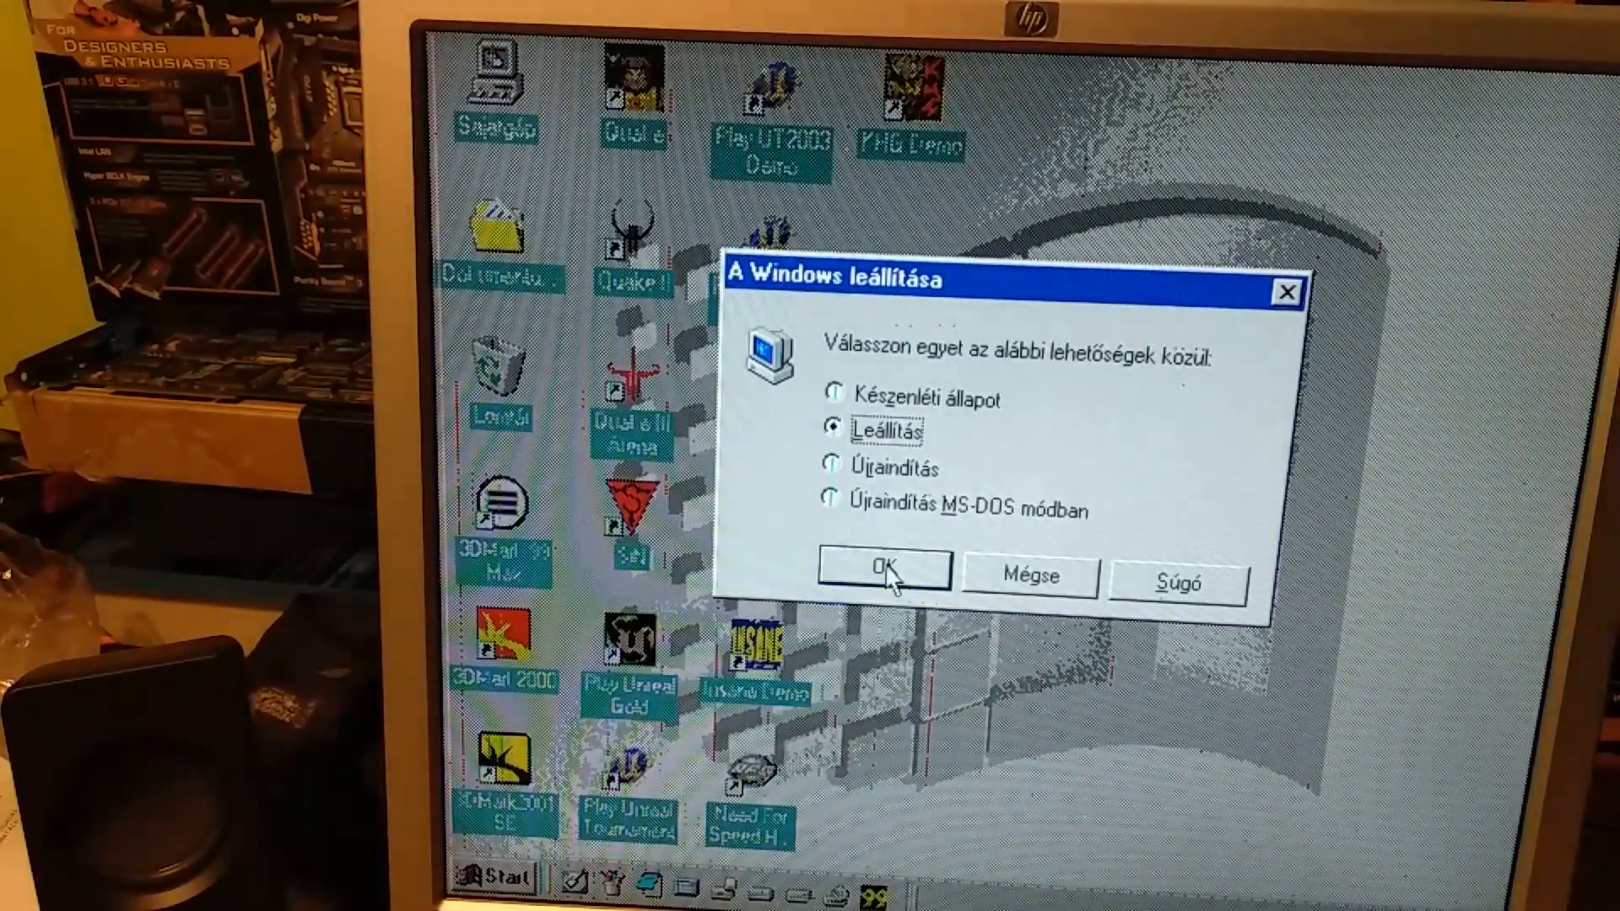
left_click(881, 570)
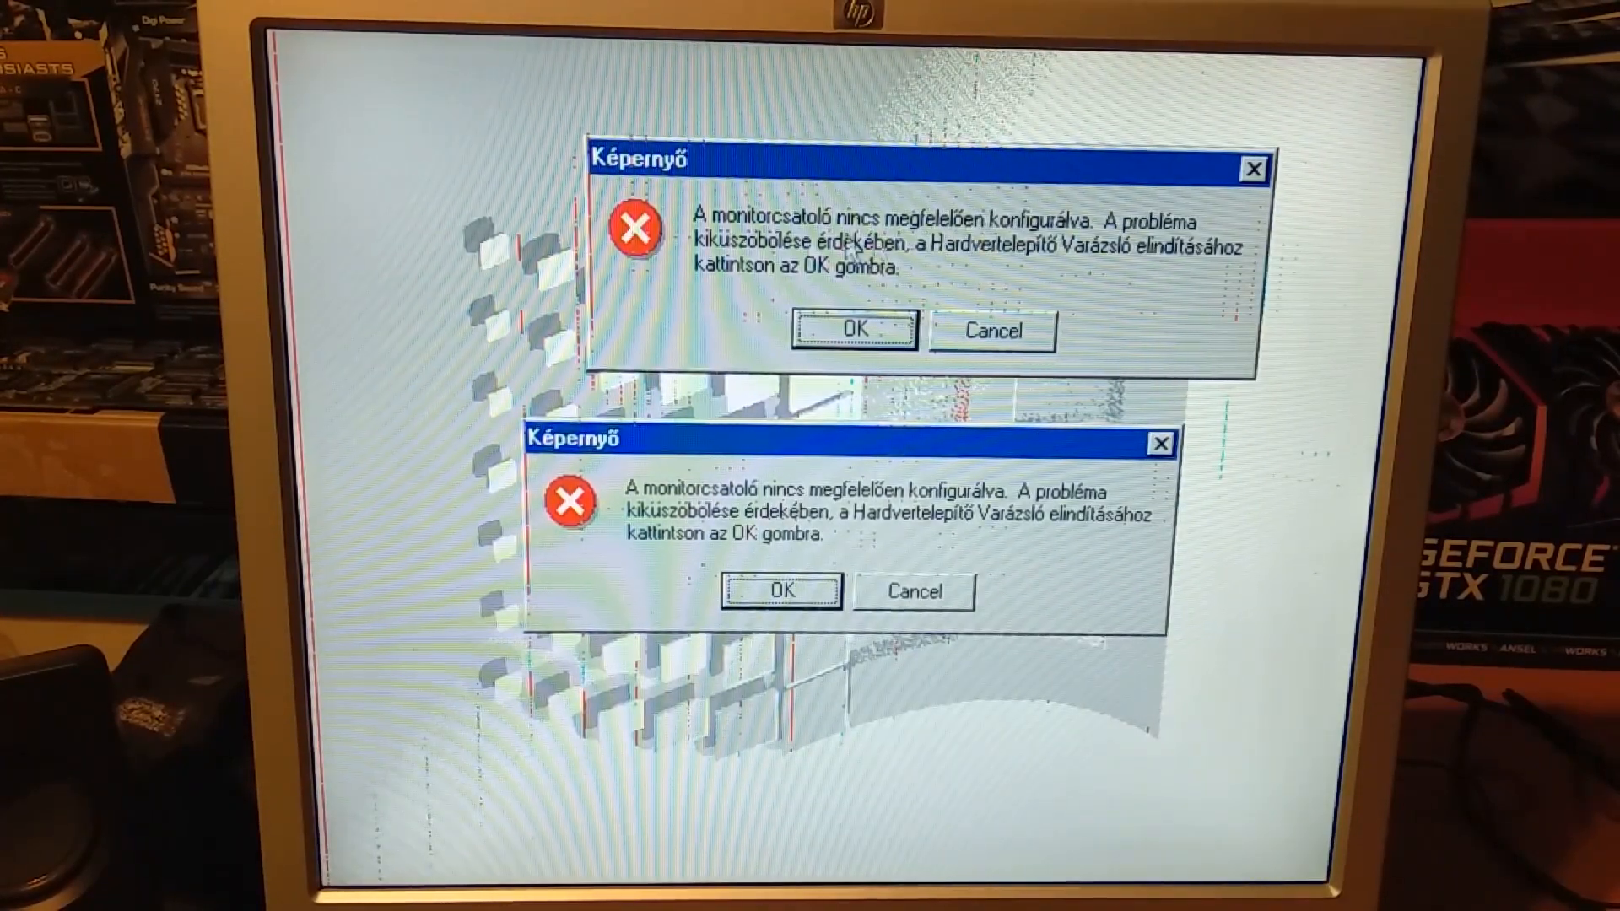
- Dismiss the display adapter warning, step through the hardware wizard choosing NVIDIA GeForce 256, and show its Code 24 status
left_click(781, 590)
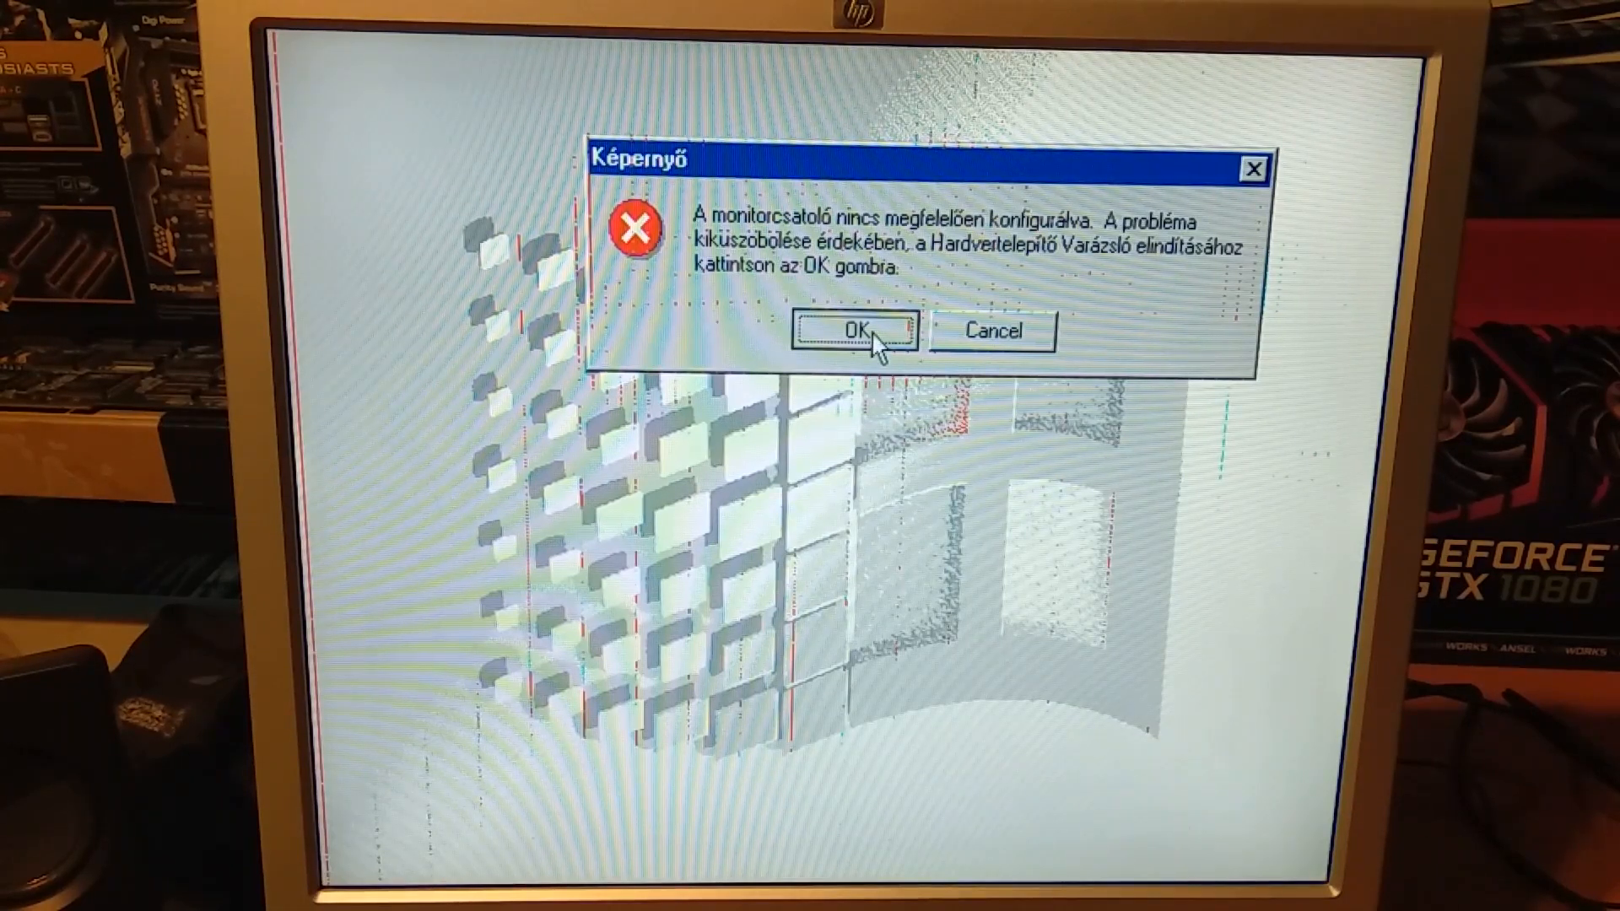
left_click(854, 329)
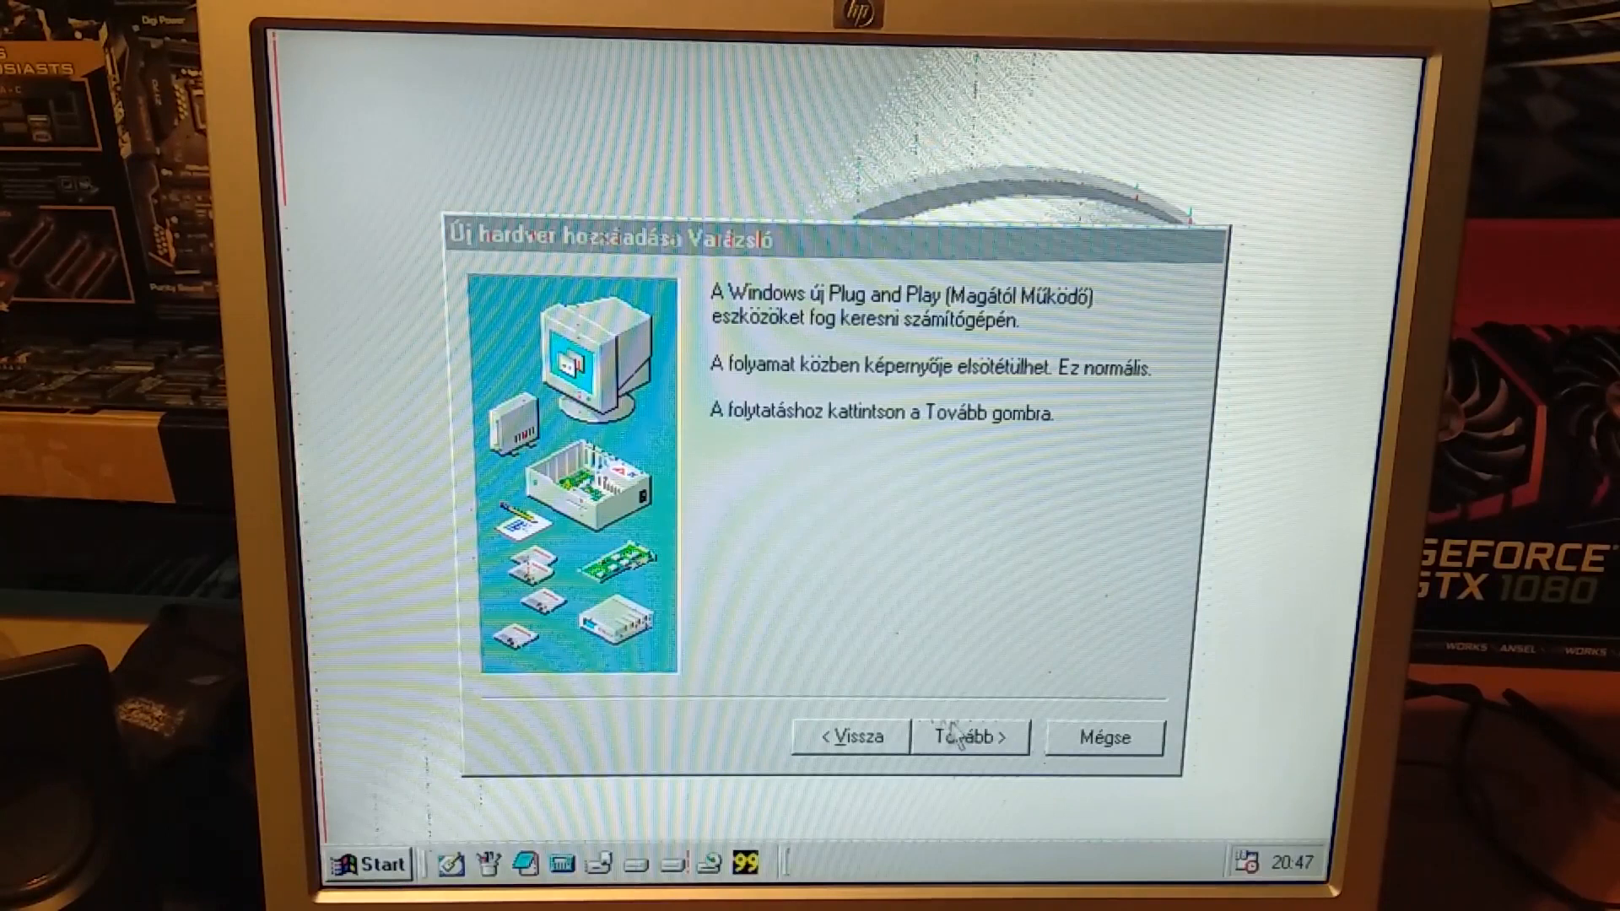
left_click(969, 738)
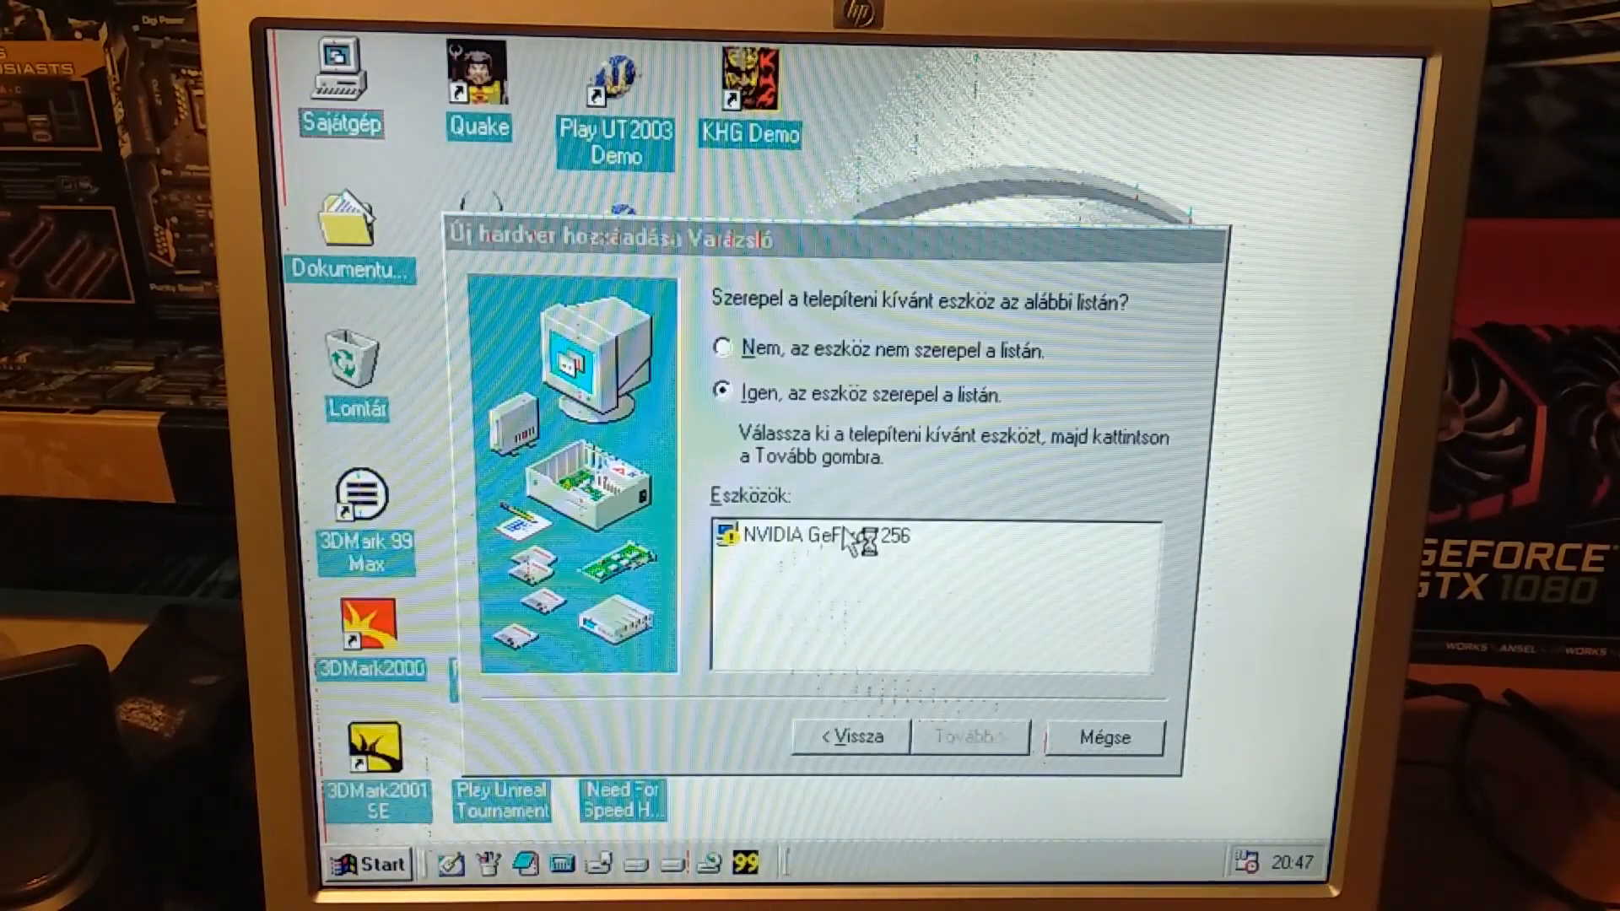
left_click(969, 738)
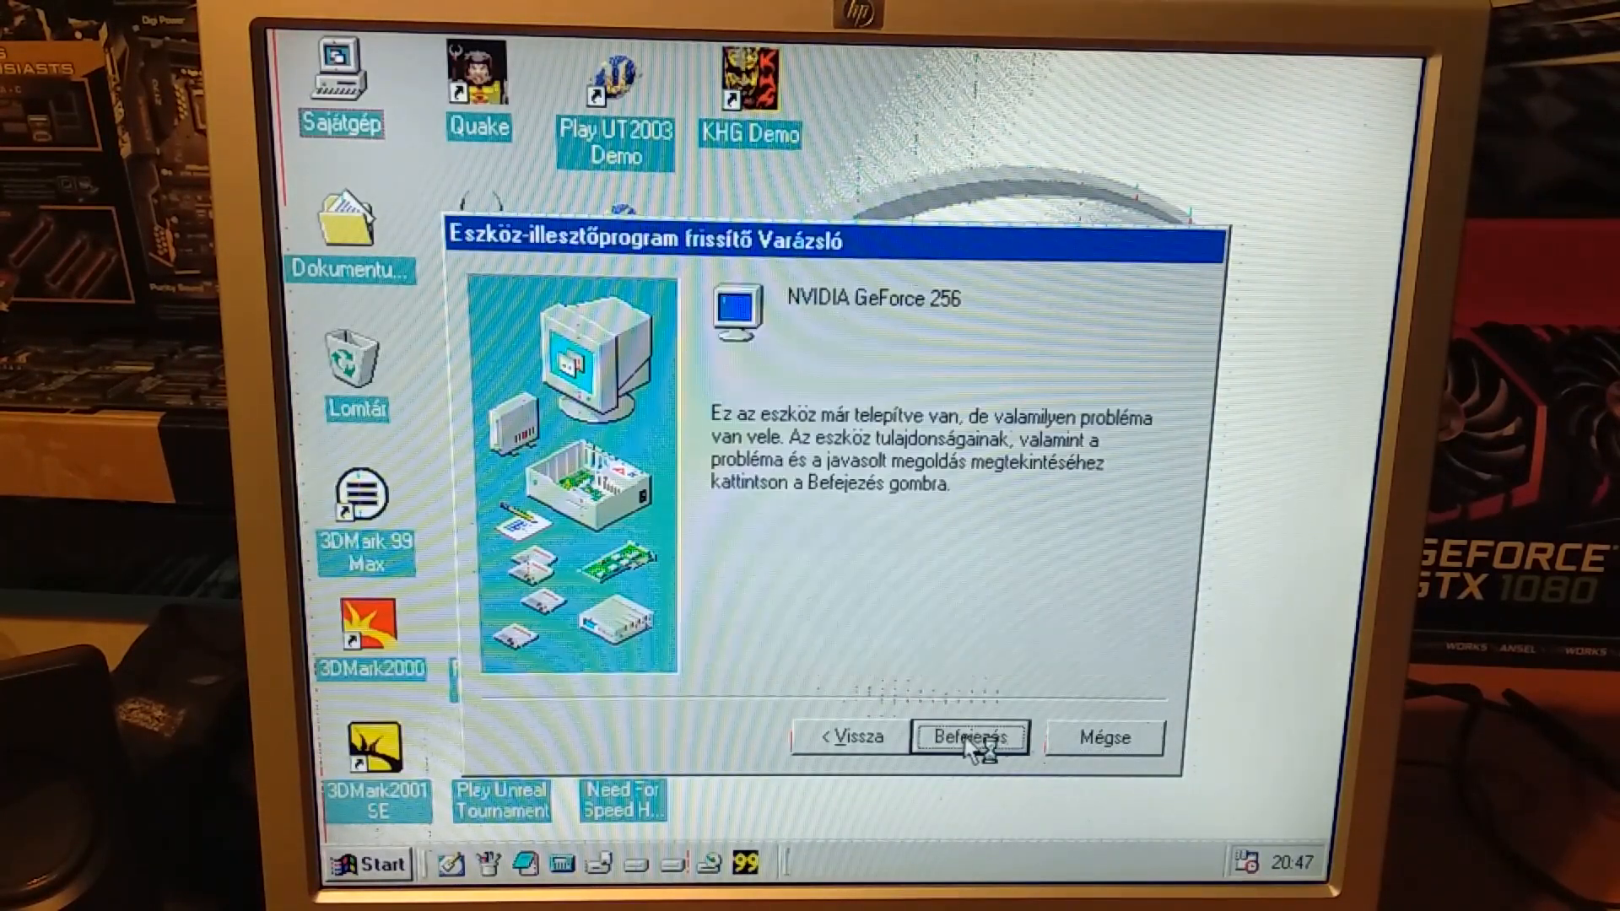
left_click(968, 738)
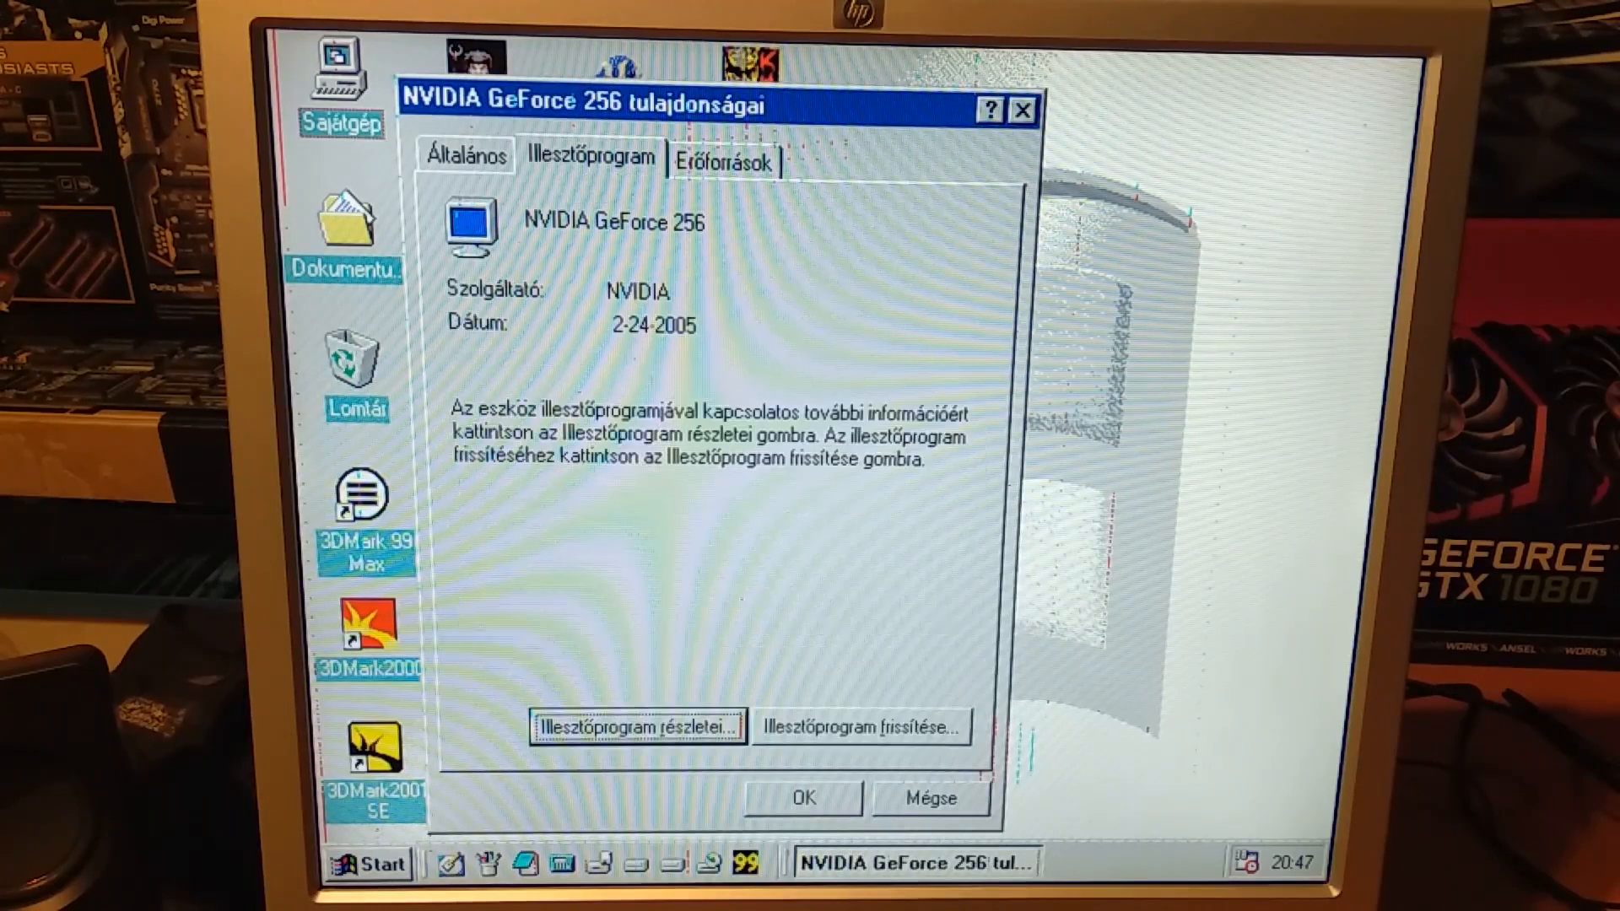
left_click(464, 157)
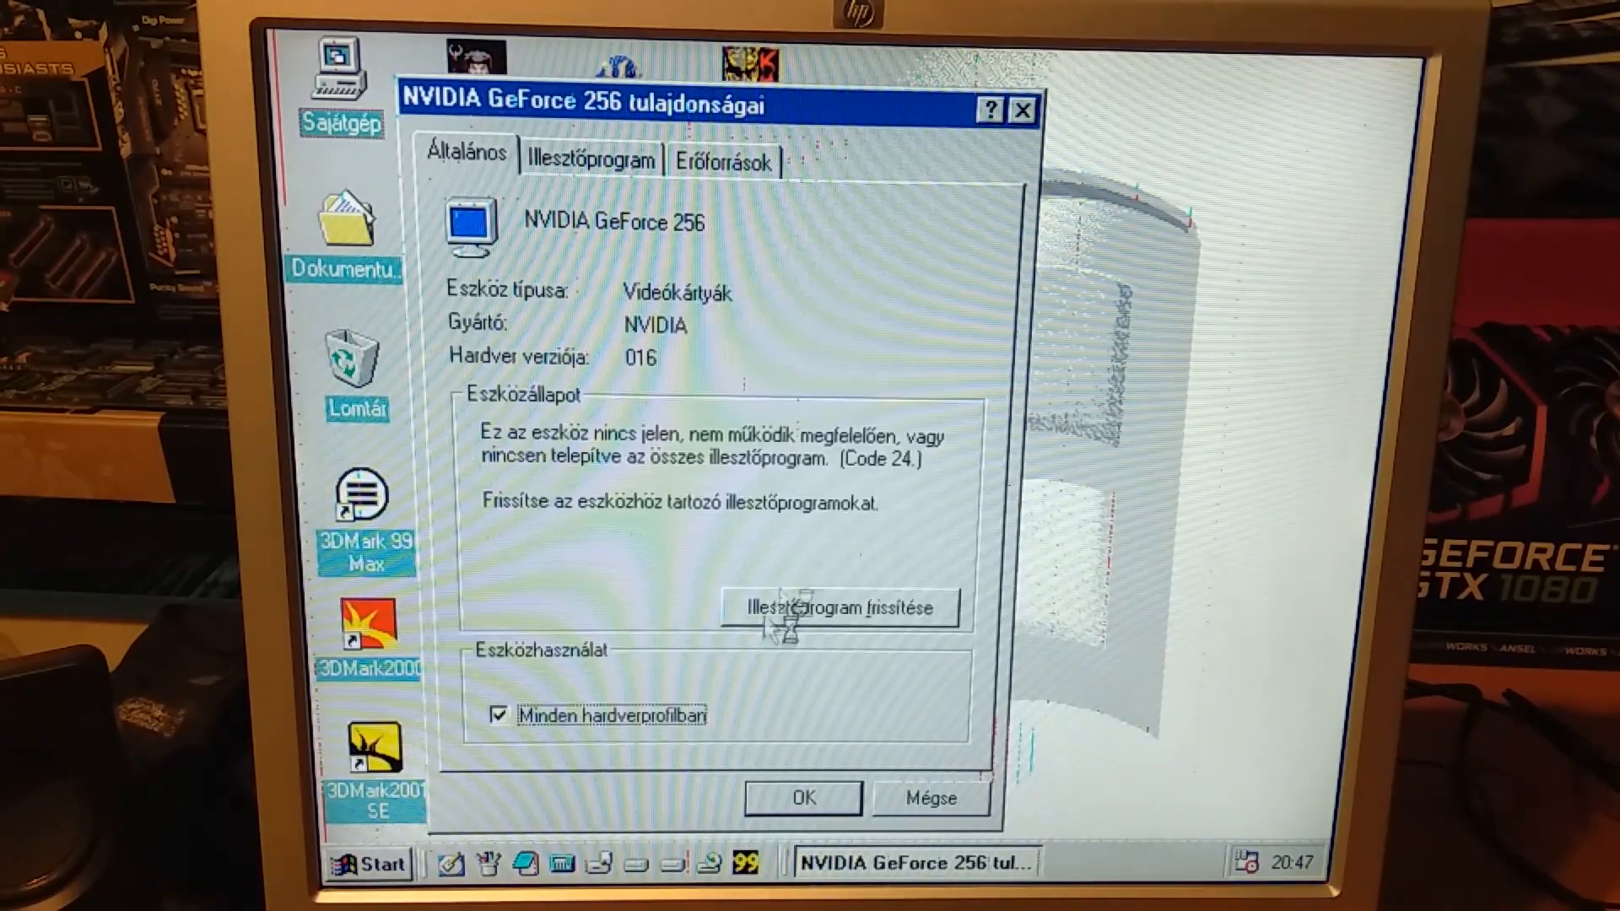